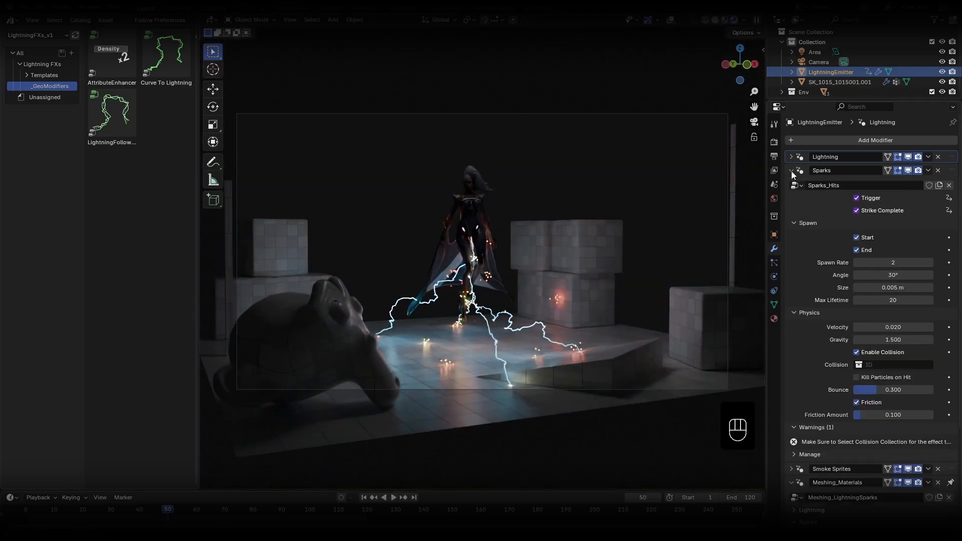
Play the starting scene showing the character, blocks and monkey head.
key(space)
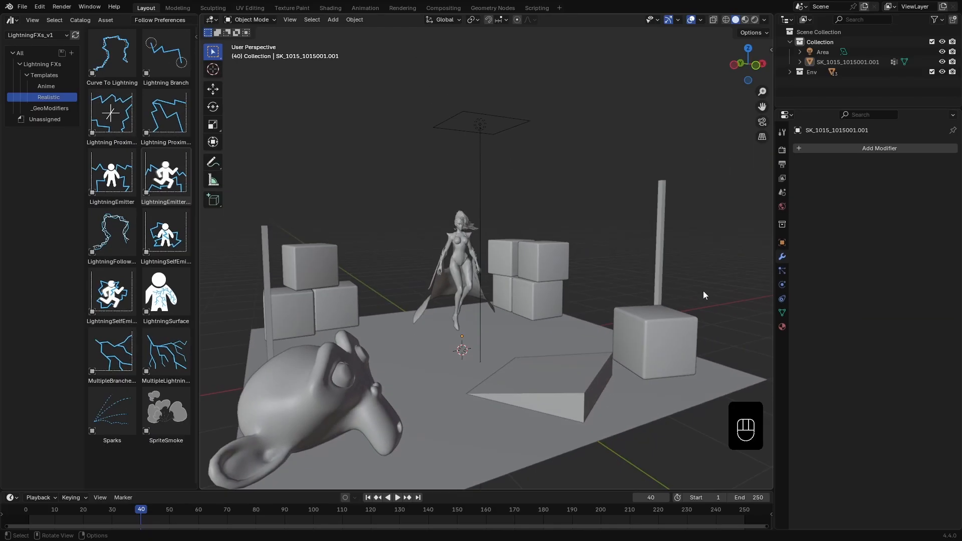
mouse_move(696, 314)
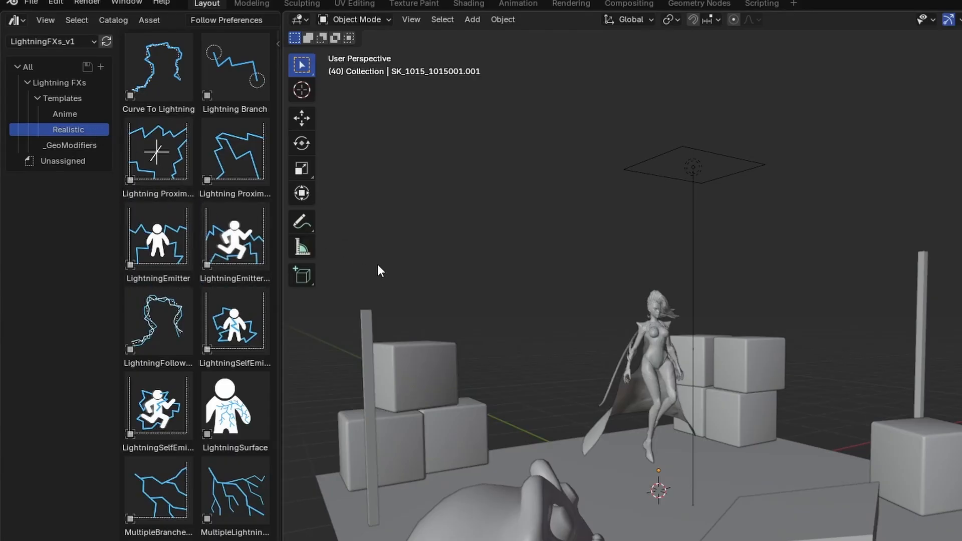
Add the LightningEmitter template from the Realistic Lightning FXs assets into the scene.
click(159, 236)
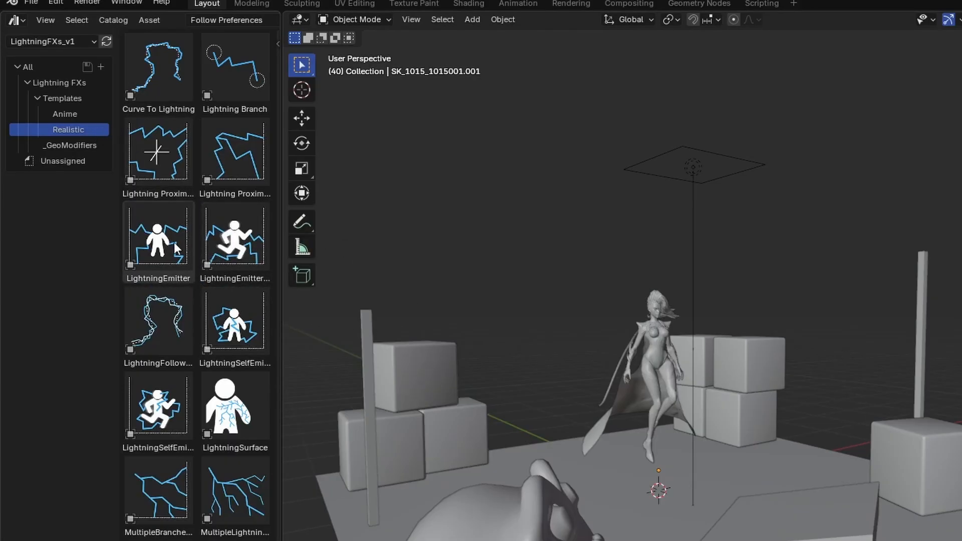
mouse_move(159, 239)
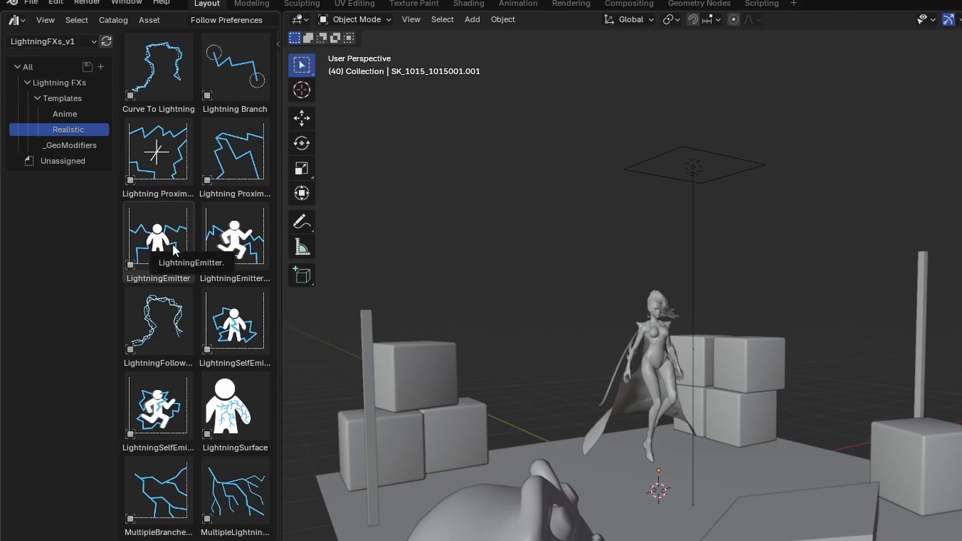
mouse_move(231, 245)
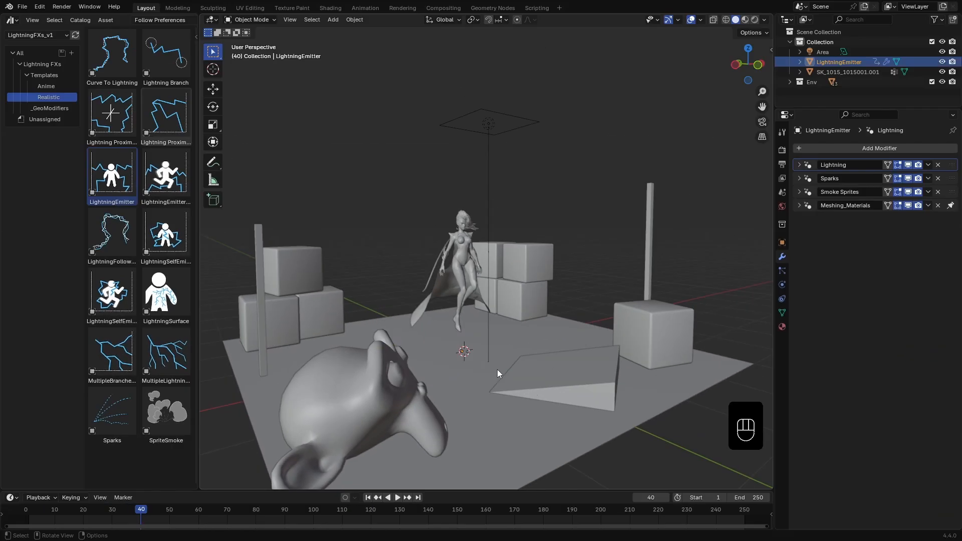
key(n)
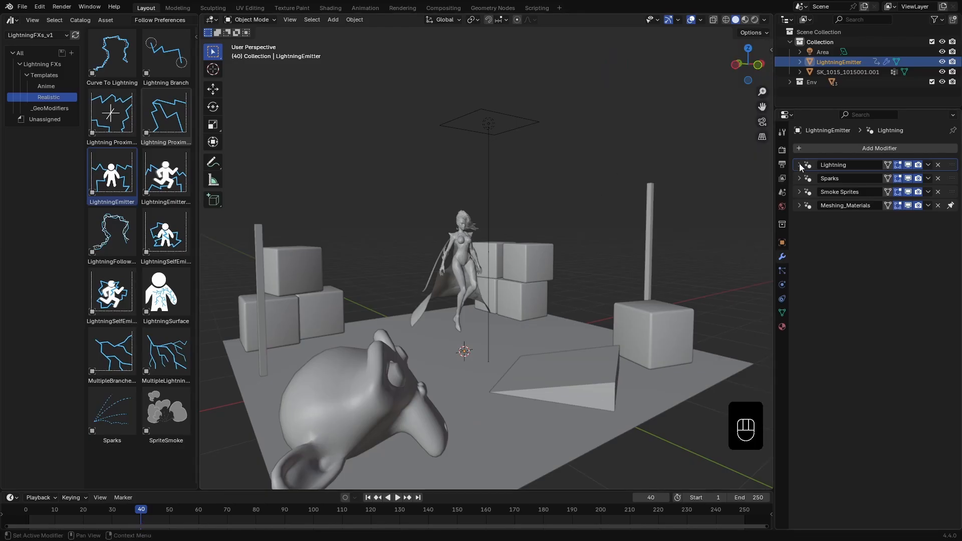
Make the character SK_1015_1015001.001 the Lightning modifier's emitter, with Distortion collapsed.
click(800, 164)
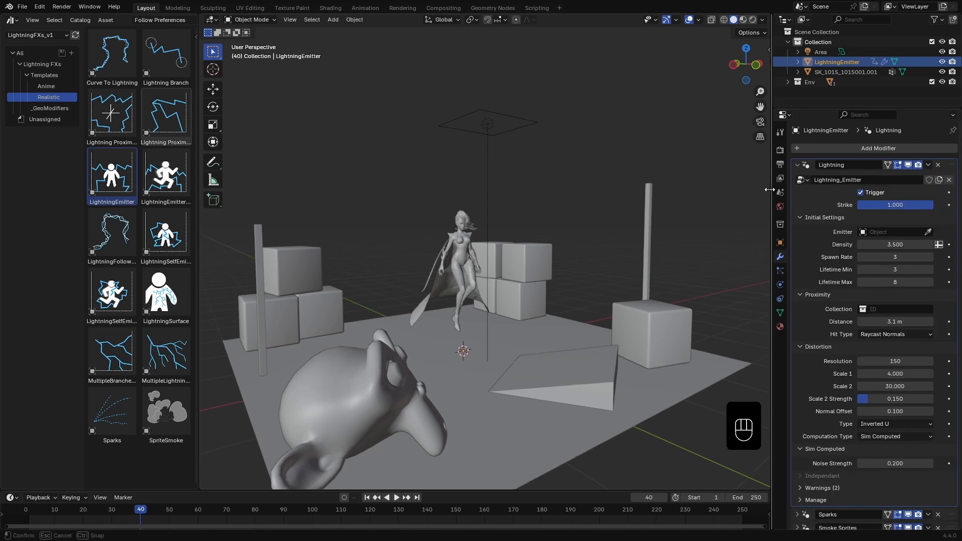
click(799, 347)
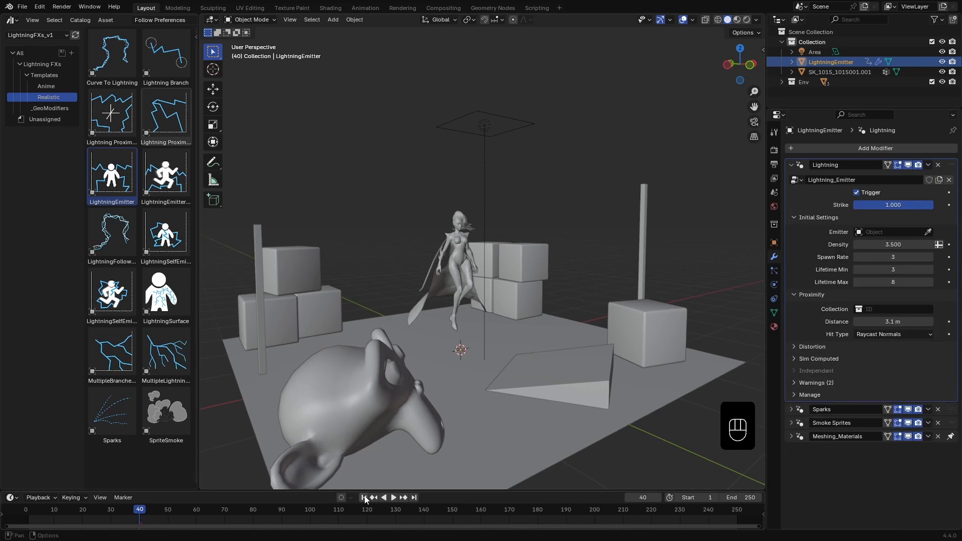
click(362, 498)
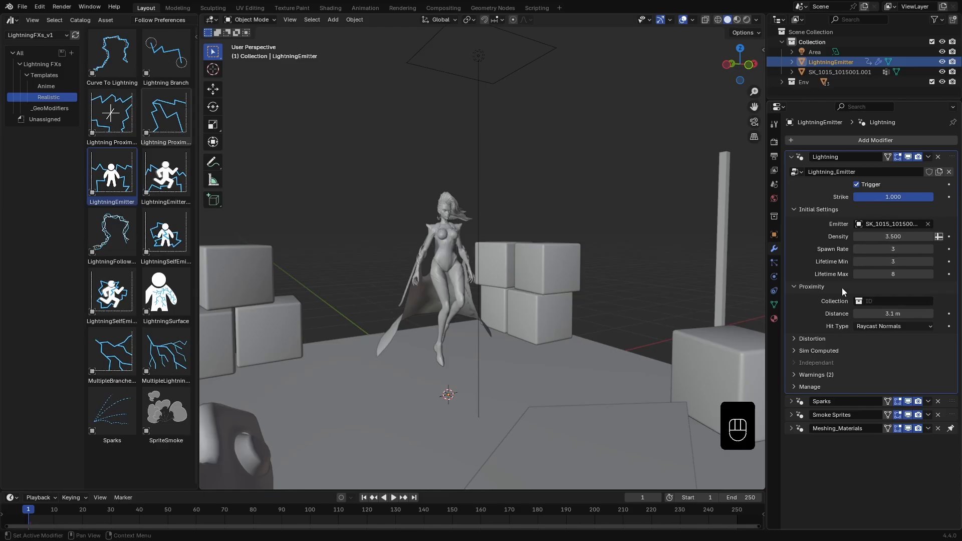
Target the Env collection for proximity strikes and orbit to view the orange bolts.
click(892, 300)
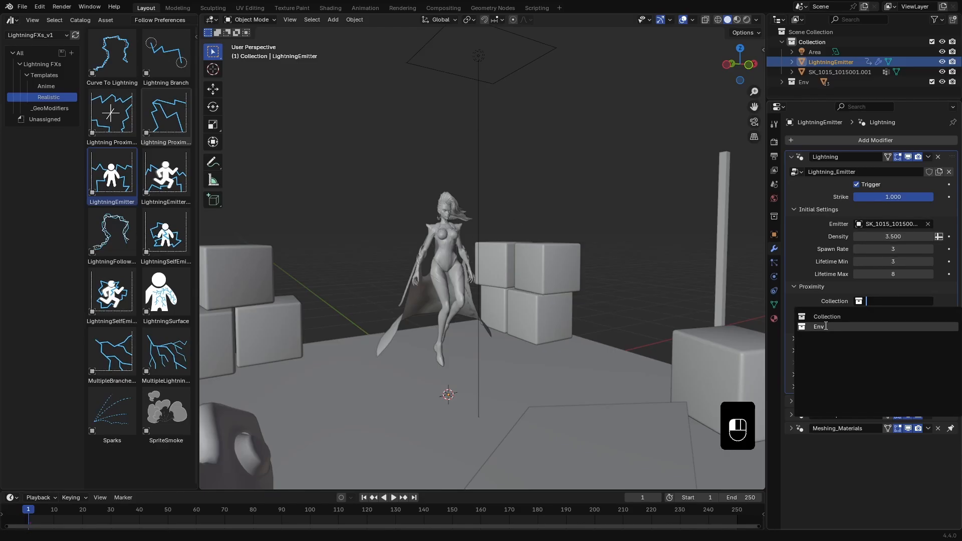
click(819, 326)
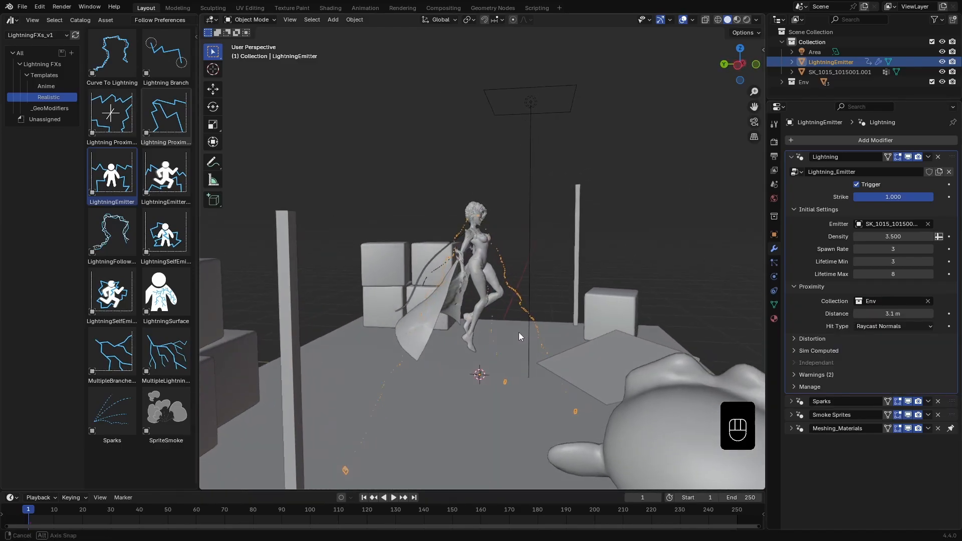
drag(518, 337, 497, 331)
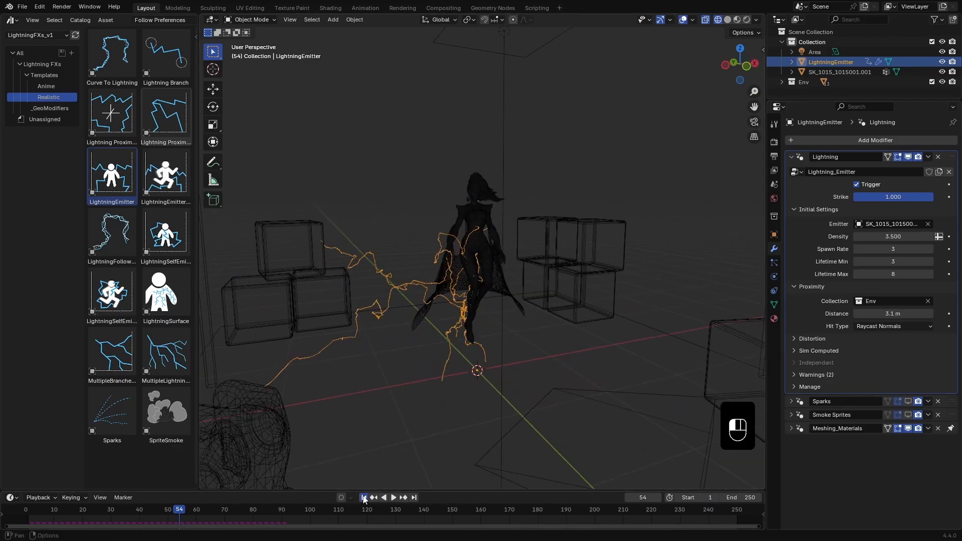
Preview the bolts repeatedly from frame 1 and adjust the maximum bolt lifetime.
key(space)
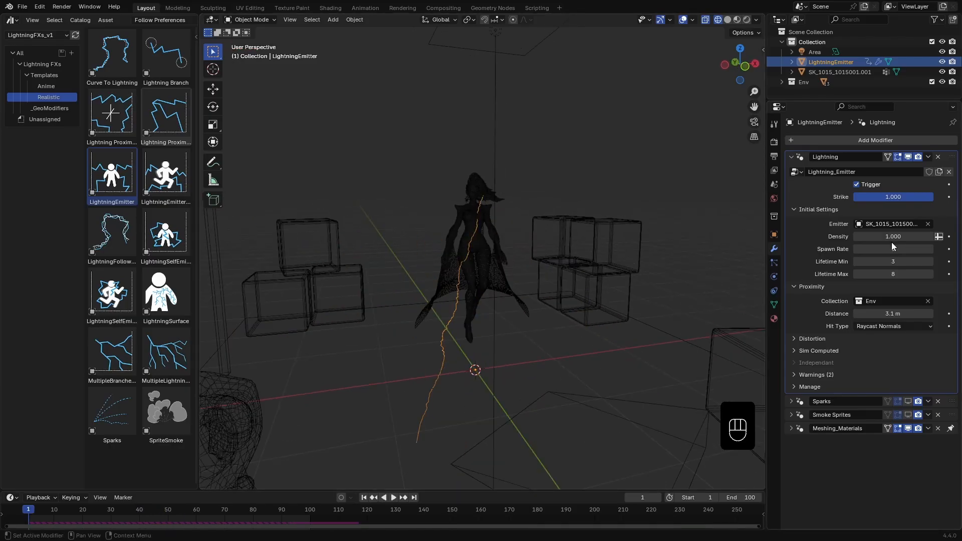
mouse_move(893, 237)
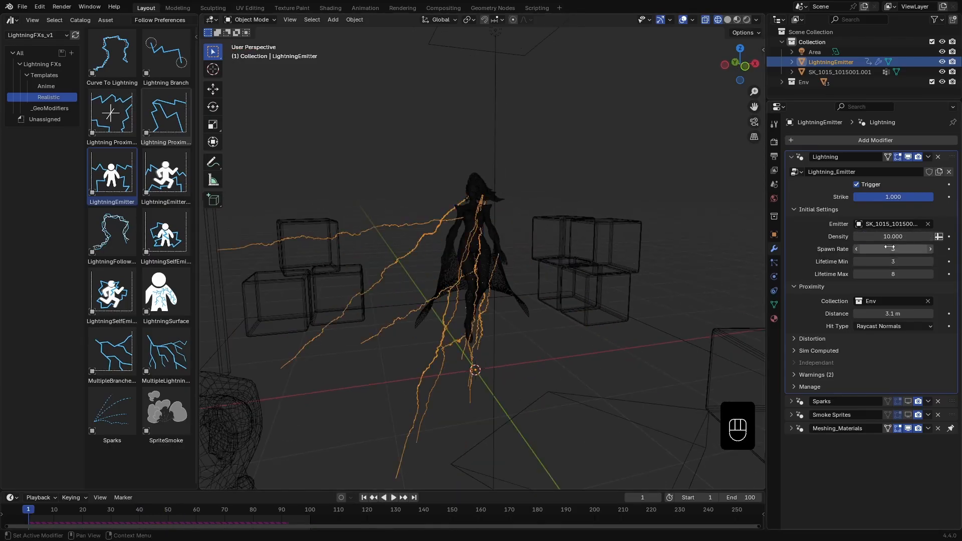
key(space)
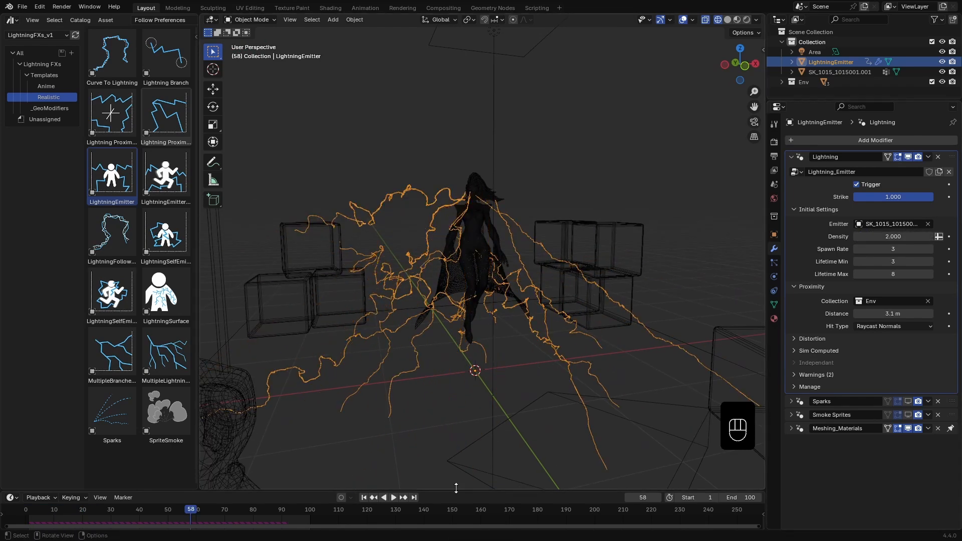
key(space)
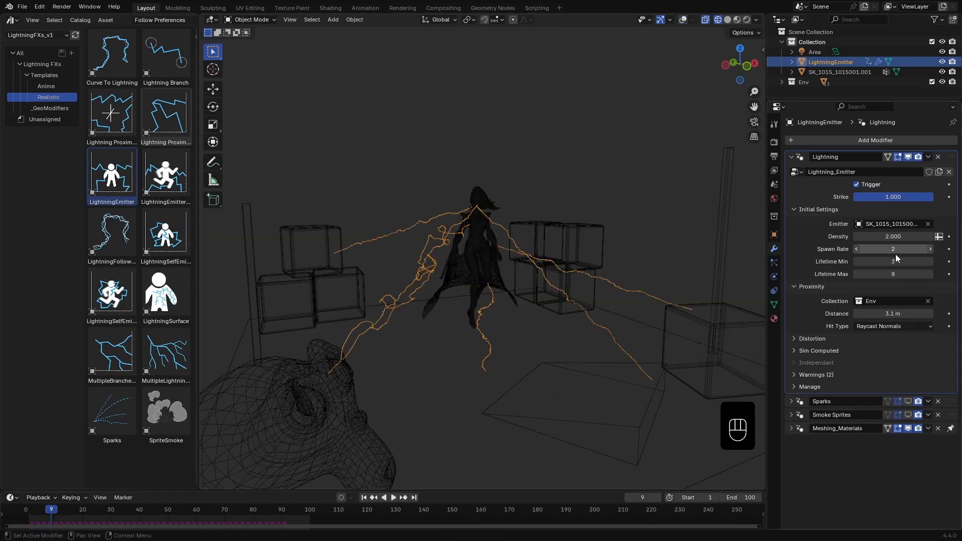
key(space)
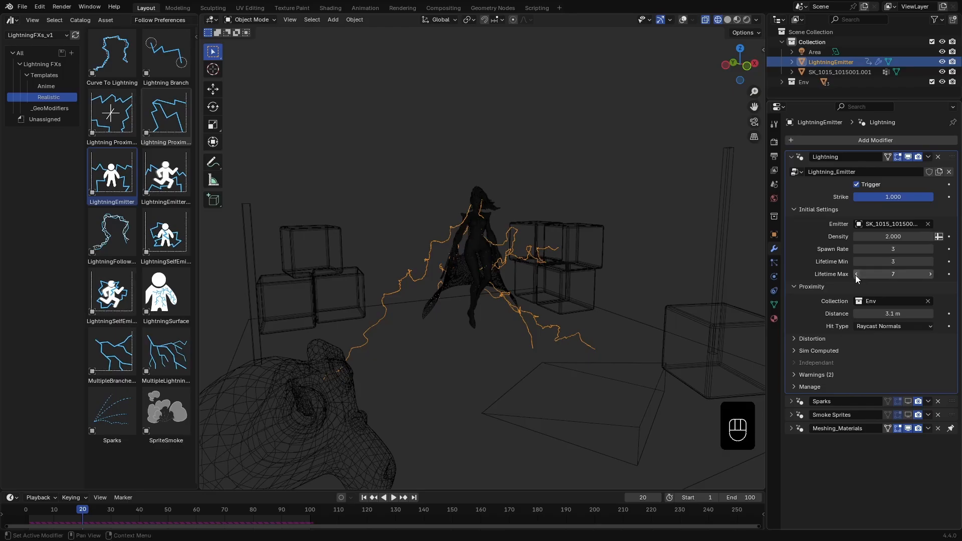
click(414, 498)
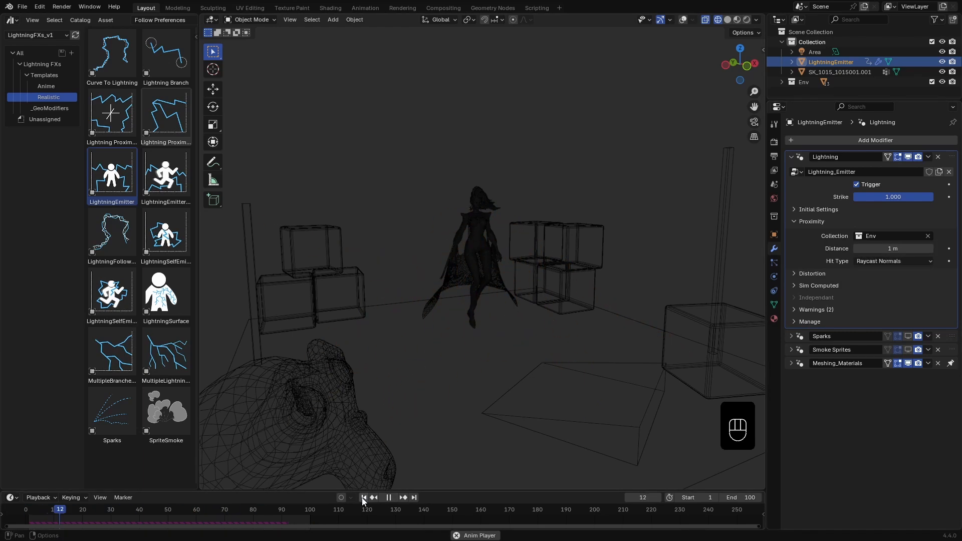
Raise the proximity distance stepwise up to 3 m while previewing the strikes.
click(893, 248)
text(2)
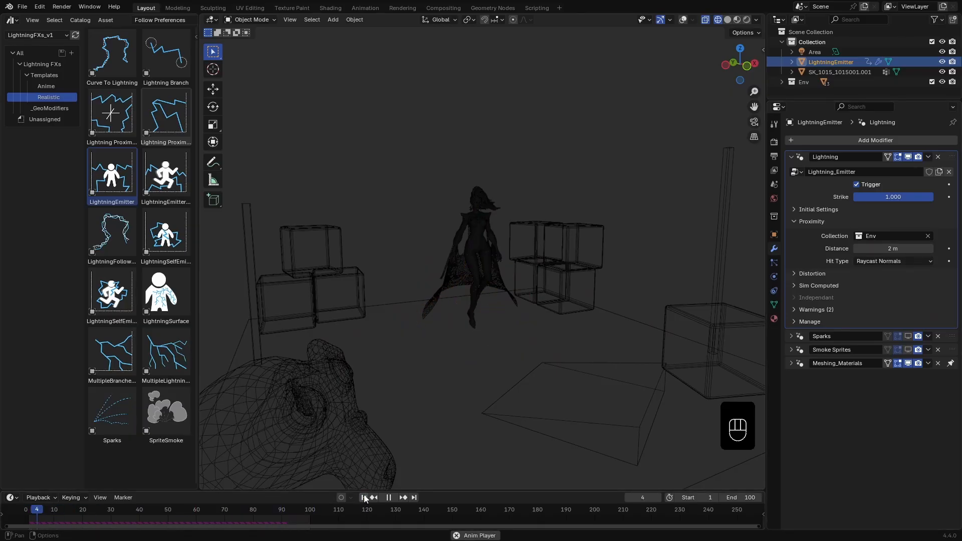
click(363, 498)
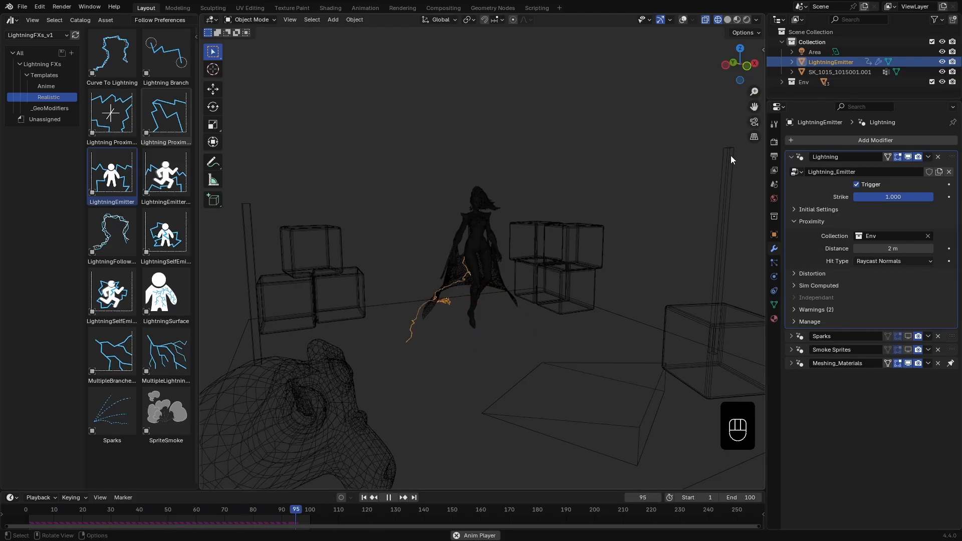
click(892, 249)
text(3)
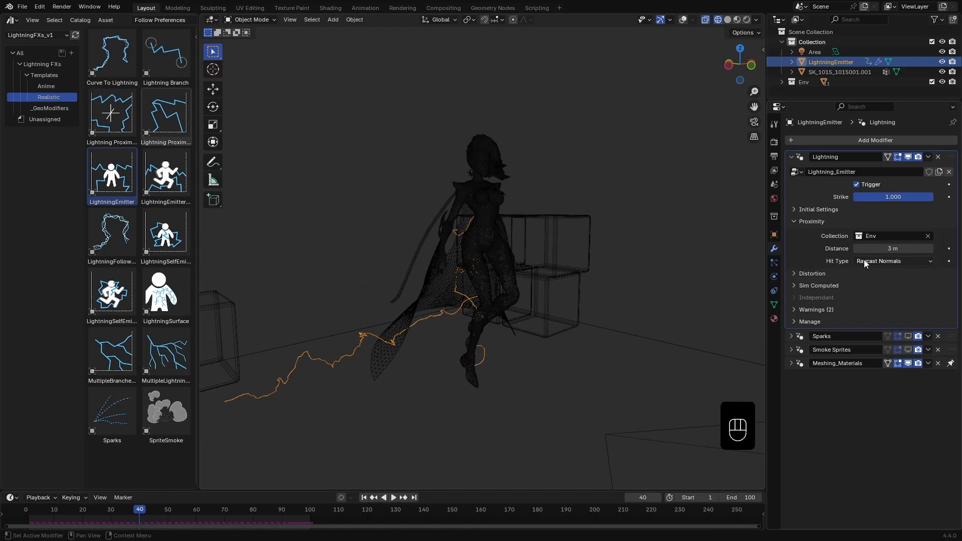
click(891, 261)
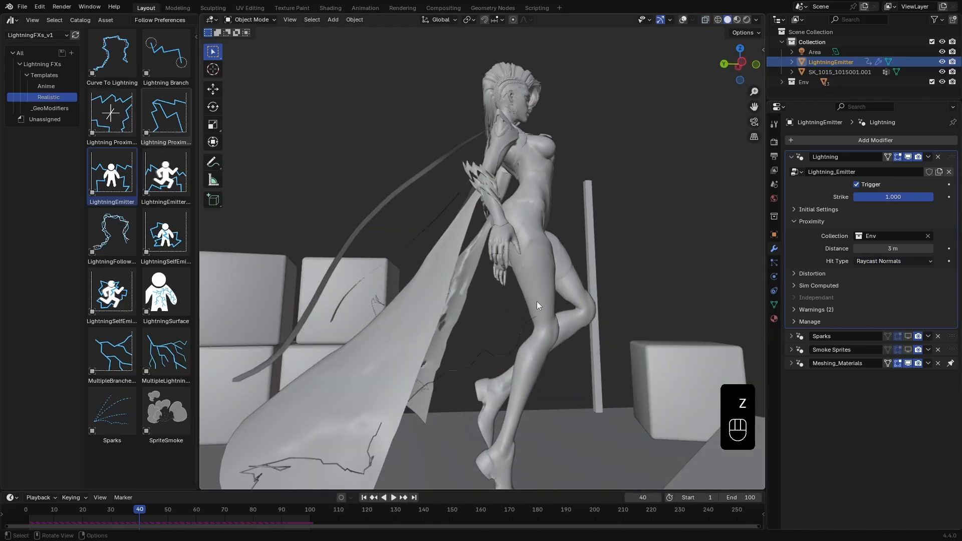
drag(537, 306, 488, 333)
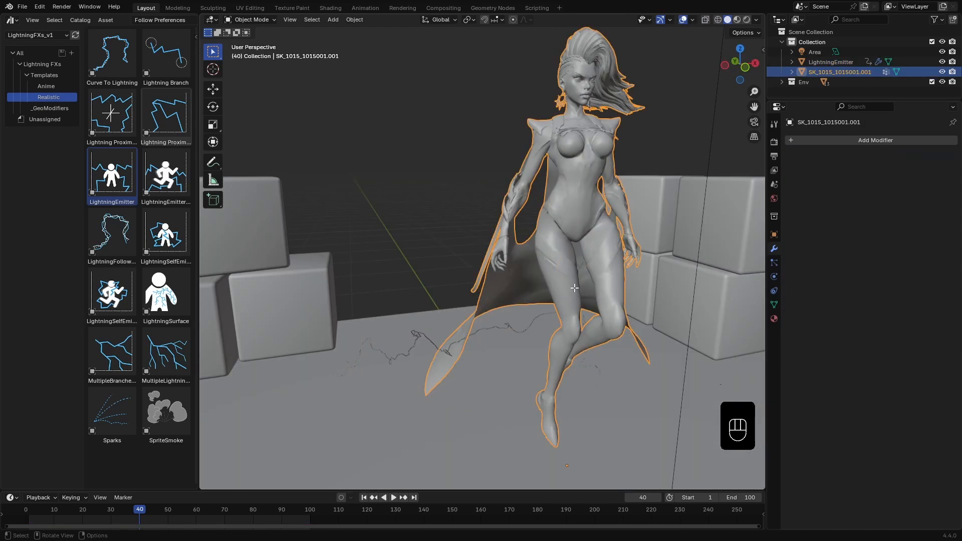
key(Tab)
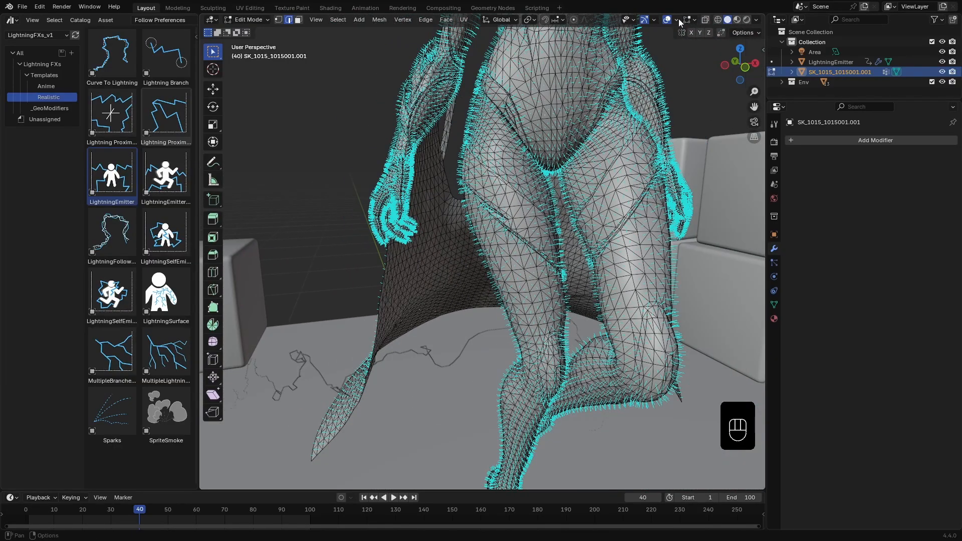
click(677, 20)
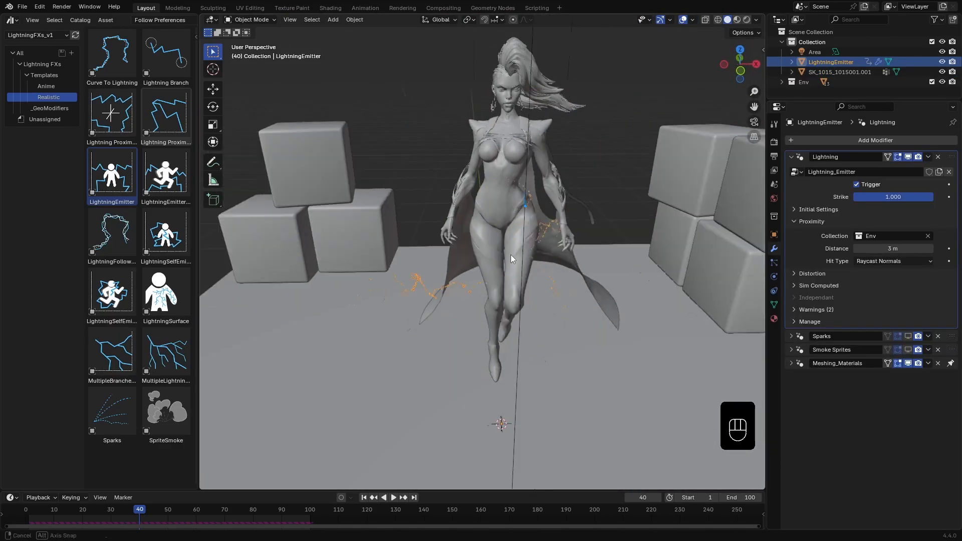
Set the proximity hit type to Random Proximity.
drag(512, 259, 410, 229)
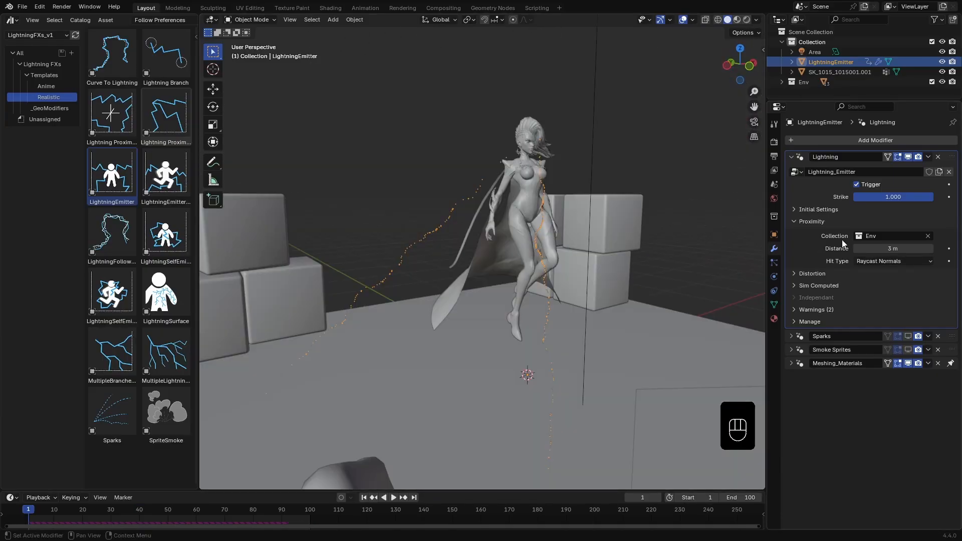
click(893, 260)
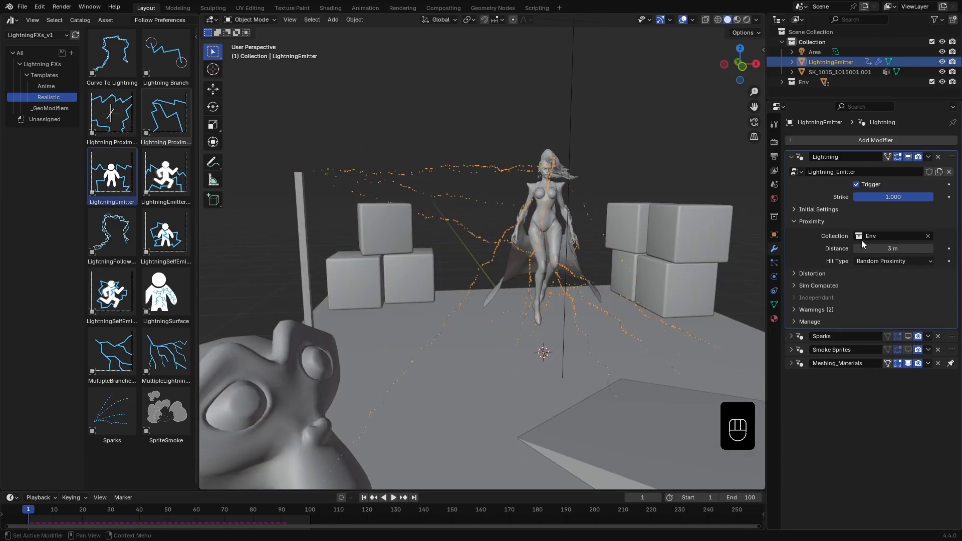
click(811, 208)
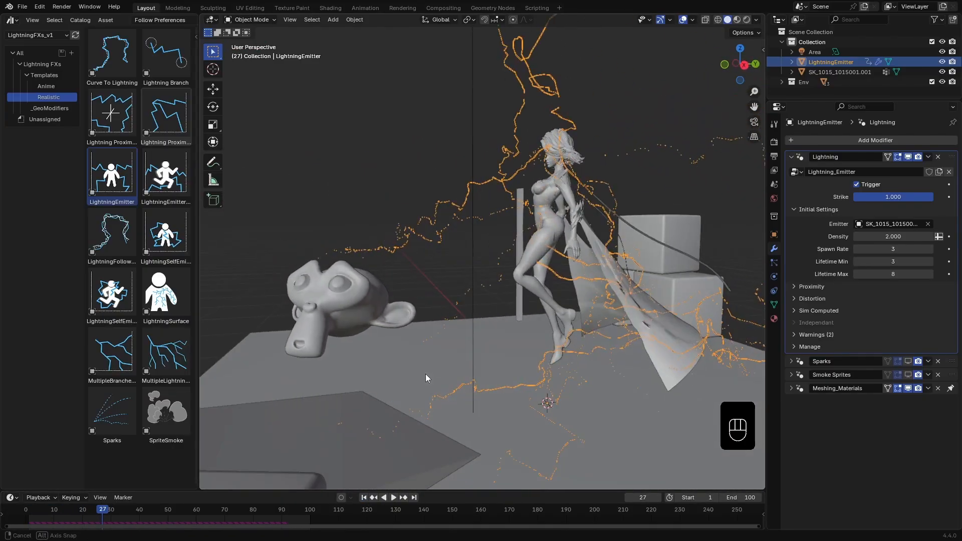
Preview the spreading bolts from the side, then fold away all lightning settings sections.
drag(427, 378, 520, 379)
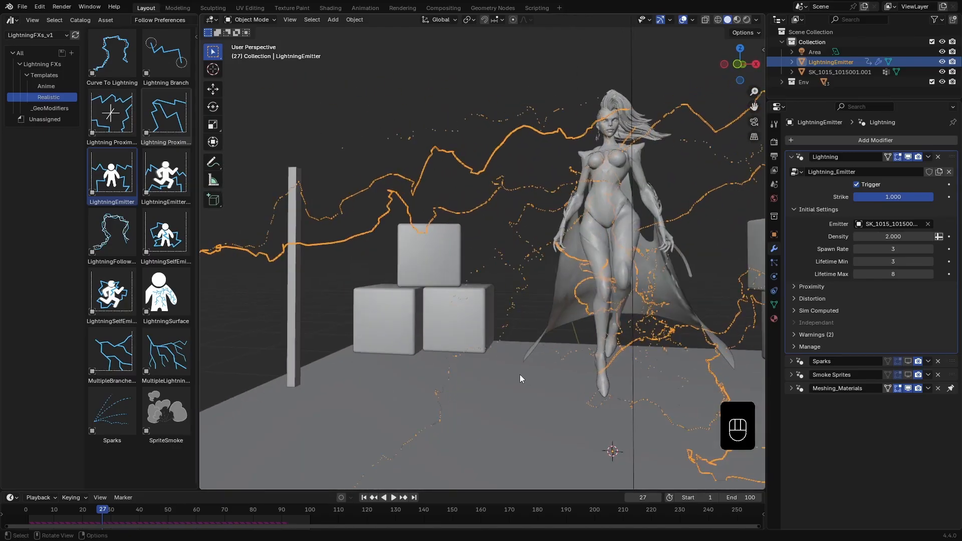
key(space)
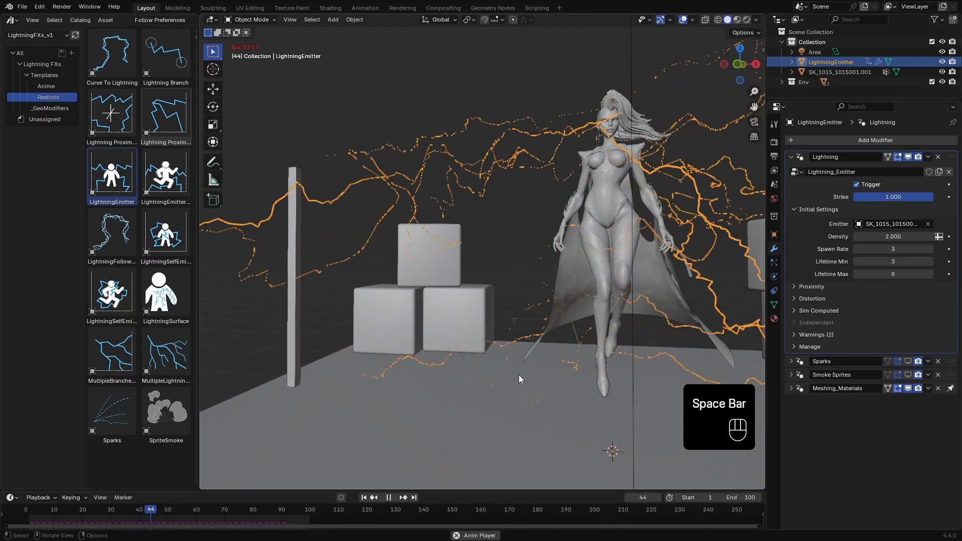
key(space)
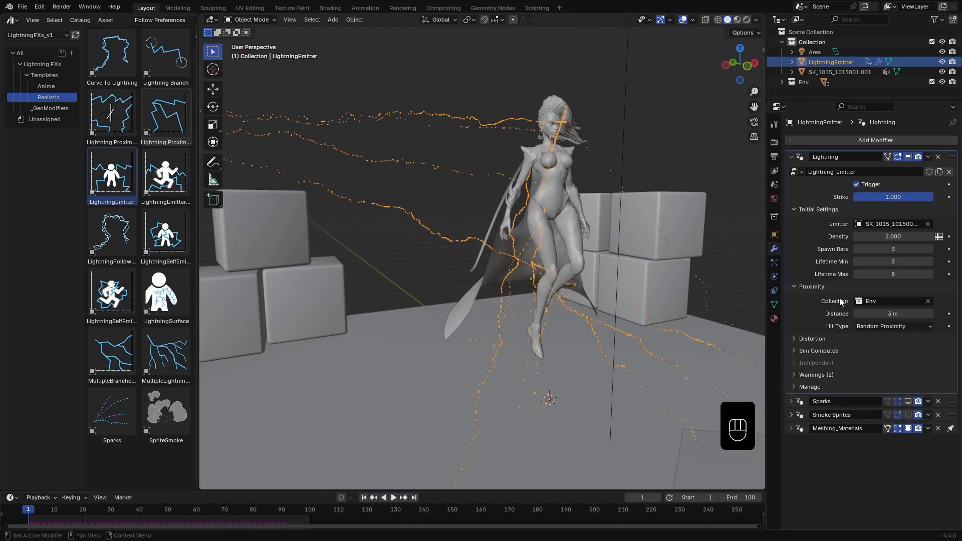
click(893, 325)
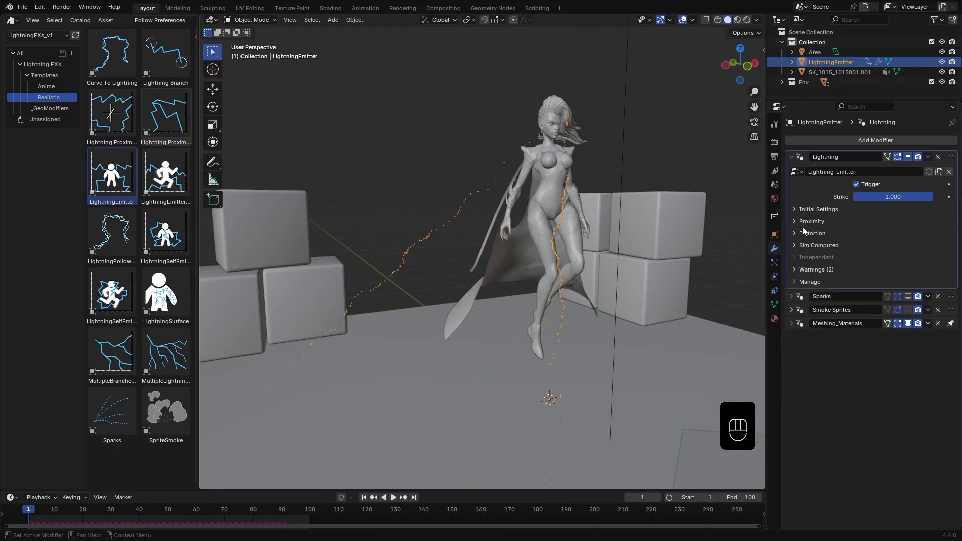
Reveal the Distortion settings and adjust Scale 2 Strength to about 0.22 for smoother bolts.
click(811, 234)
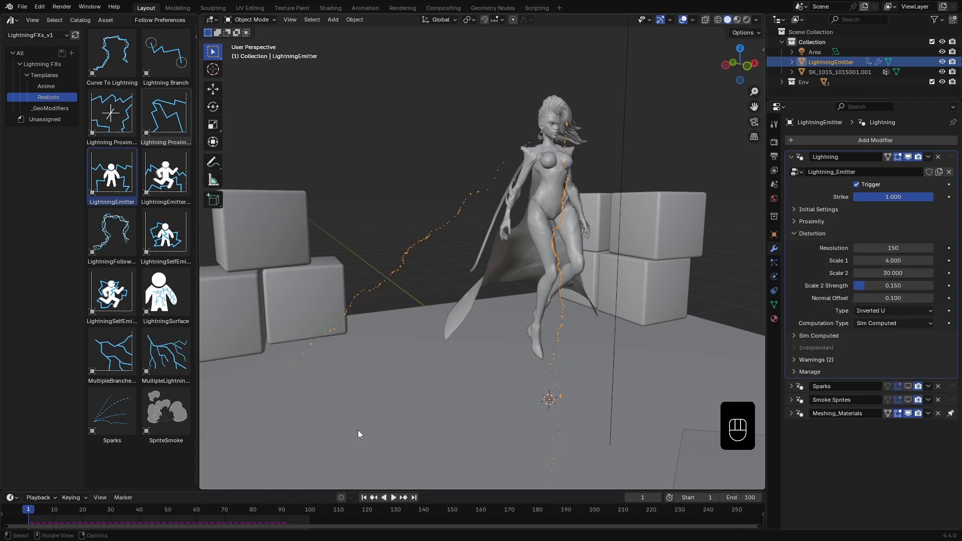
click(363, 497)
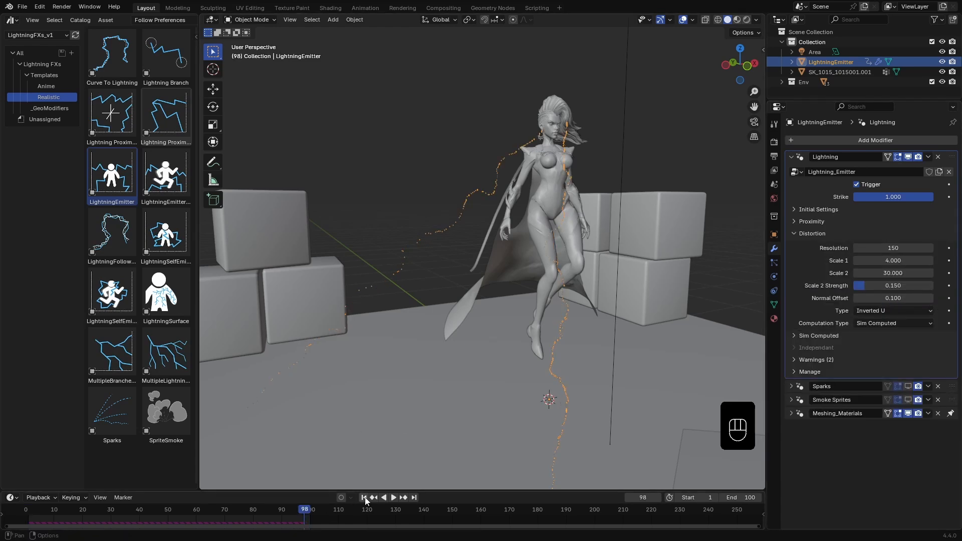
key(space)
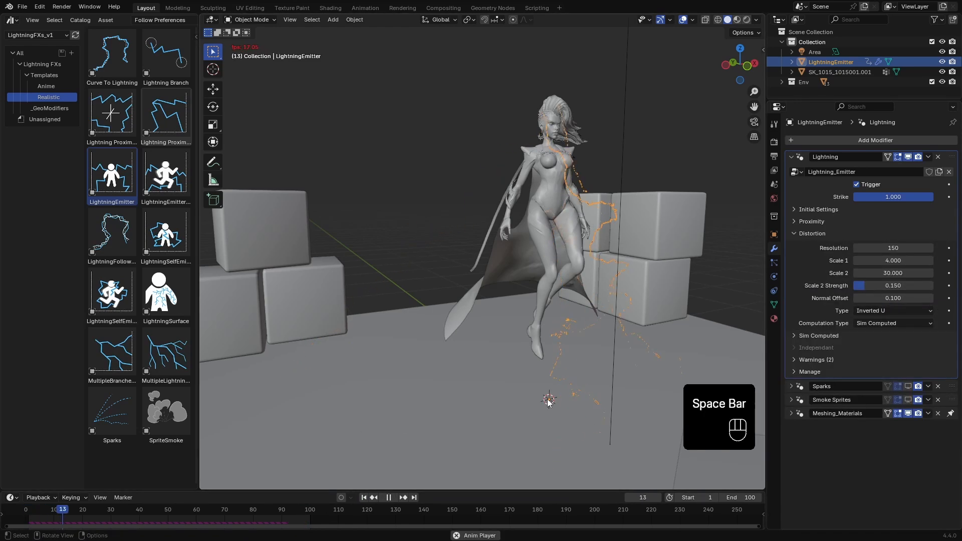
key(space)
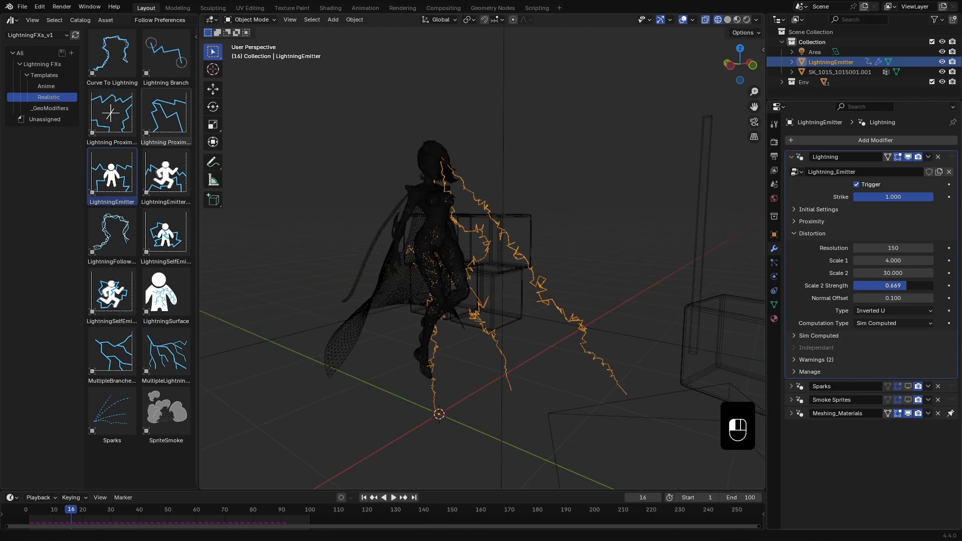
drag(902, 285, 865, 285)
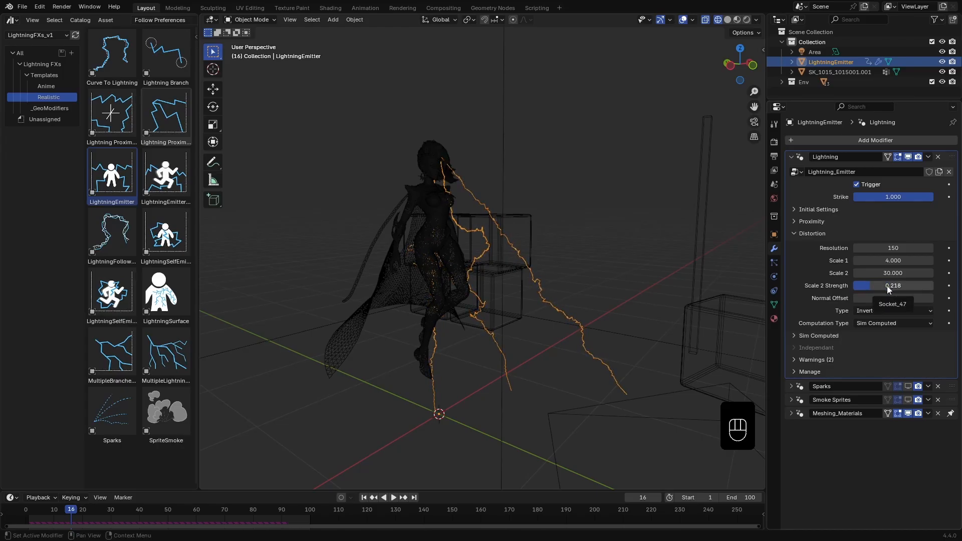
Keep Sim Computed computation, reveal its Noise Strength 0.310, and preview the branching bolts.
click(893, 323)
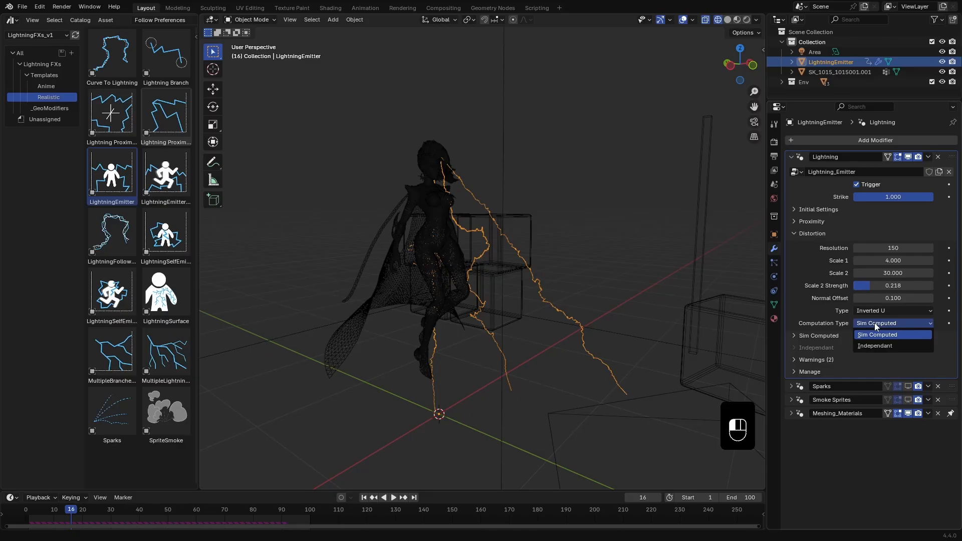
click(876, 334)
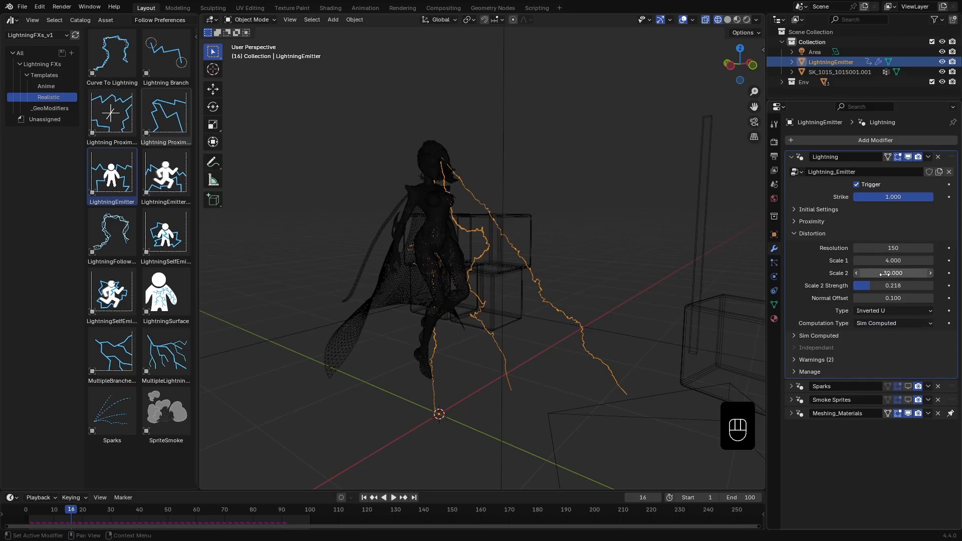
click(893, 323)
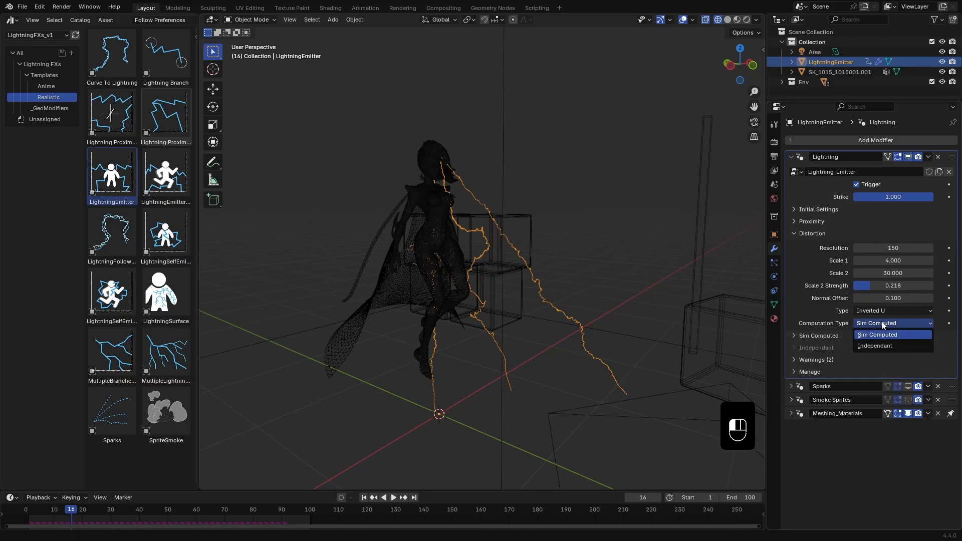
click(876, 334)
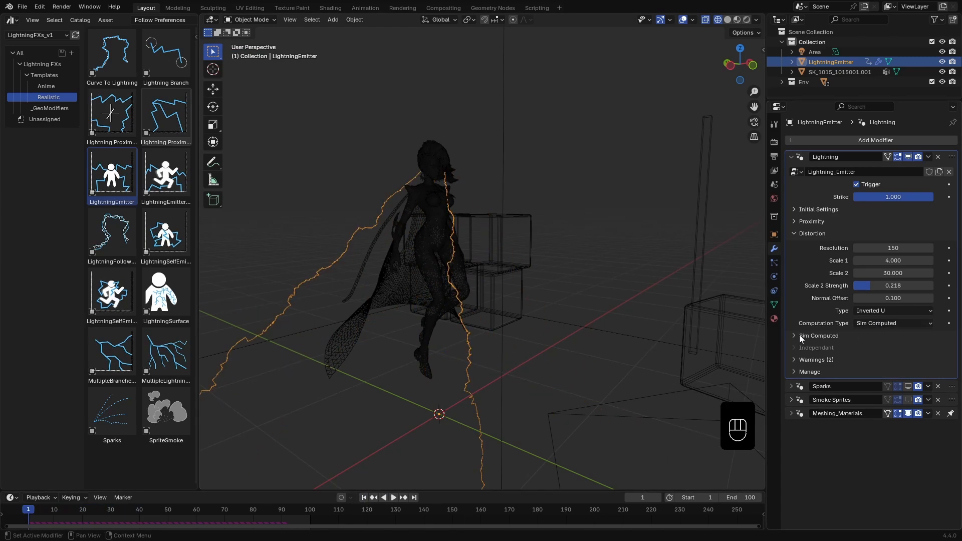
click(794, 336)
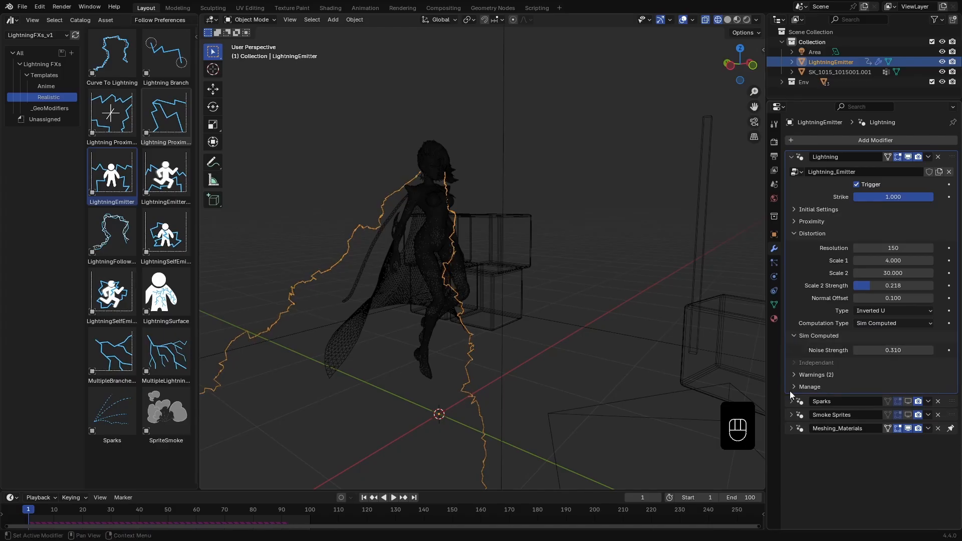
key(space)
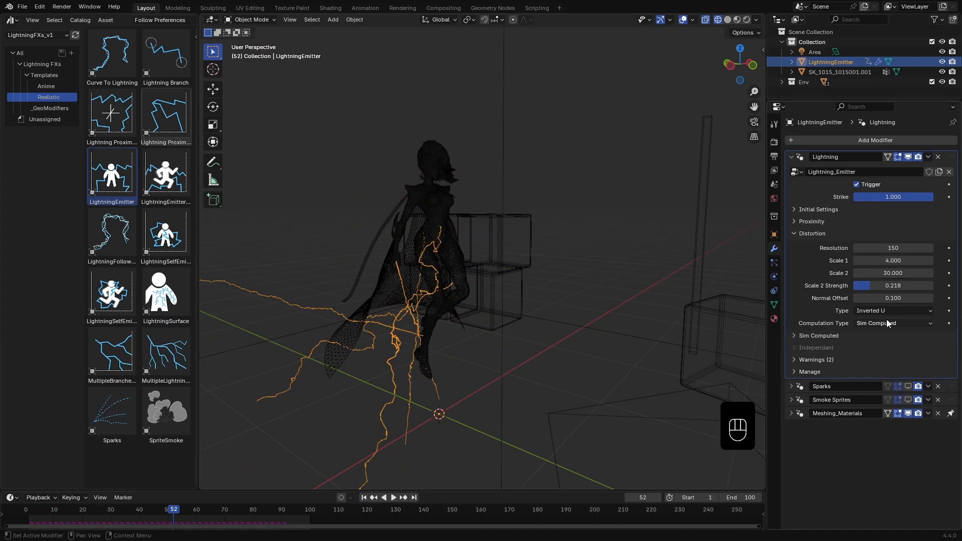
Switch to Independant computation with Start Strength 0.246 and End Strength 0.396, and preview.
click(892, 322)
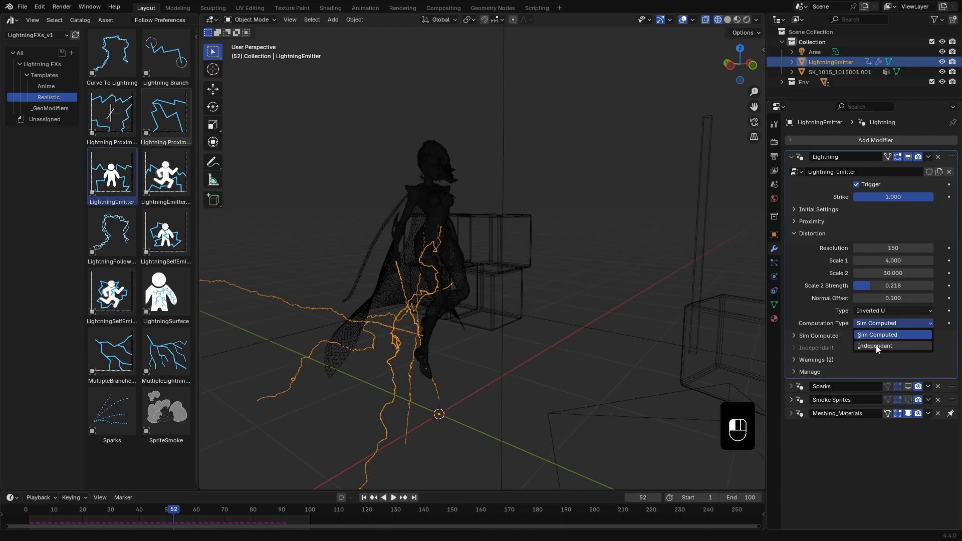
click(874, 346)
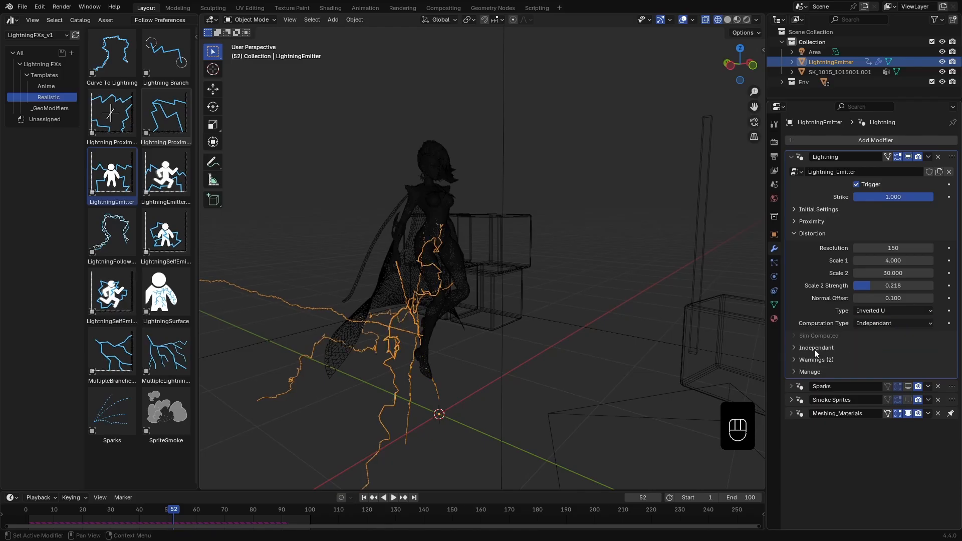
click(817, 348)
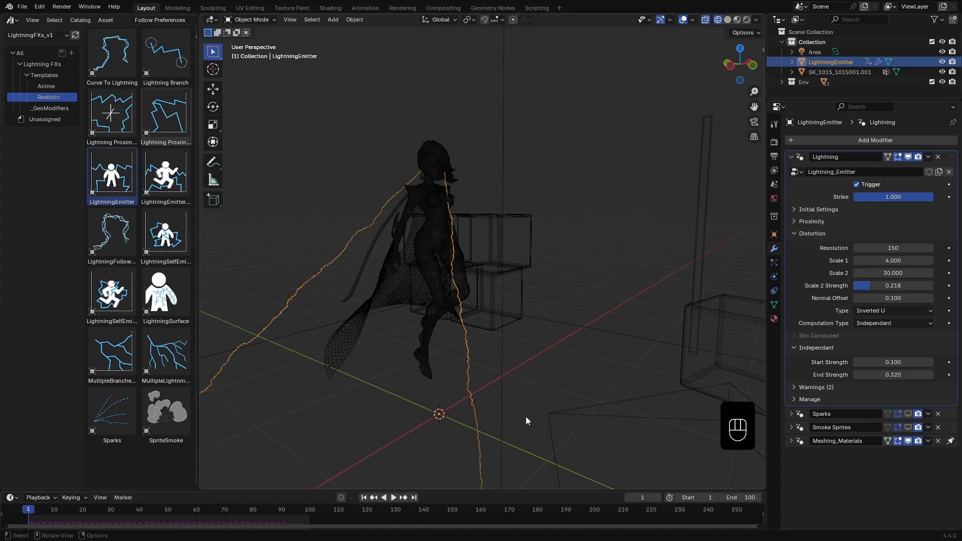
key(space)
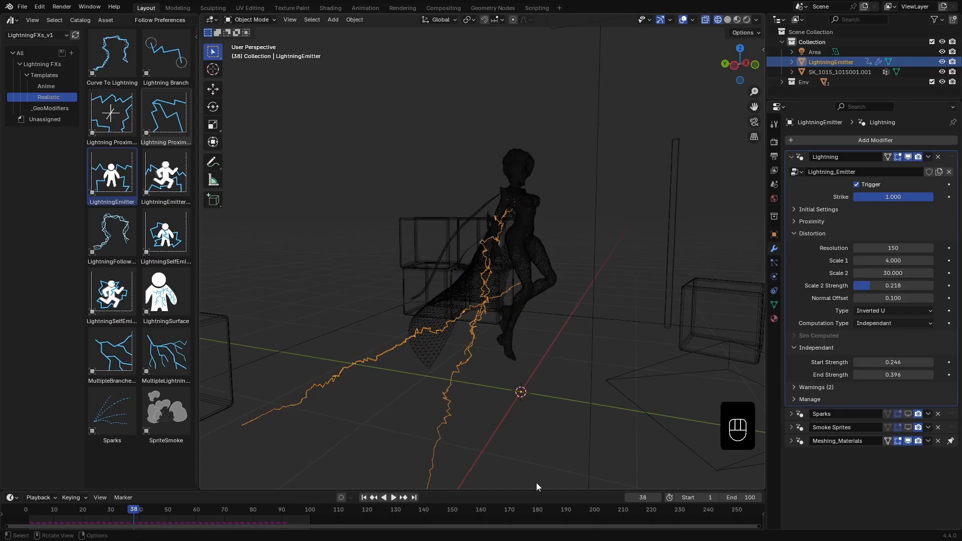
key(space)
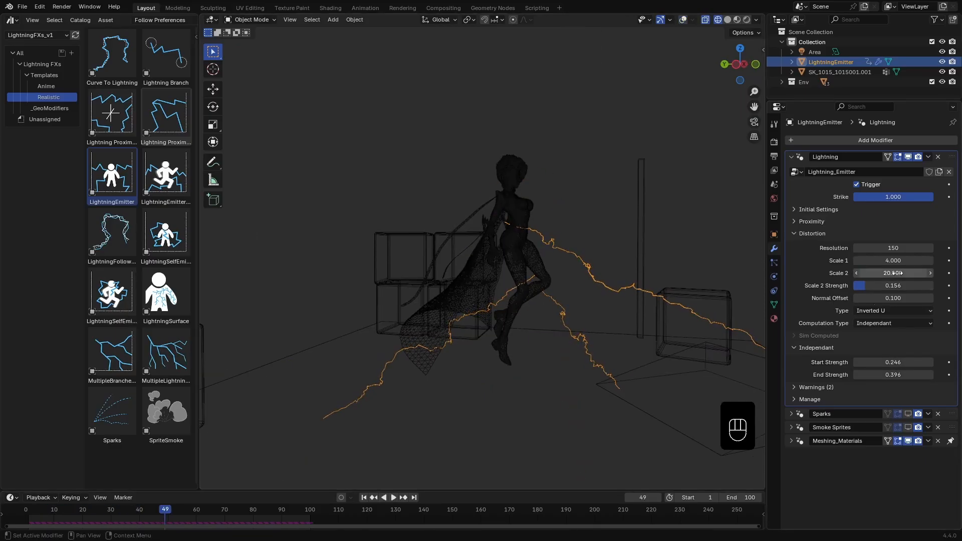
Set distortion Scale 2 to 20 and preview Inverted V, S Curve and Constant profile types.
click(392, 498)
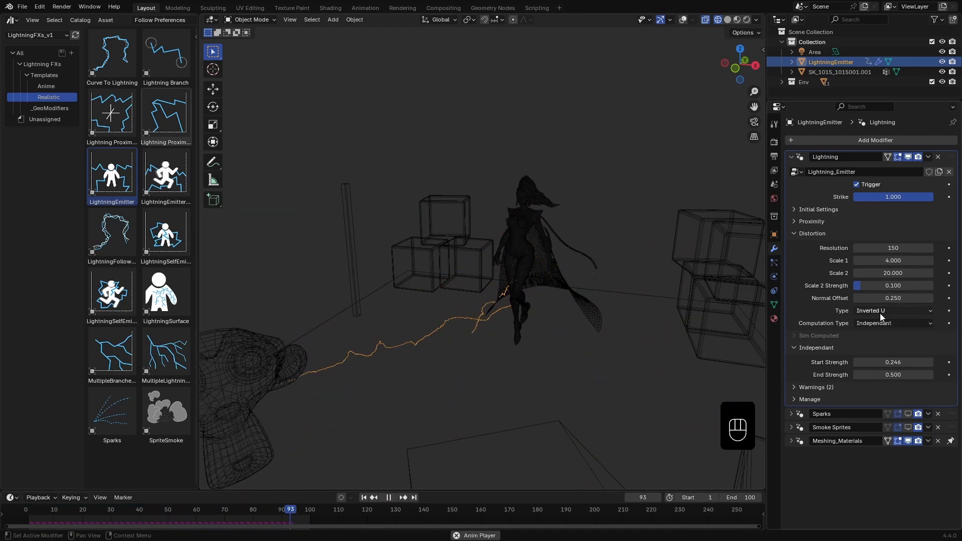
click(893, 310)
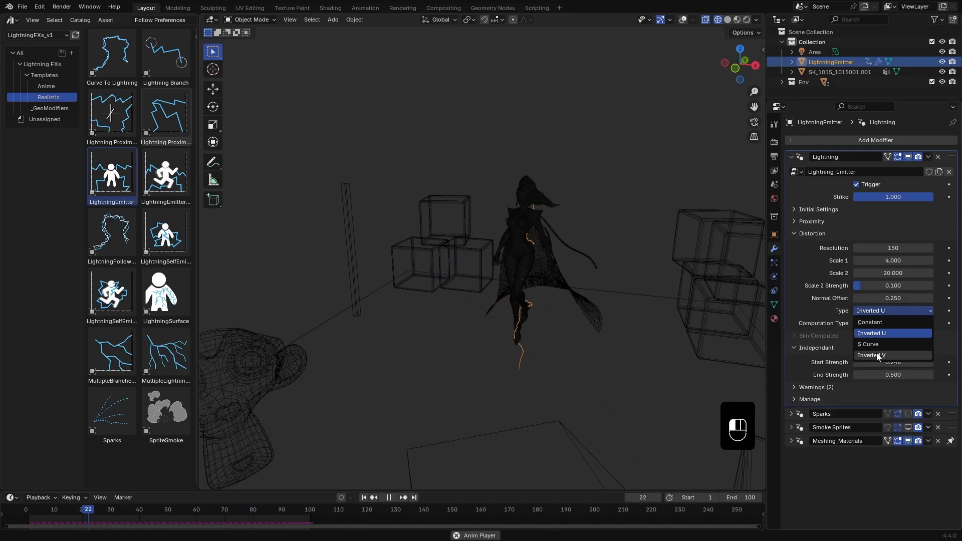
click(870, 355)
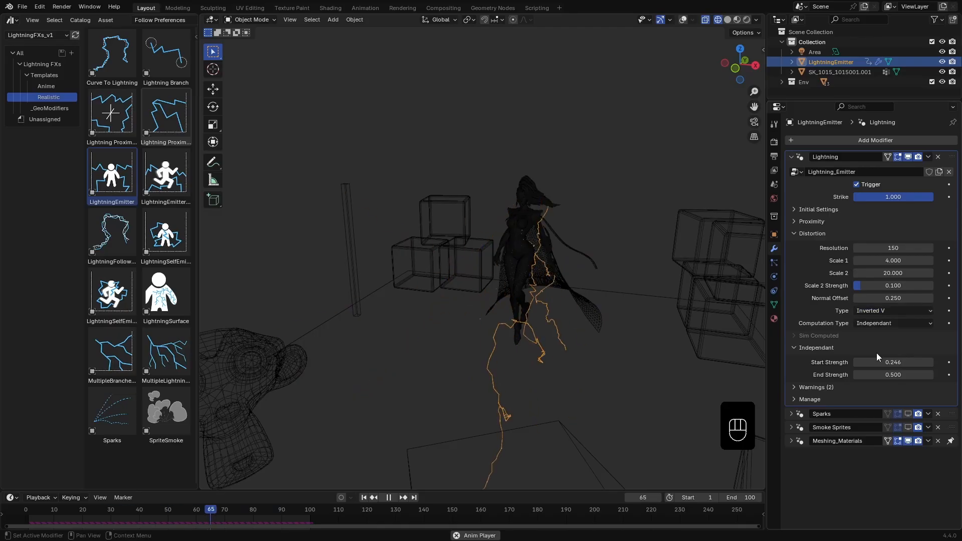
click(893, 324)
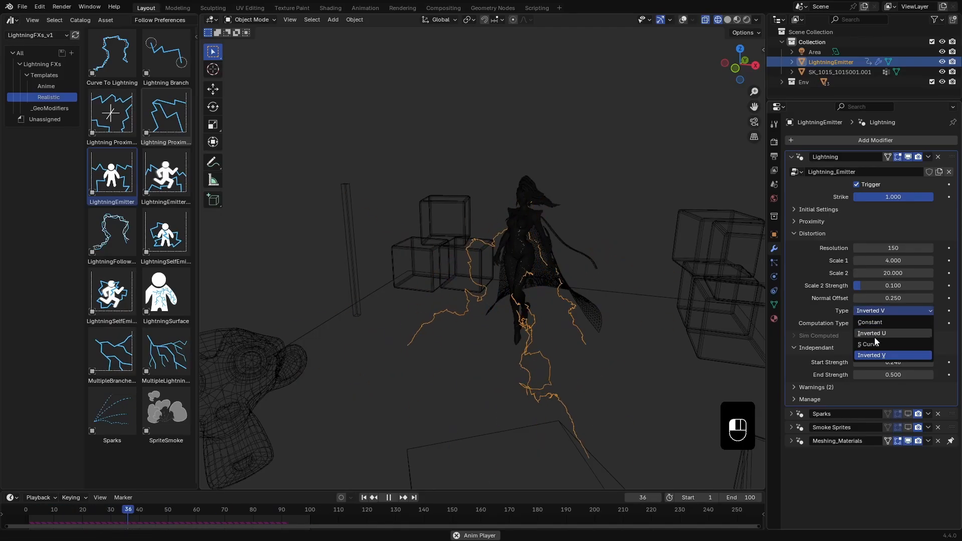
click(870, 344)
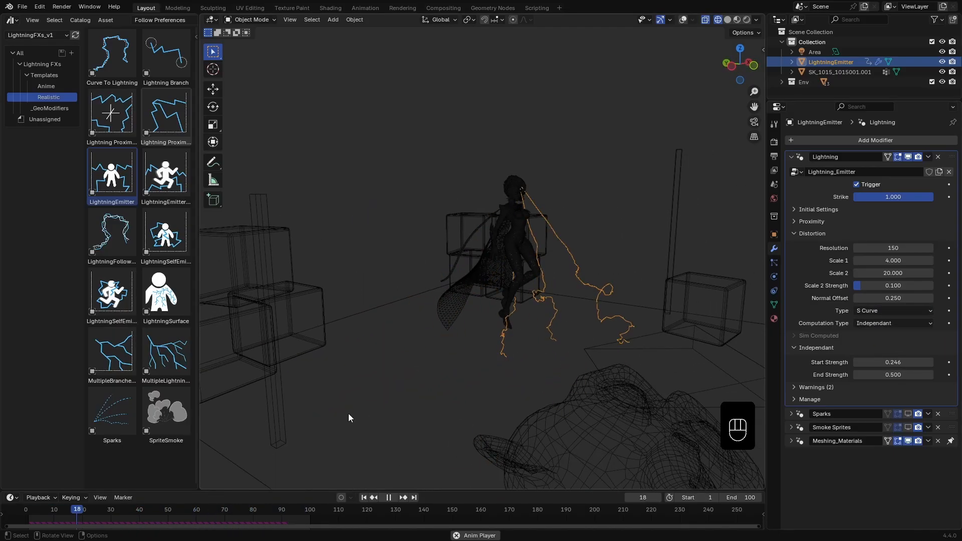
click(892, 310)
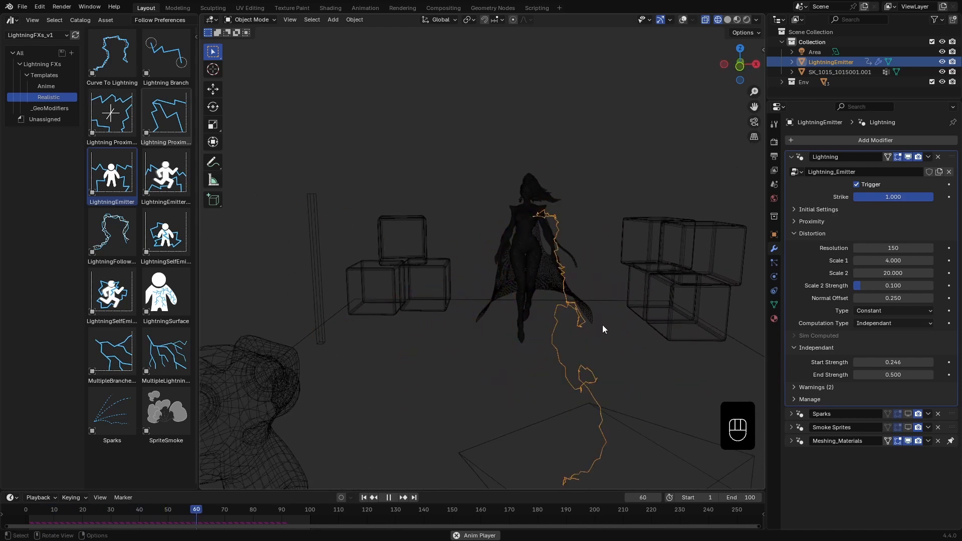
click(892, 310)
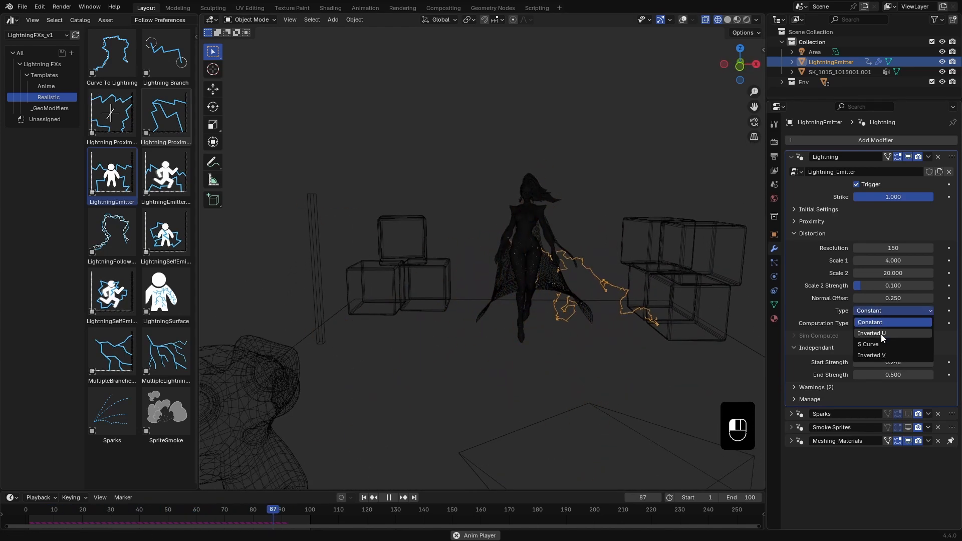
click(97, 509)
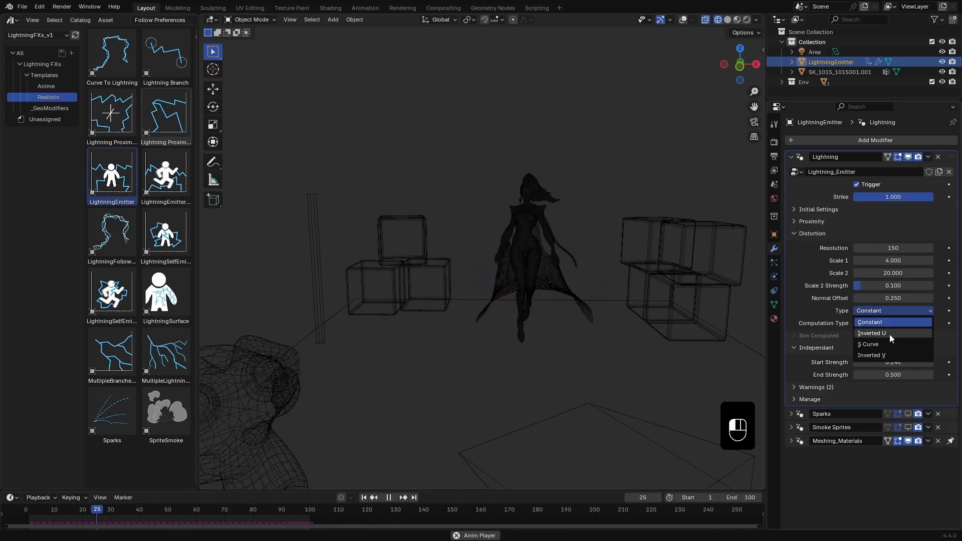
click(871, 333)
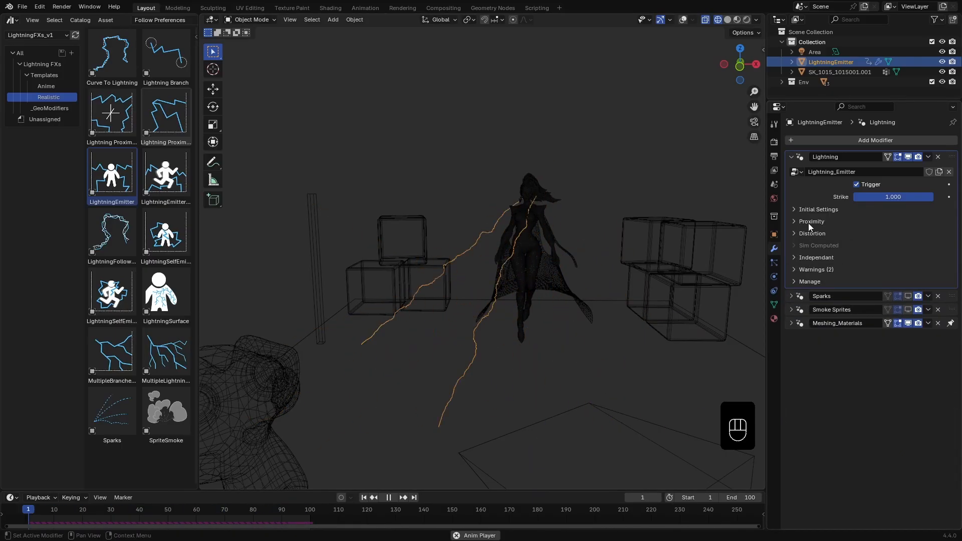
Select the SK_1015_1015001.001 character mesh in the Outliner.
click(818, 209)
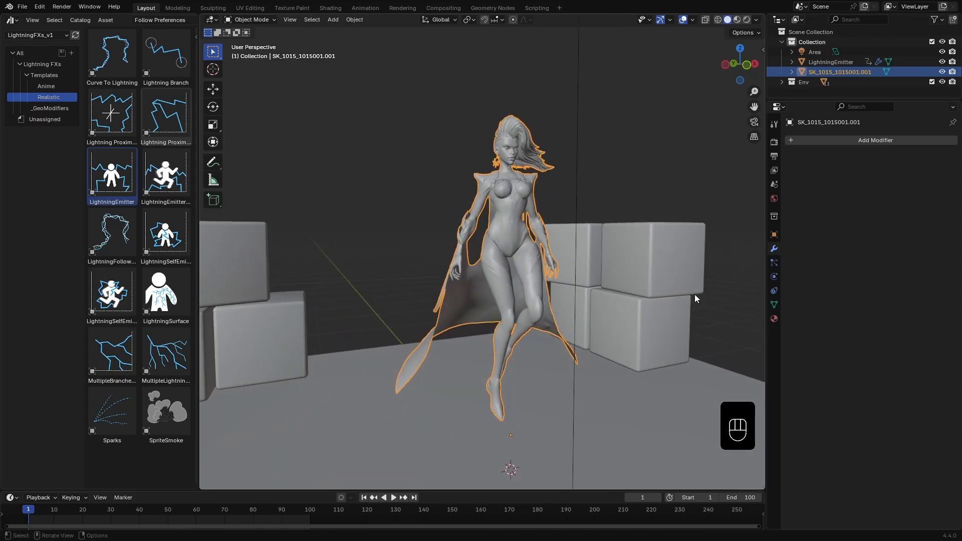
Add a Density vertex group to the character and enter weight painting.
click(682, 20)
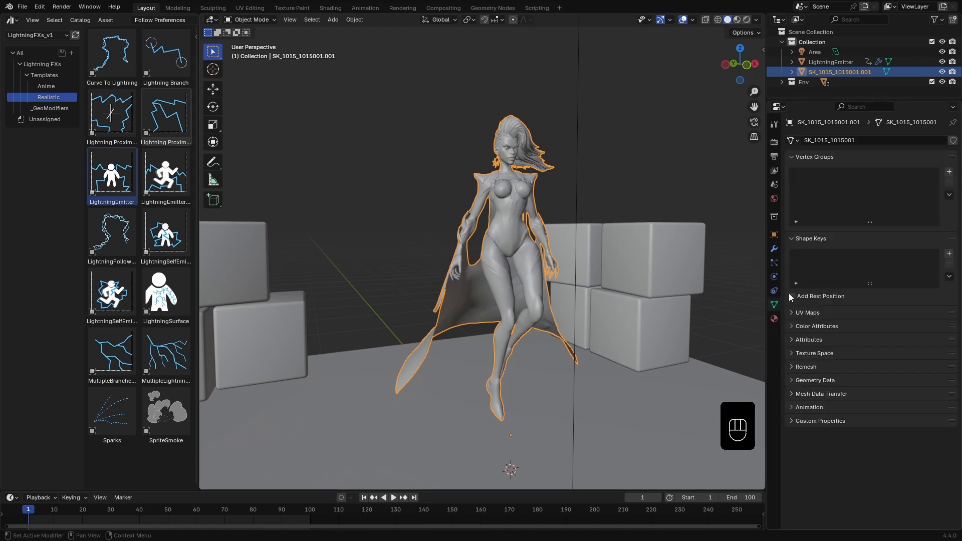
mouse_move(949, 172)
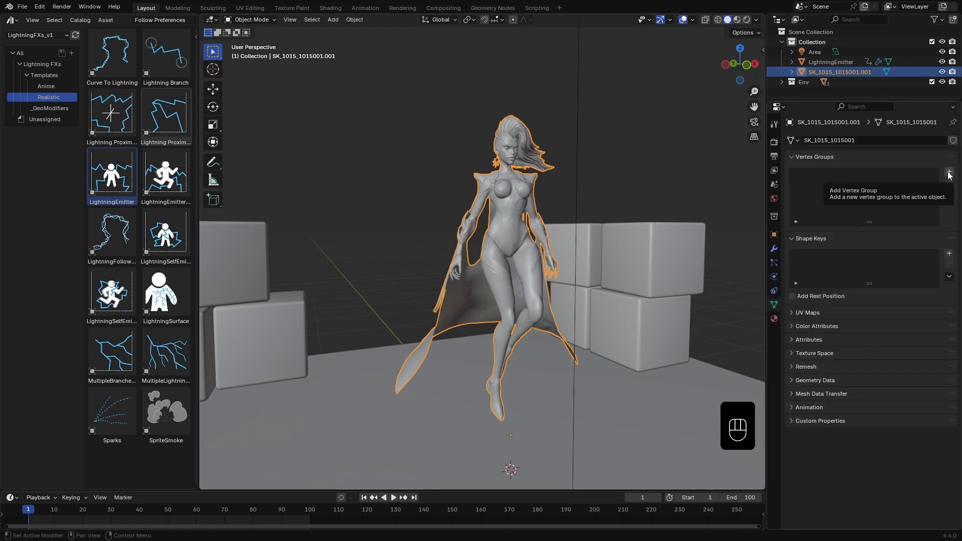
click(949, 174)
text(Density)
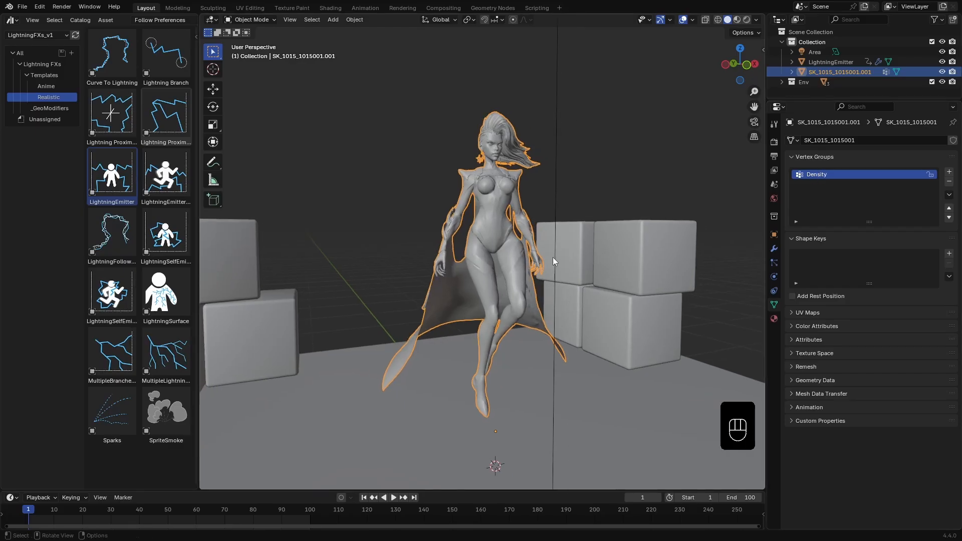
key(Ctrl+Tab)
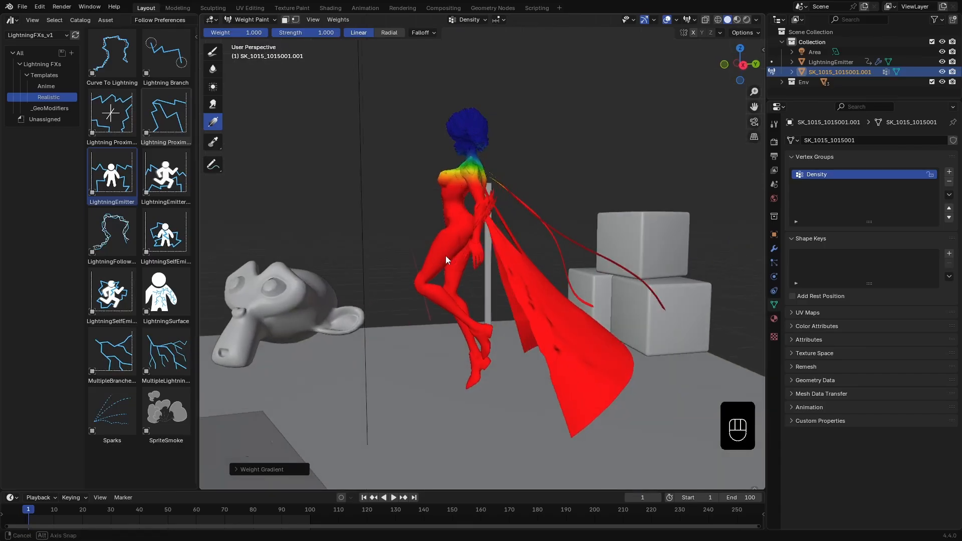
Inspect the painted weights from front and behind, then return the character to Object Mode.
drag(447, 259, 639, 265)
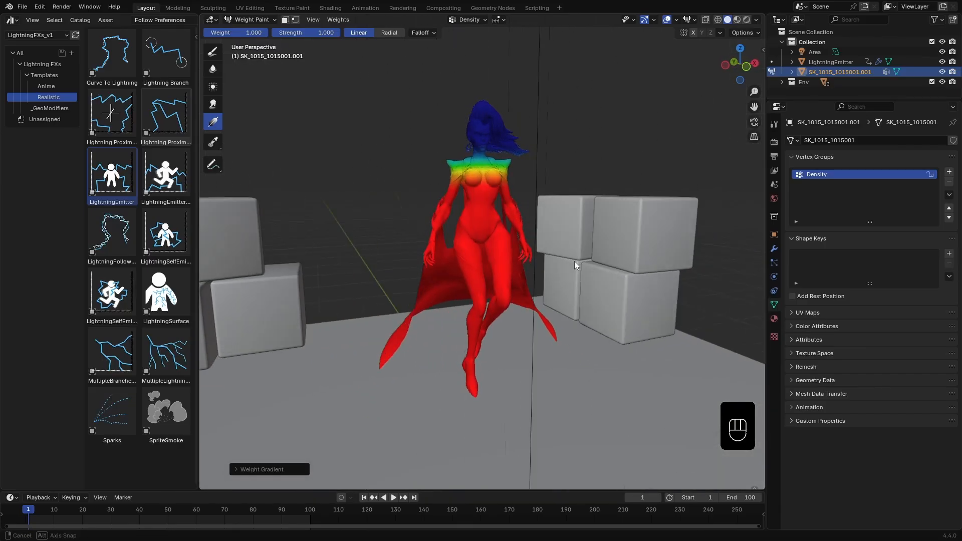
drag(575, 264, 538, 307)
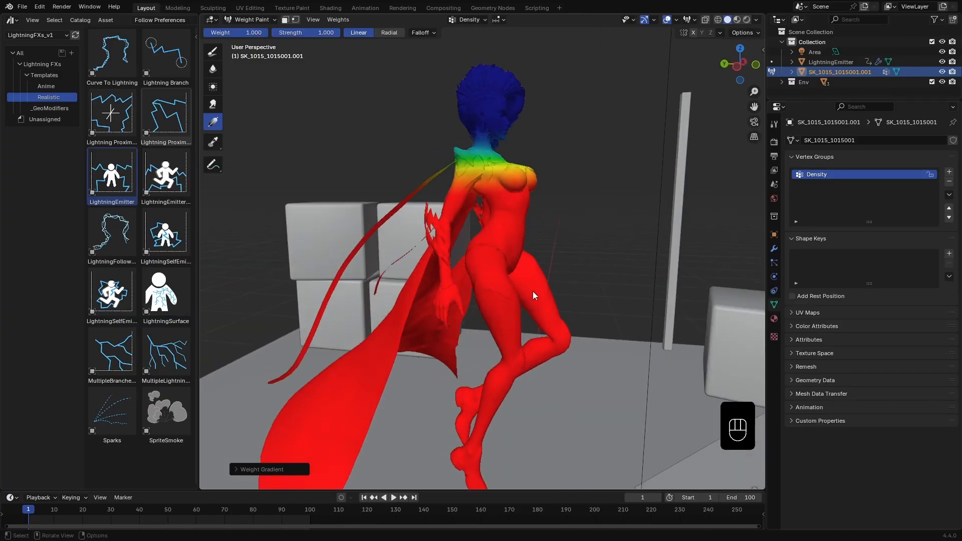
key(Tab)
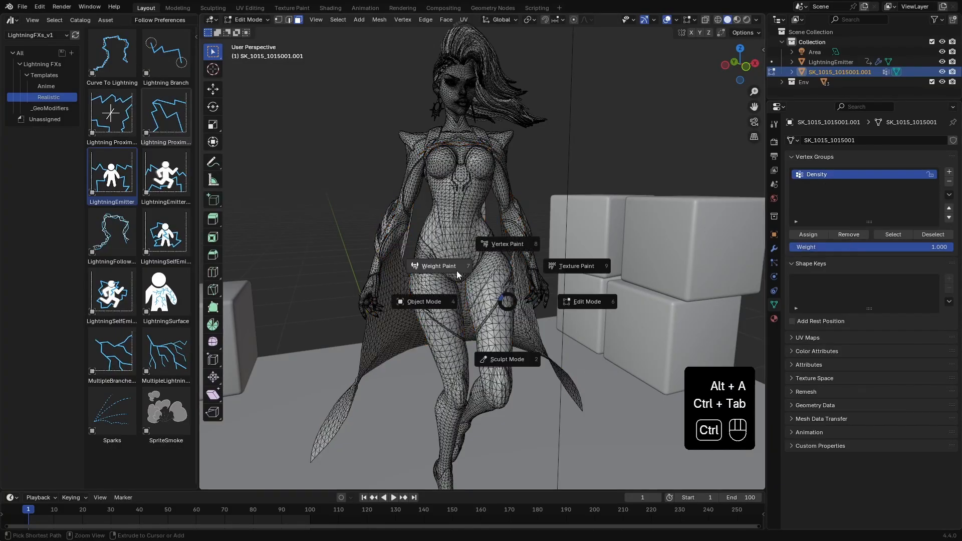
click(438, 265)
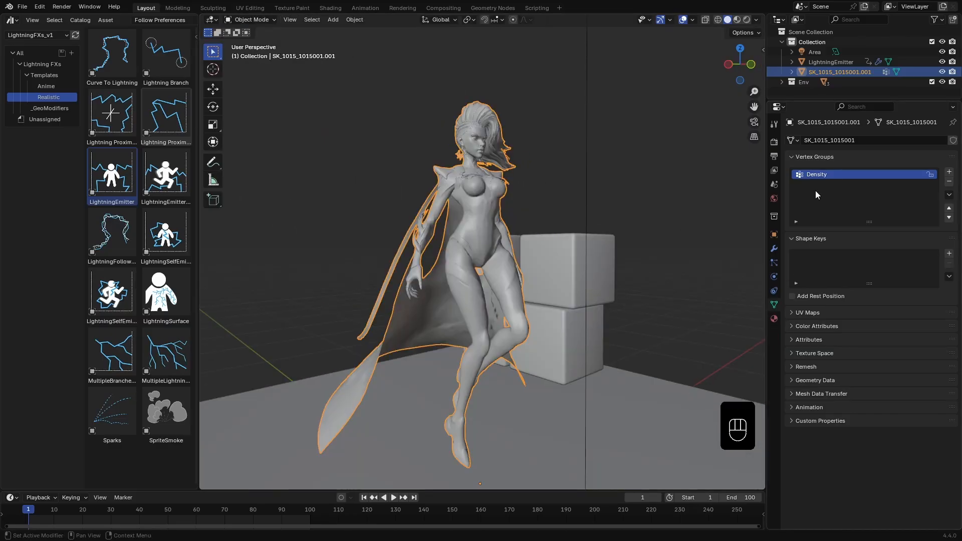
Use the character's Density group as the LightningEmitter's density source and play the animation.
double_click(816, 174)
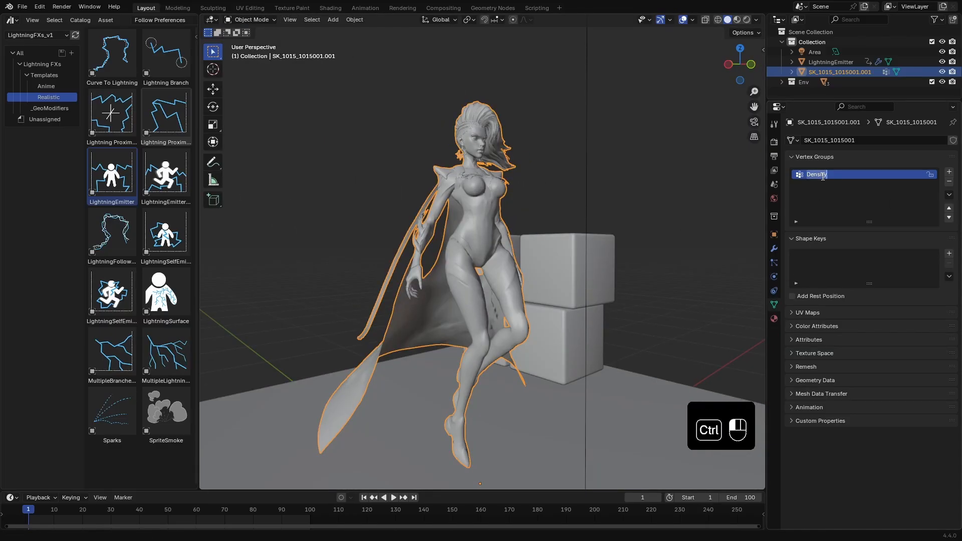
click(832, 61)
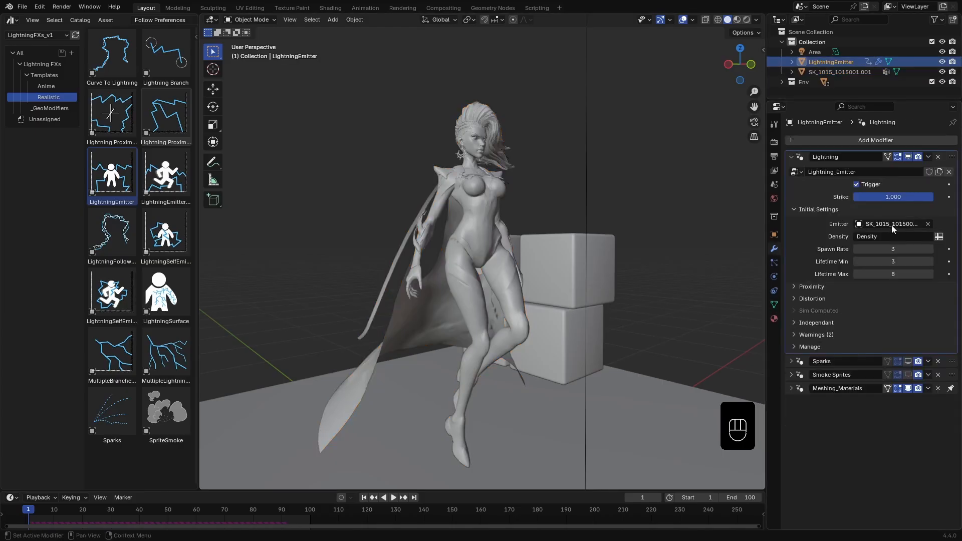
key(space)
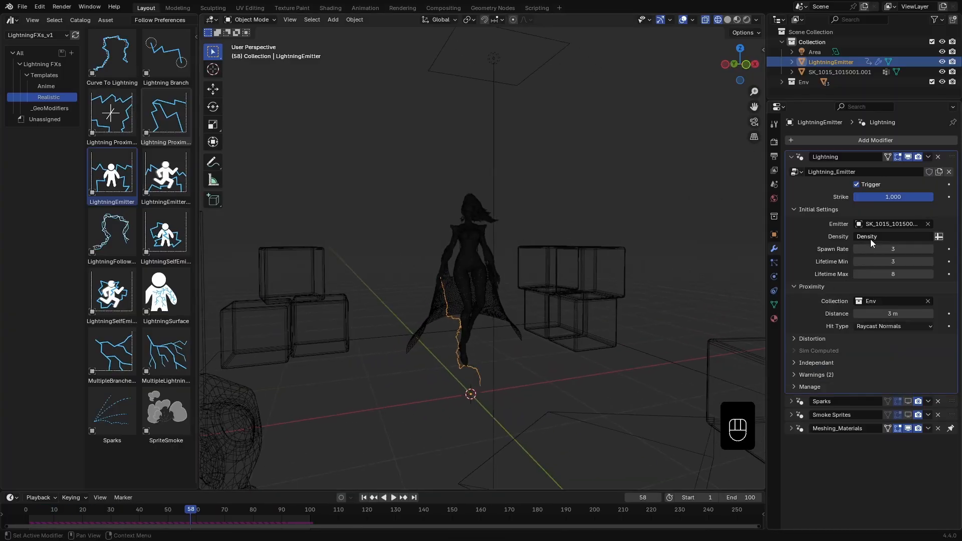
mouse_move(893, 248)
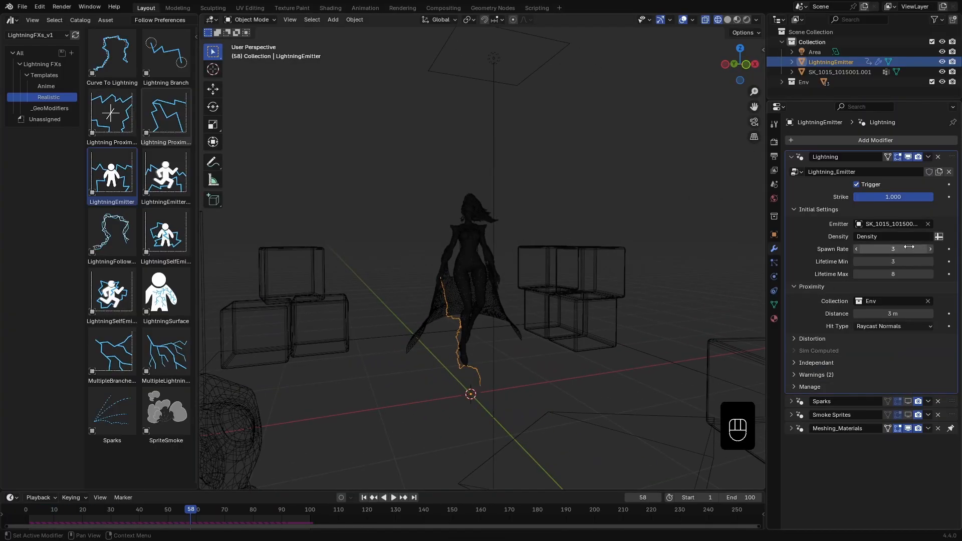
mouse_move(887, 237)
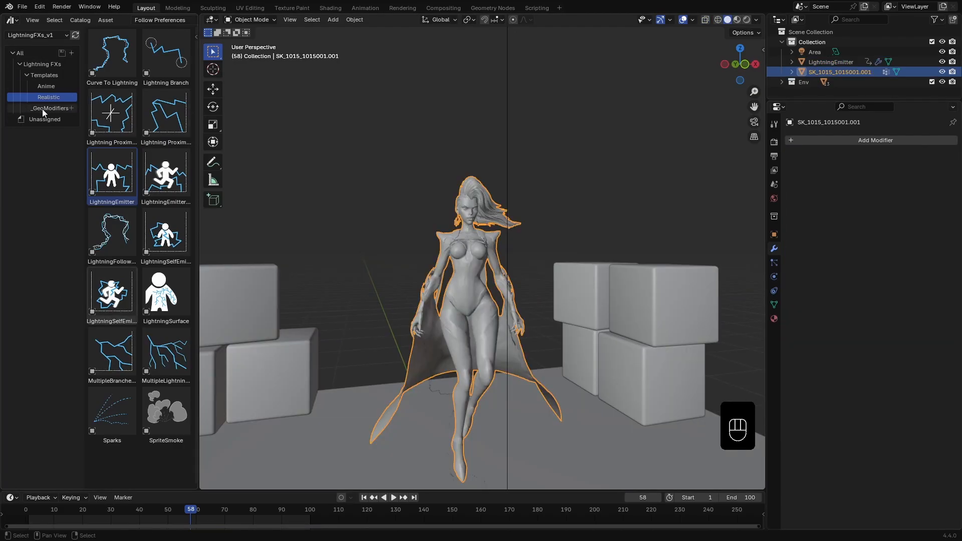
Drop the AttributeEnhancer asset onto the character, enhancing the Density attribute with a raised multiplier.
click(49, 108)
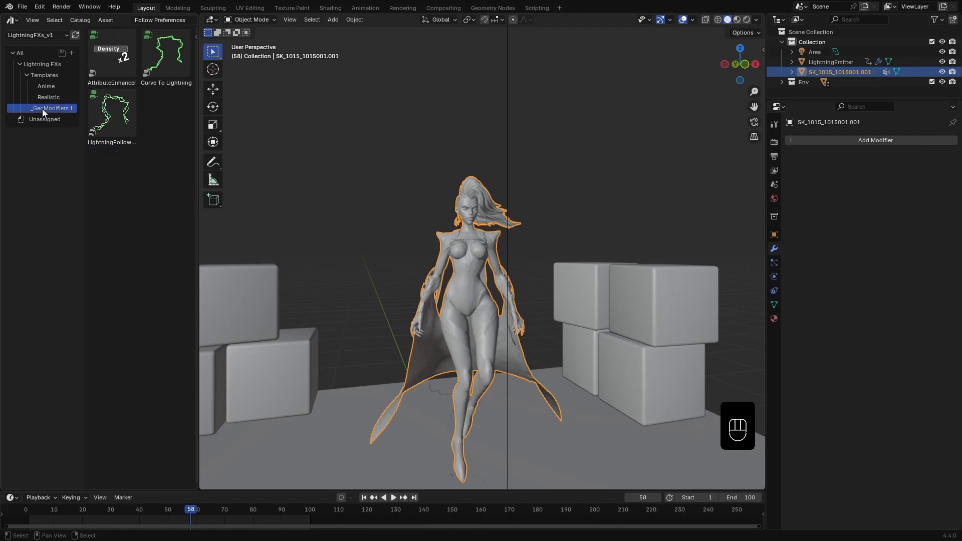
mouse_move(127, 60)
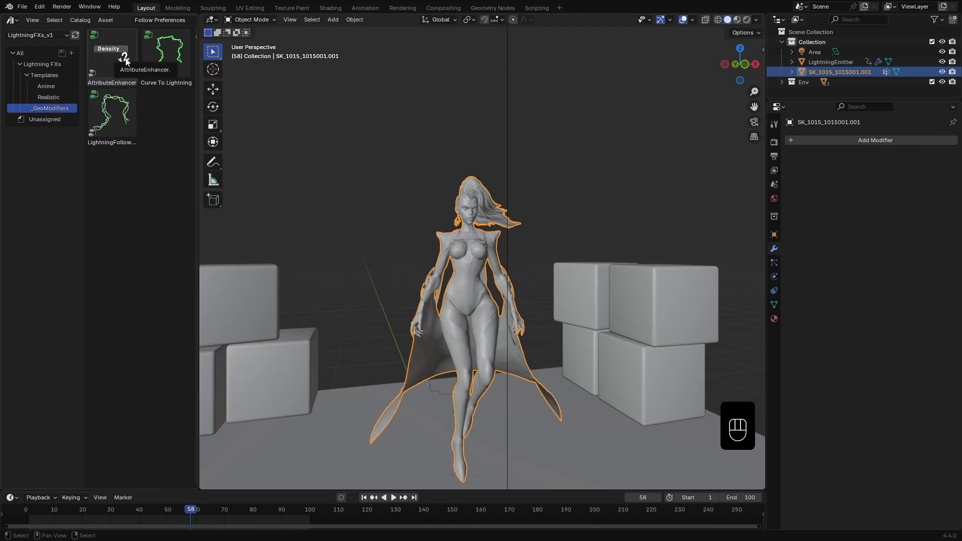
drag(112, 58, 475, 221)
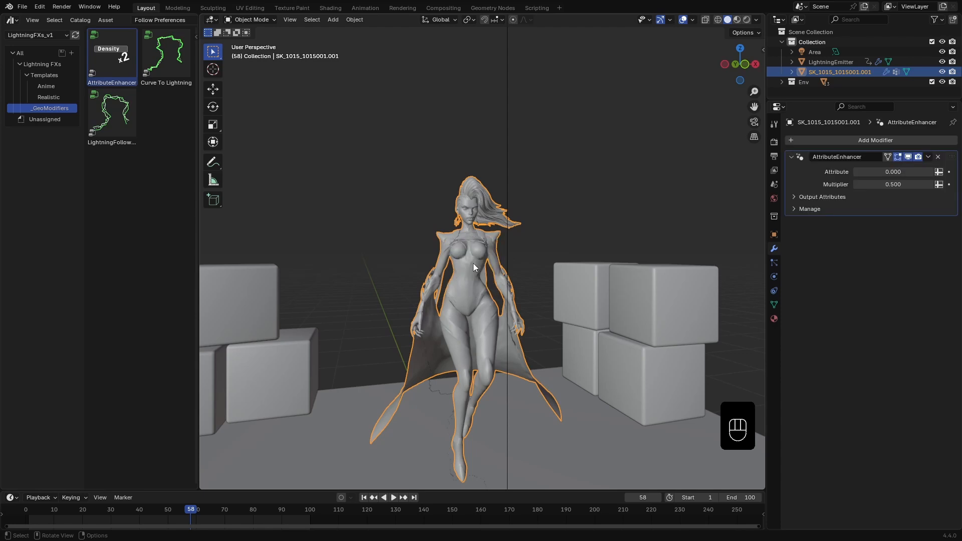
mouse_move(877, 223)
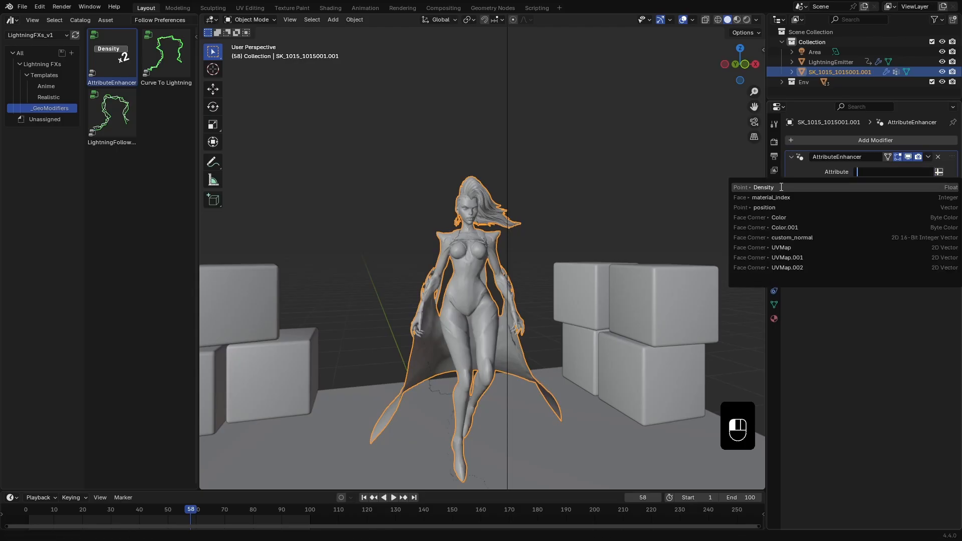
click(764, 187)
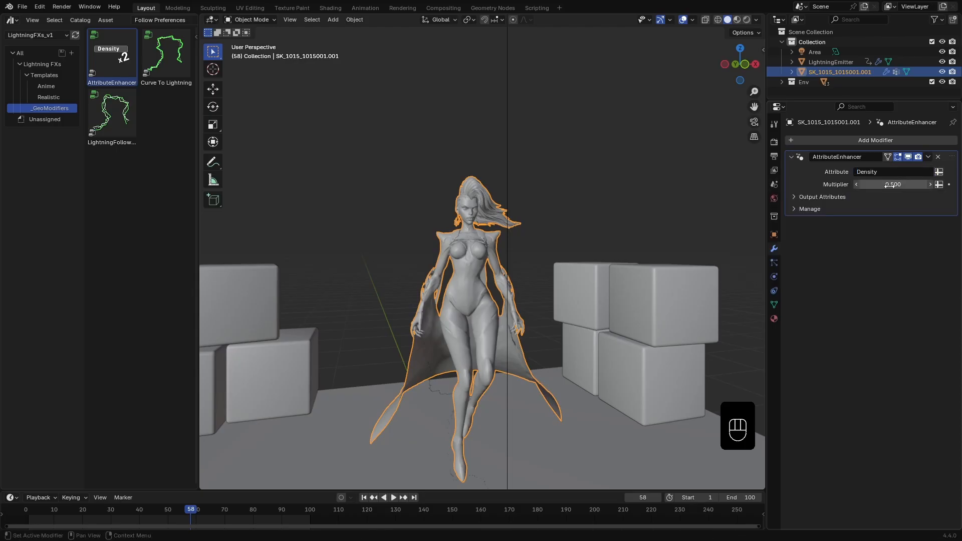
click(892, 184)
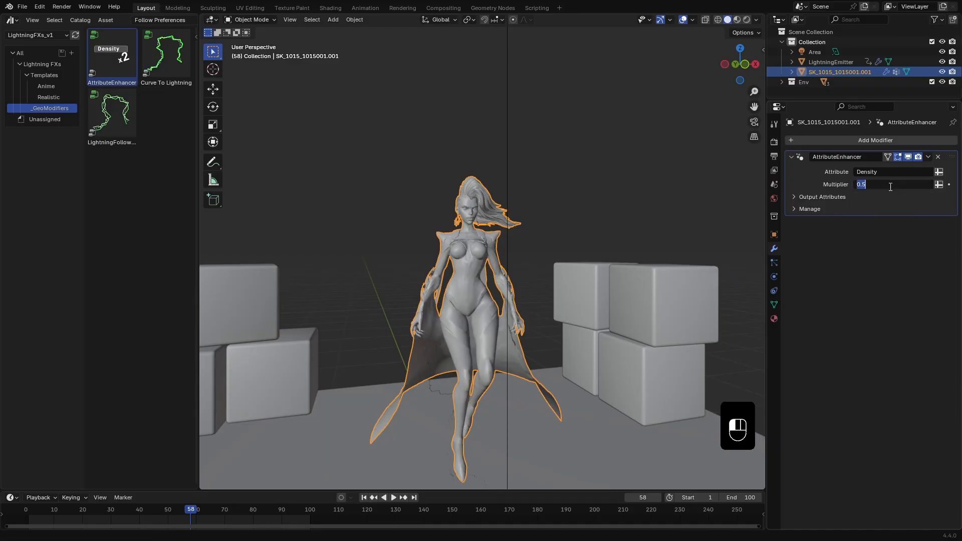
key(Return)
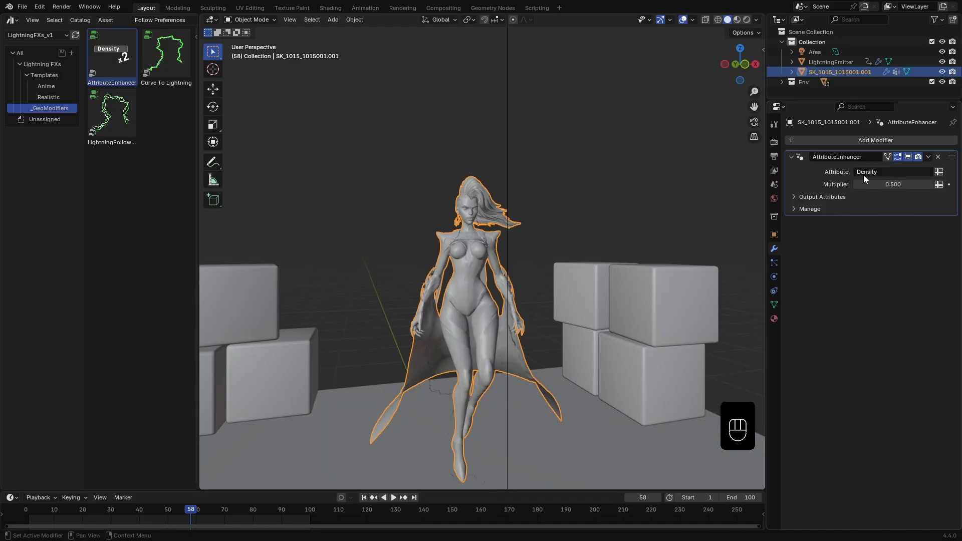
mouse_move(846, 186)
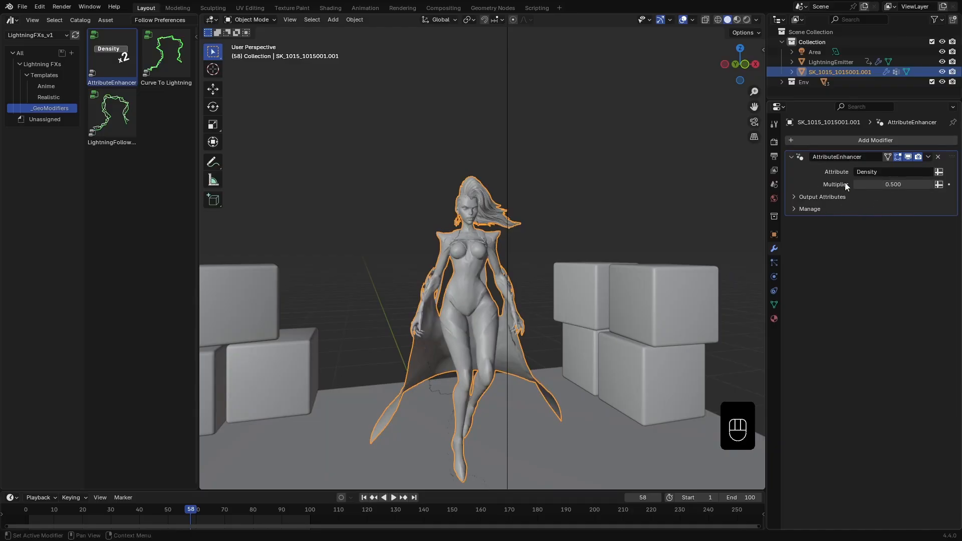
Write the enhanced result back into Density, extend playback and preview the denser lightning.
click(793, 196)
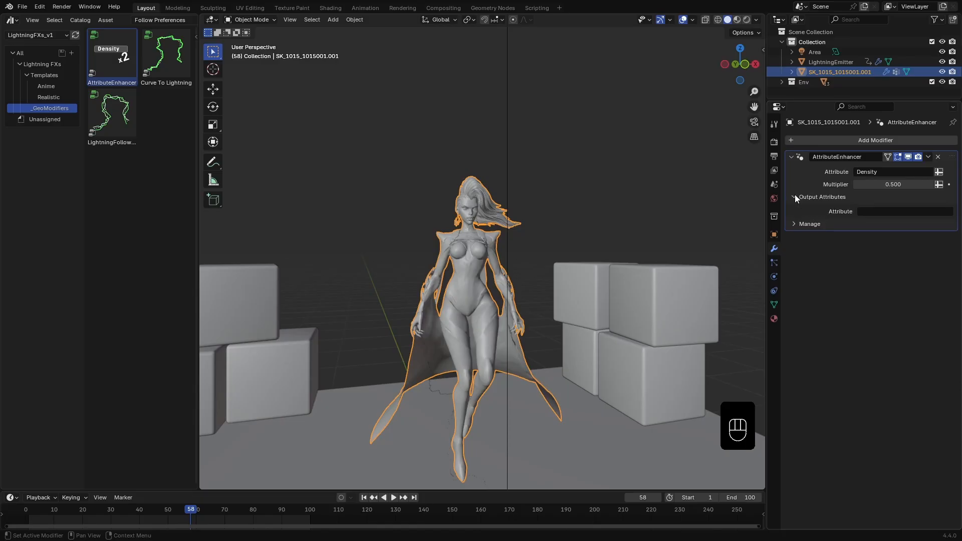
click(899, 211)
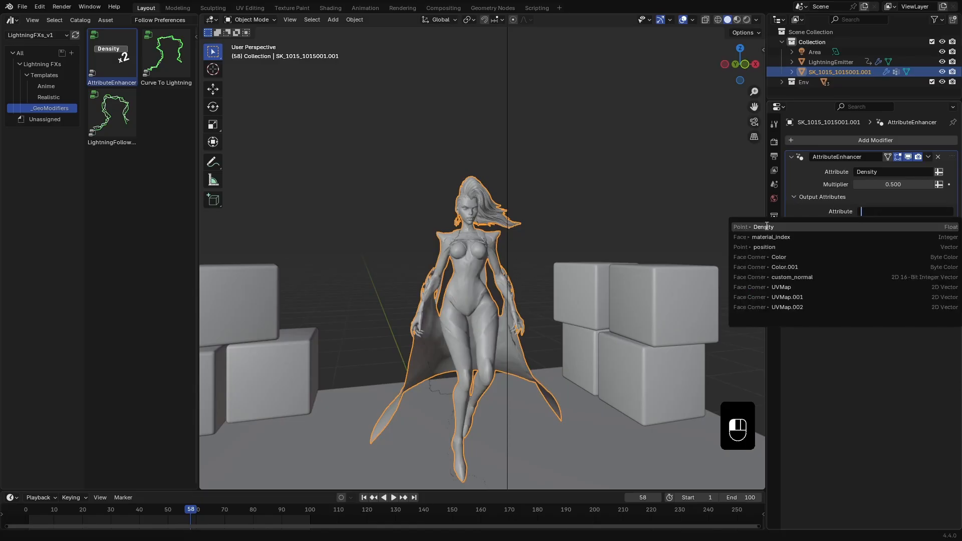
click(764, 226)
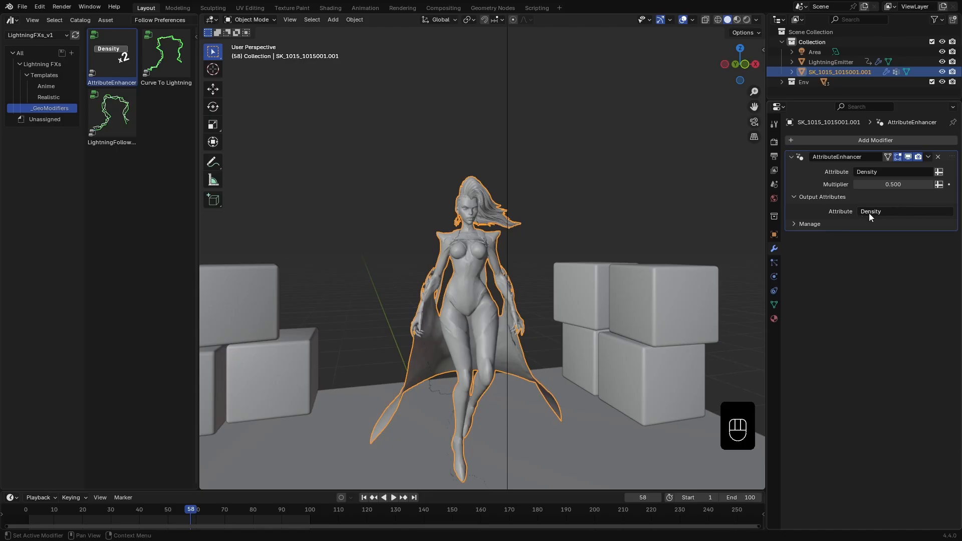
mouse_move(898, 217)
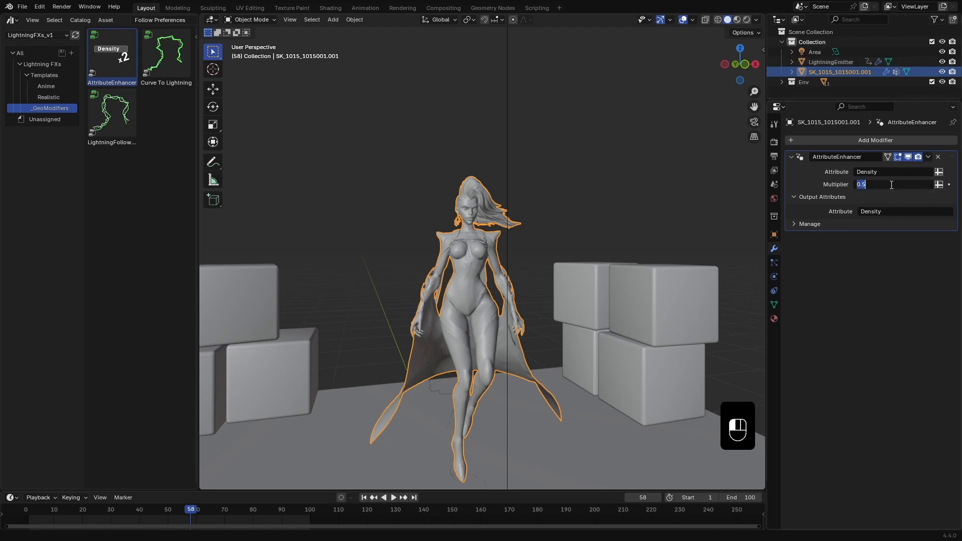
text(10)
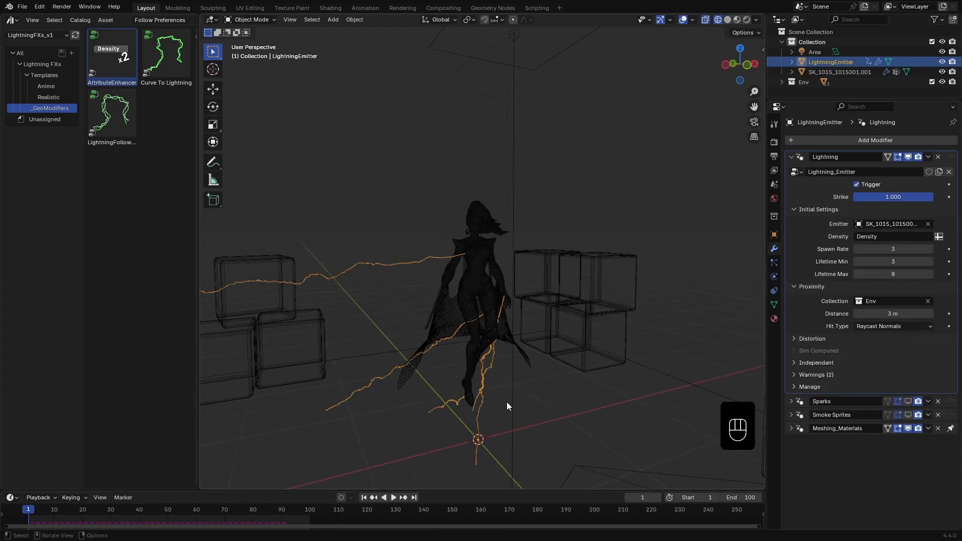
key(space)
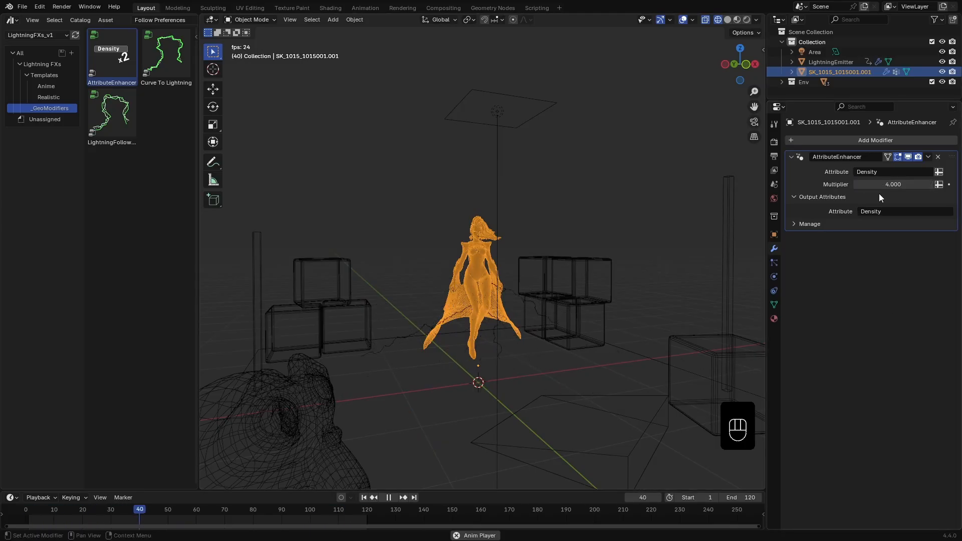
Add a camera to the scene and view the lightning through it.
click(902, 211)
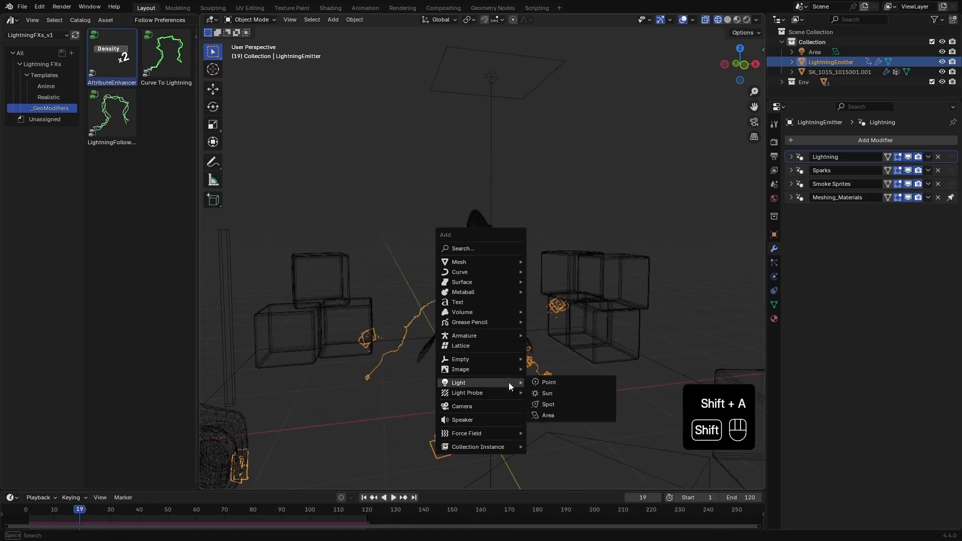
click(461, 406)
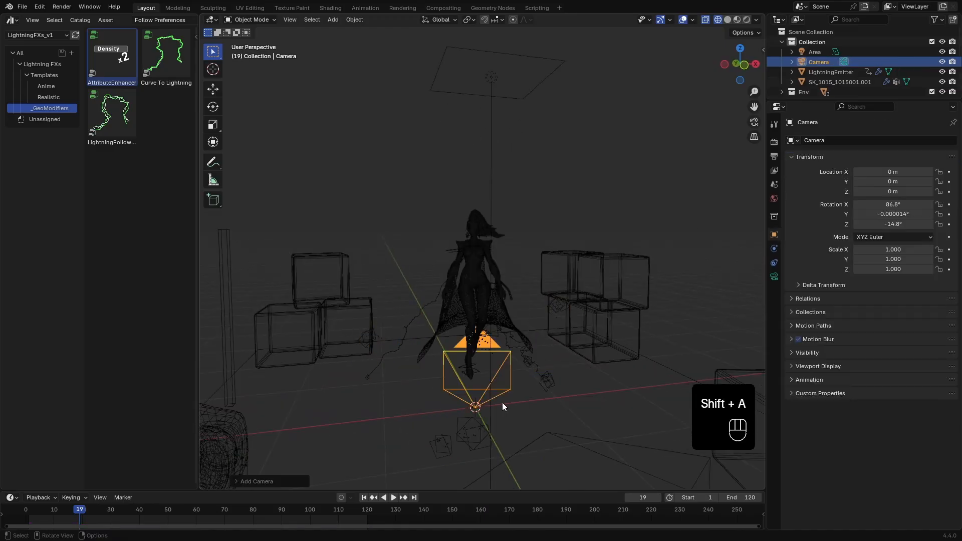
drag(503, 405, 521, 392)
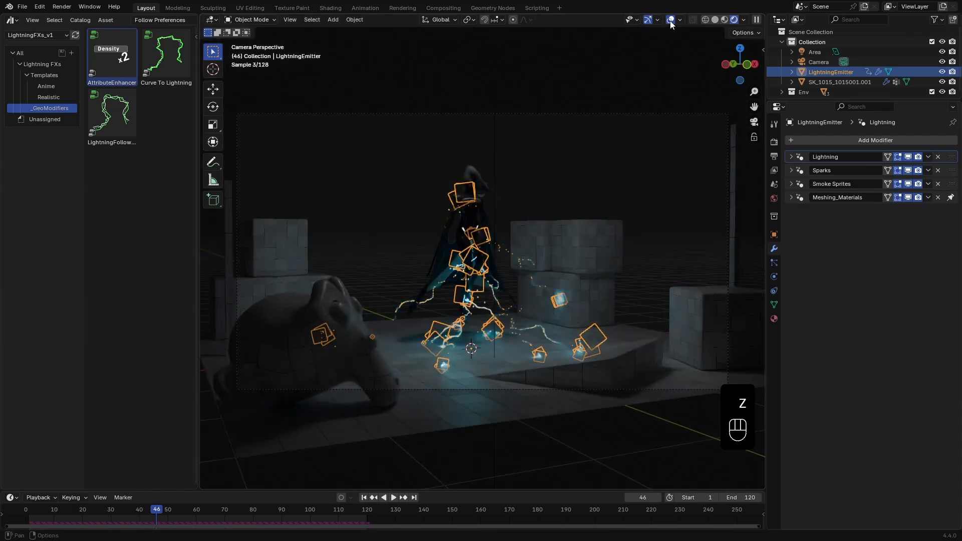
Hide overlays and set the lightning's Max and Constant Thickness to 0.1.
click(671, 20)
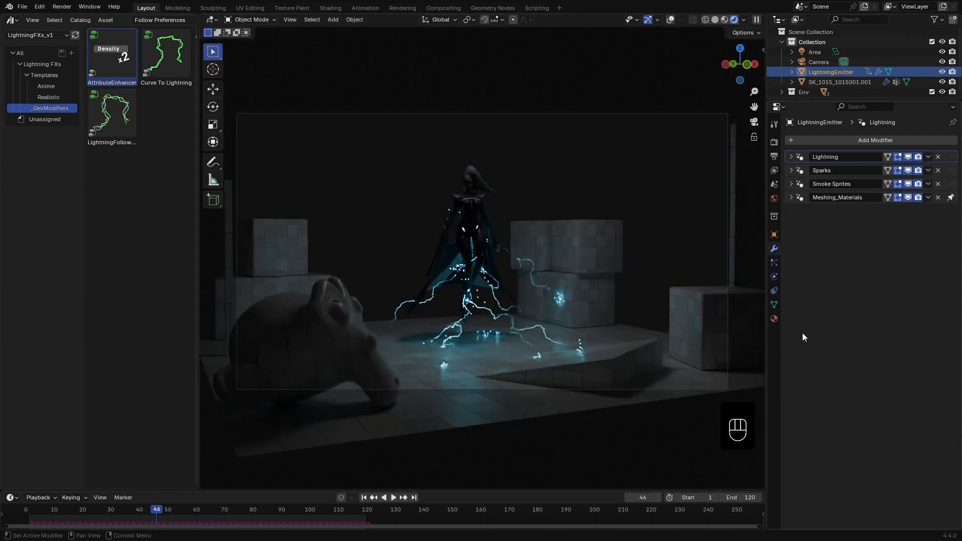
click(792, 198)
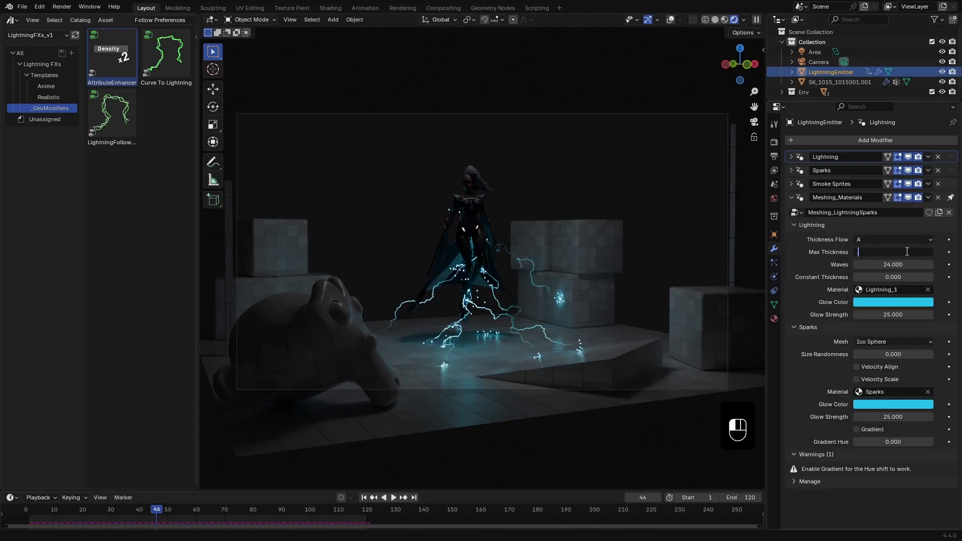
text(0.100)
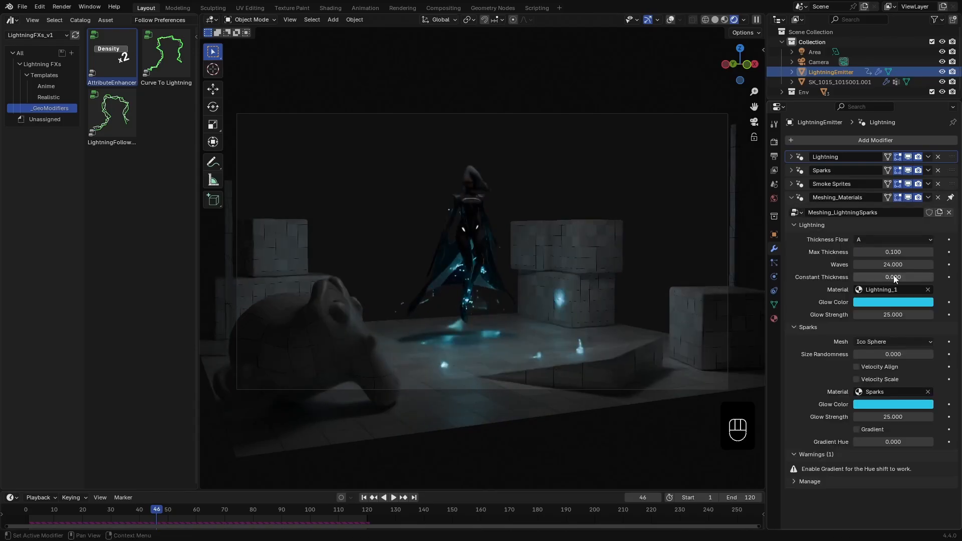
drag(871, 277, 895, 277)
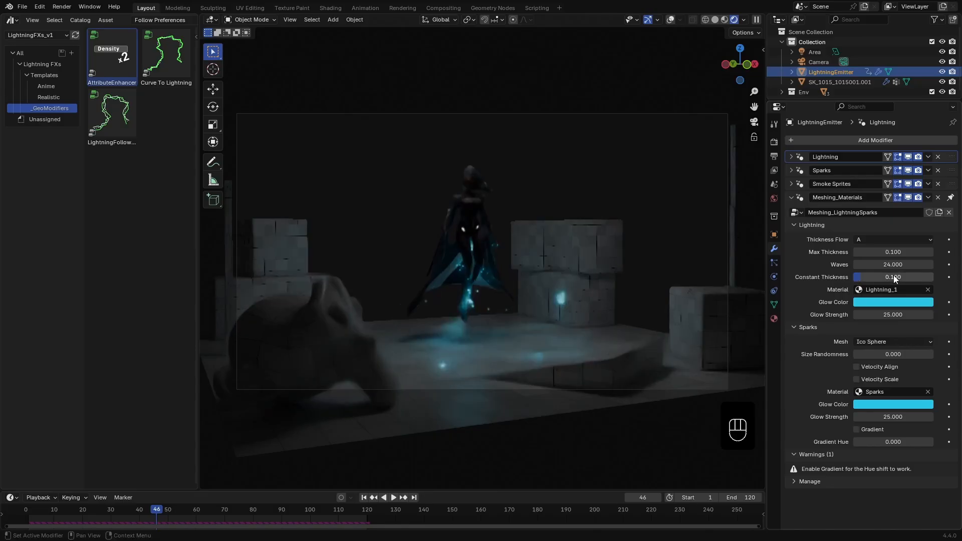
Raise the lightning glow strength and give the sparks a gradient hue of 0.5.
click(892, 302)
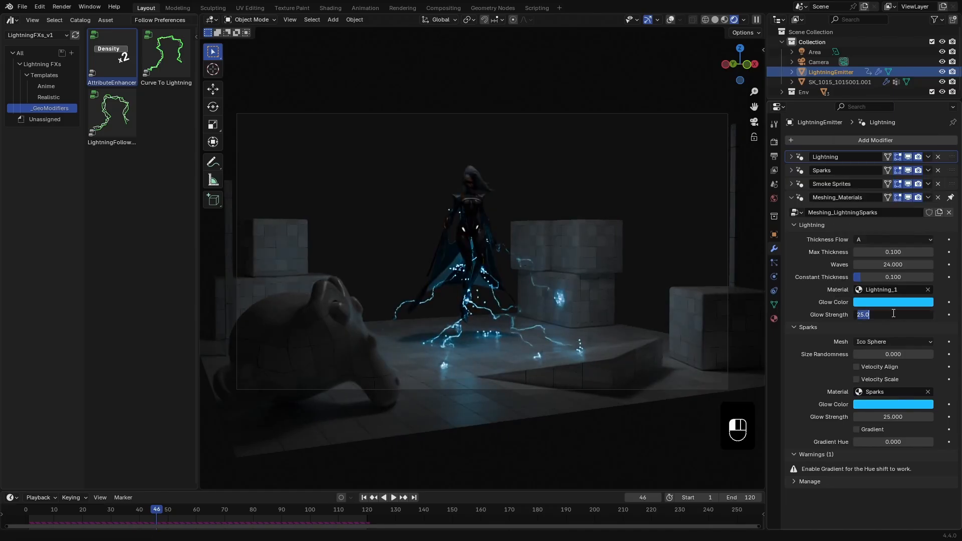
text(200)
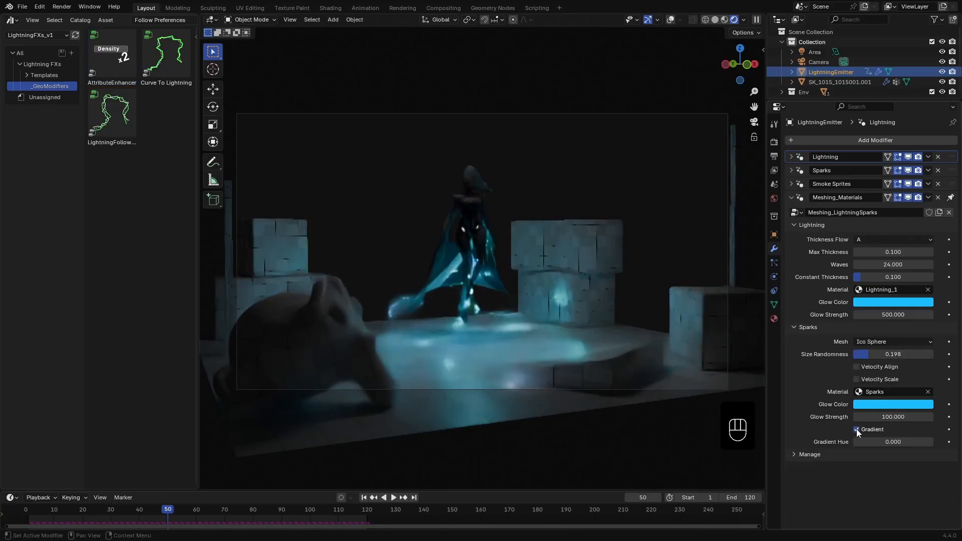
text(.5)
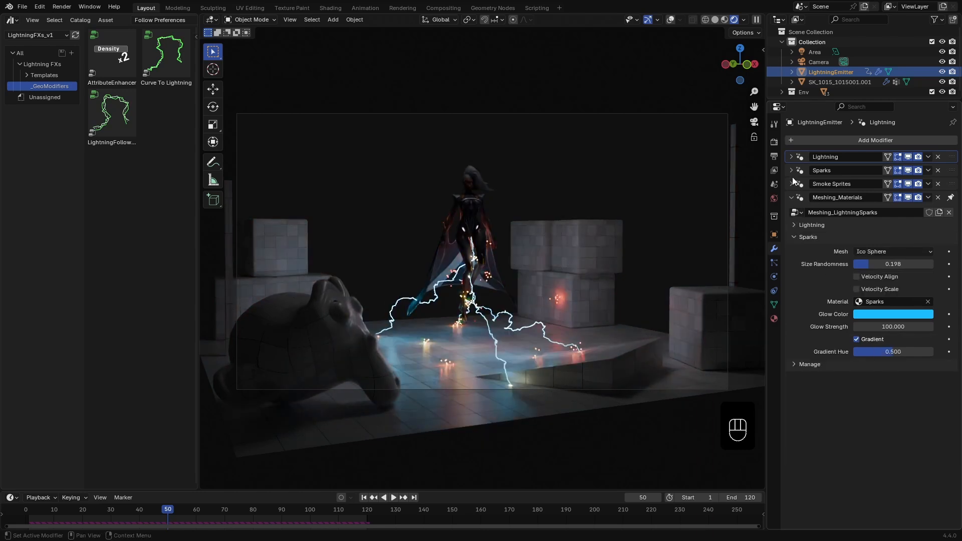
Make the sparks collide with the Env collection and shrink their size to 0.002 m.
click(791, 171)
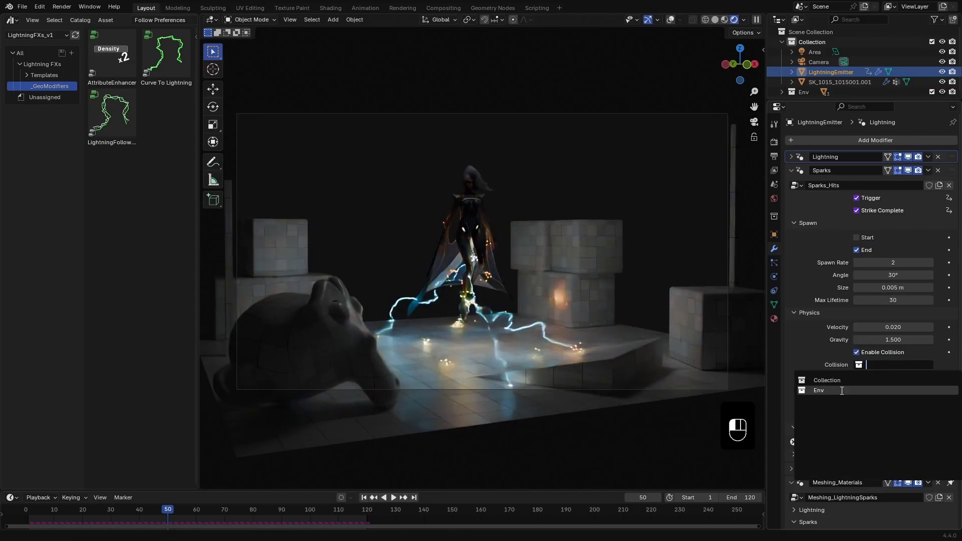
click(818, 389)
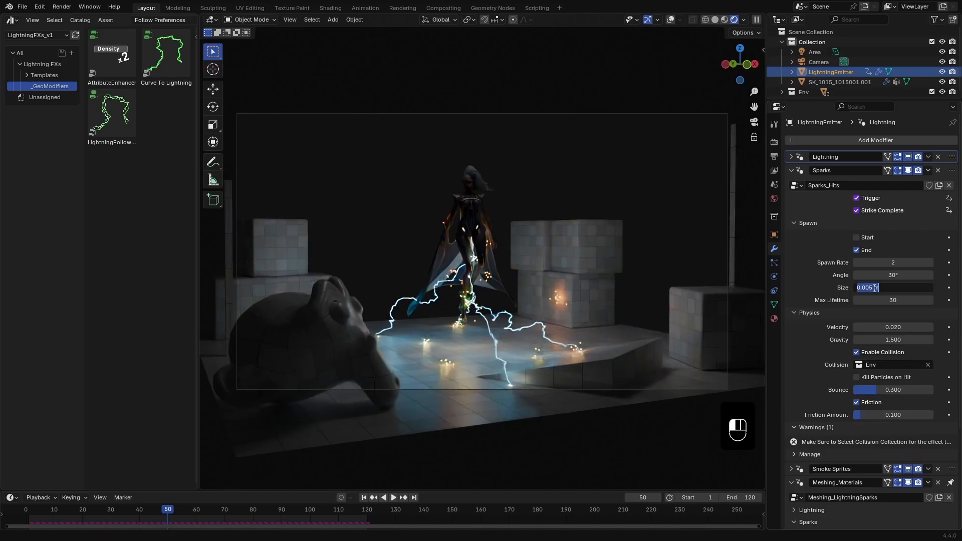
text(0.002)
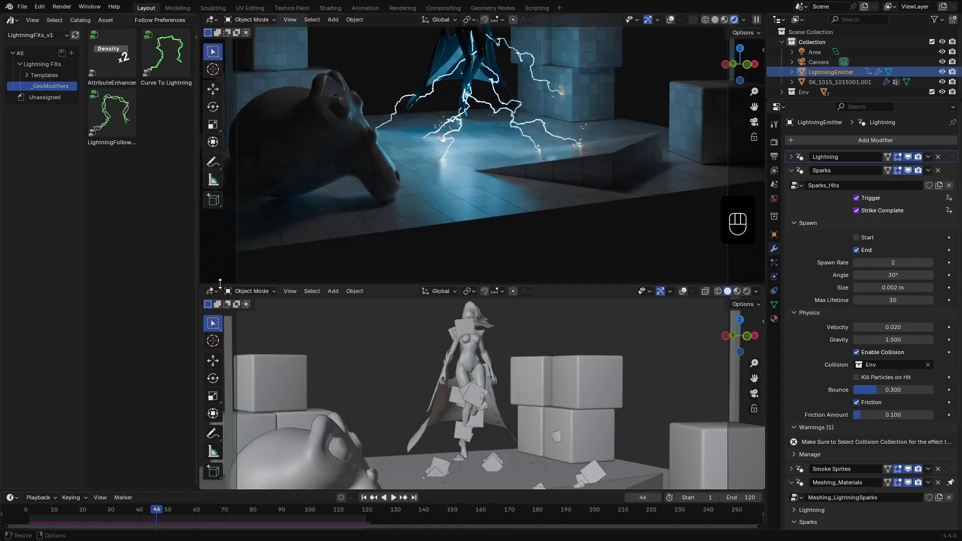
Turn the lower area into a Compositor with nodes enabled and tune a Bloom glare node.
click(211, 291)
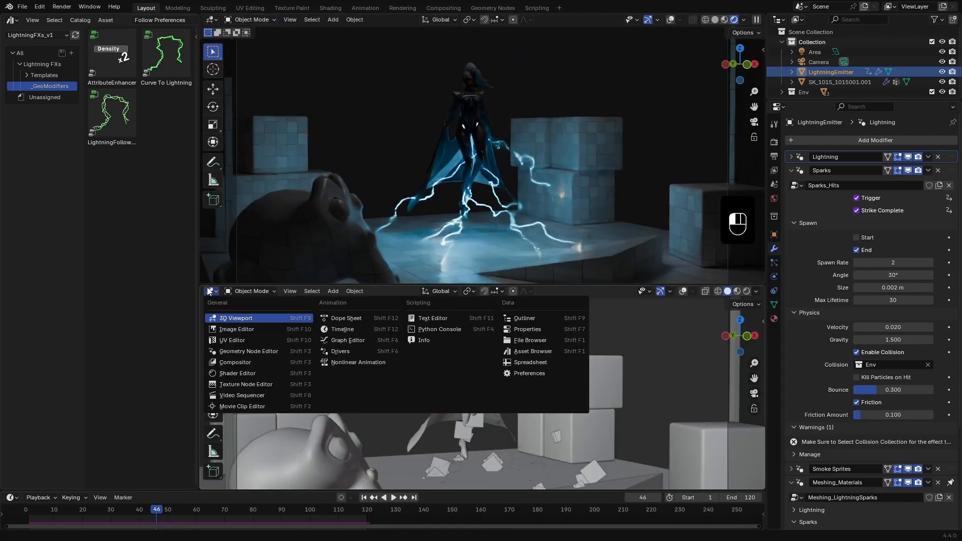
mouse_move(234, 361)
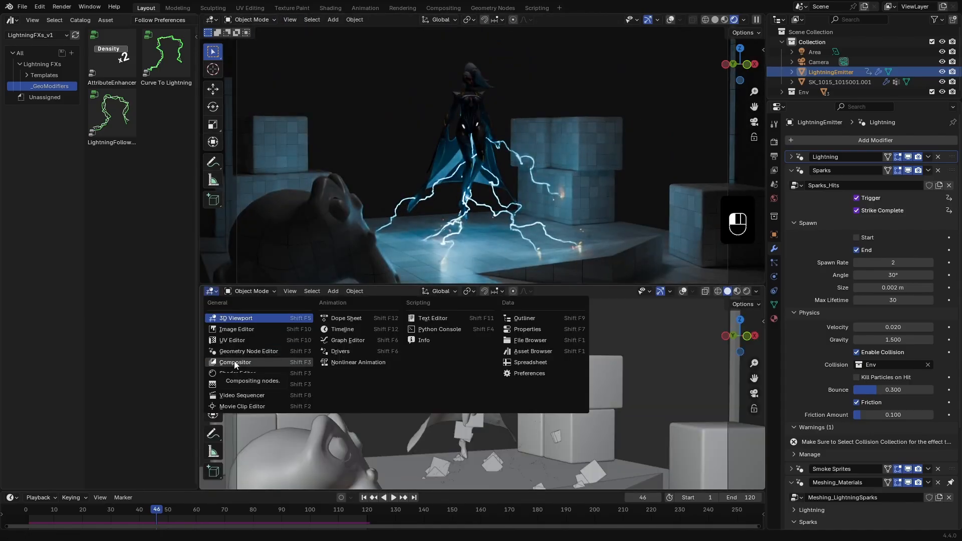
click(234, 362)
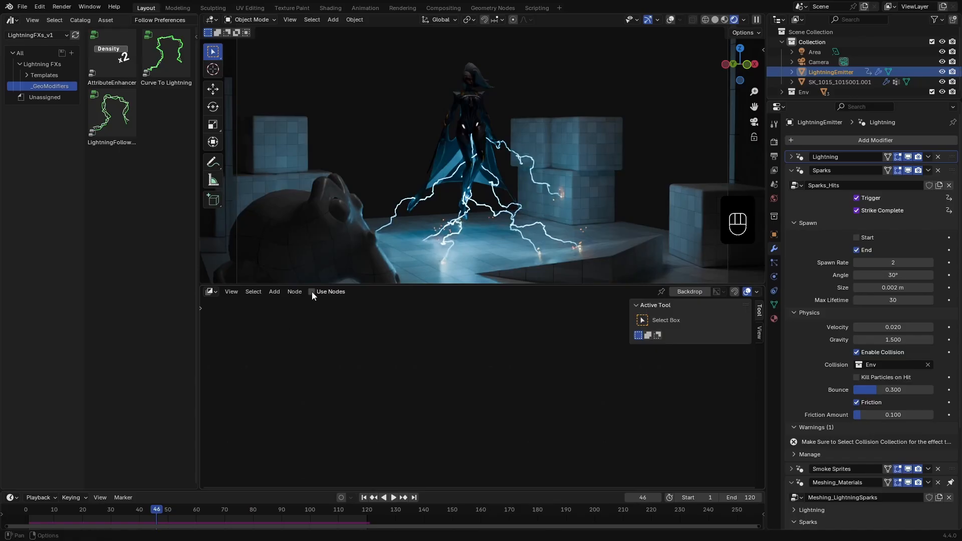
click(312, 292)
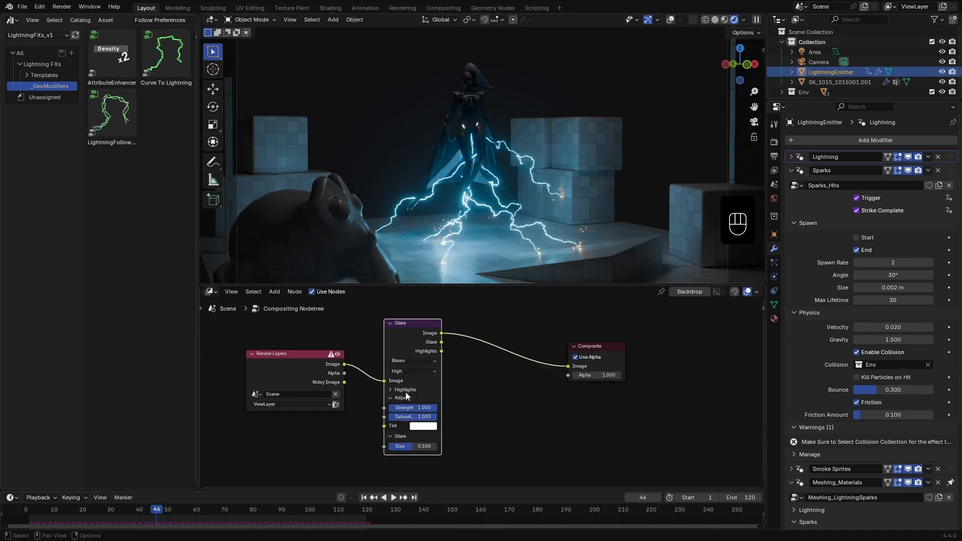
drag(423, 446, 381, 445)
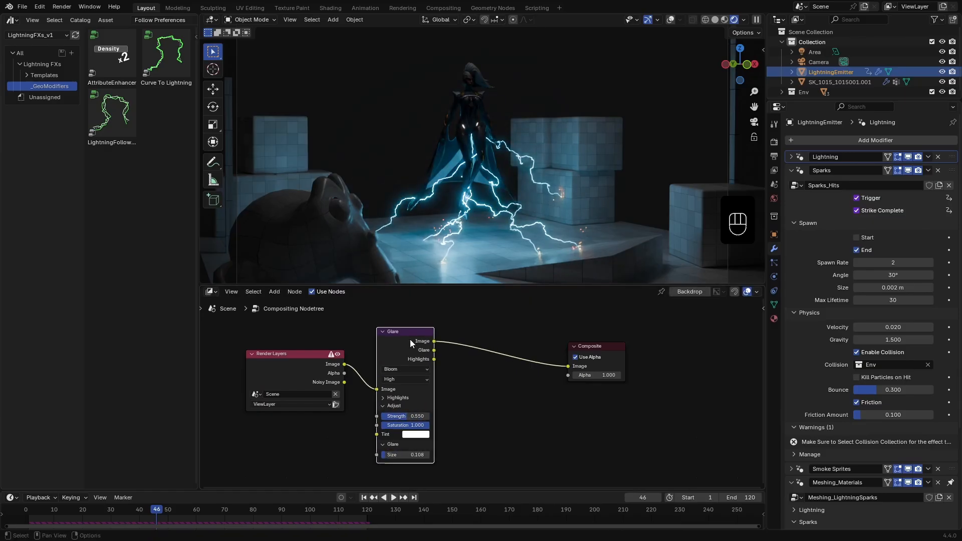
Duplicate the glare node and tune the second one's highlight settings.
key(shift+d)
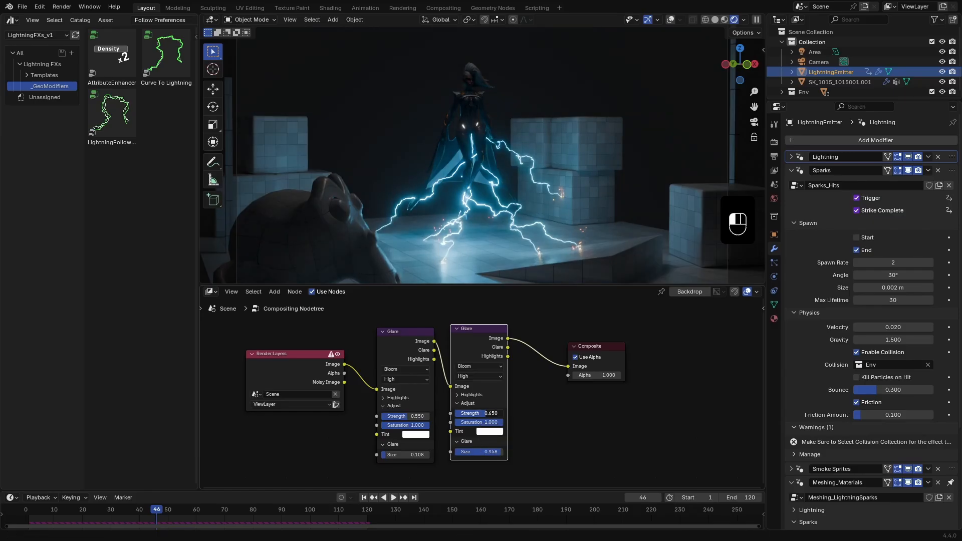
click(470, 395)
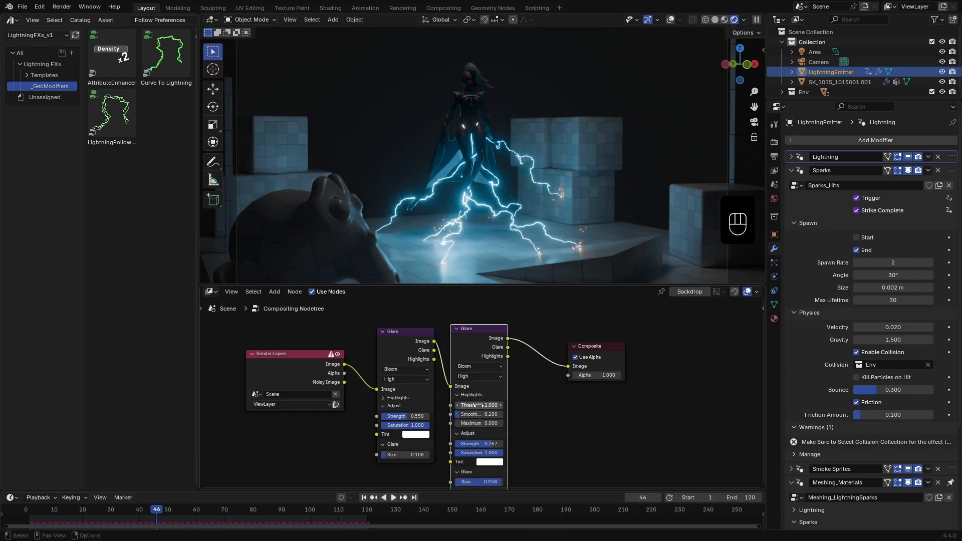
drag(479, 404, 497, 405)
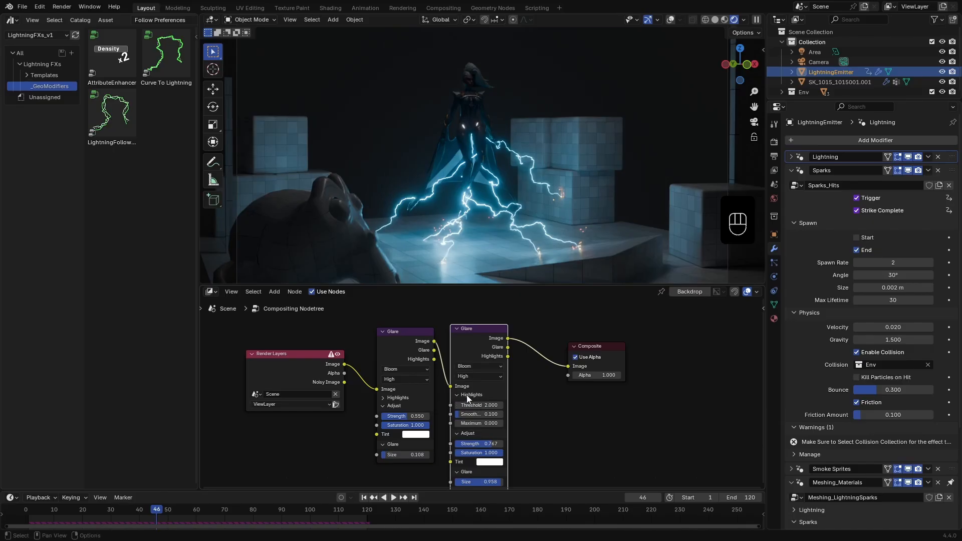
click(458, 395)
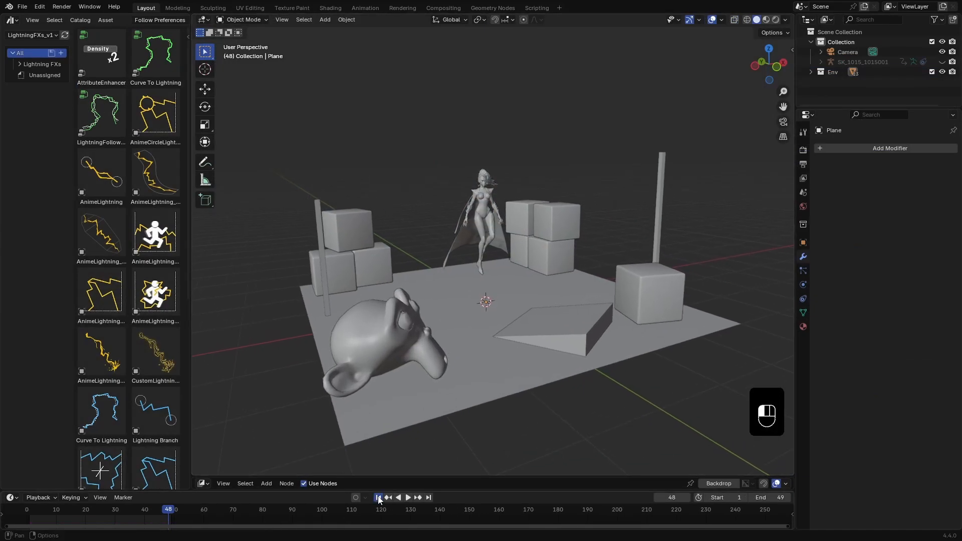
Preview the character animation, then add LightningEmitter_Animated from the Realistic catalog onto the character.
key(space)
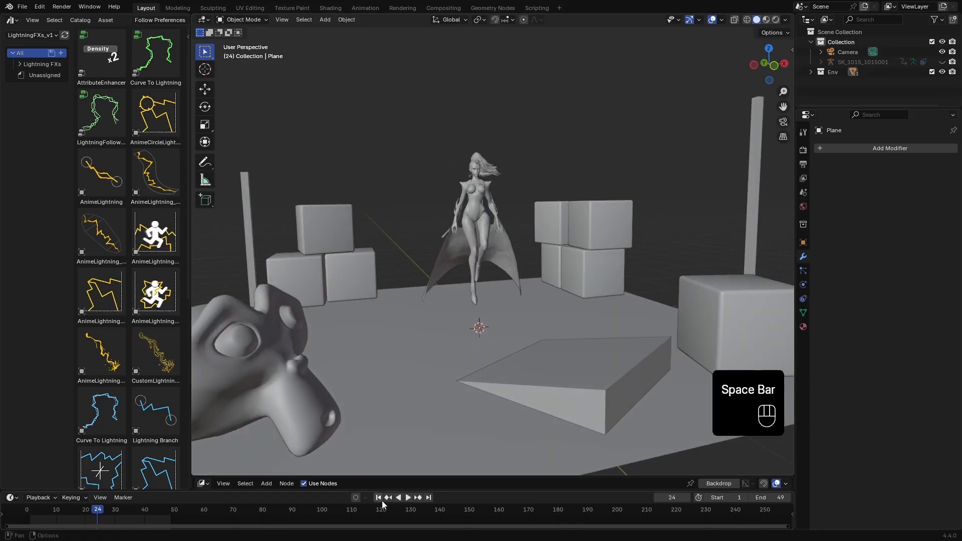
key(ctrl+Tab)
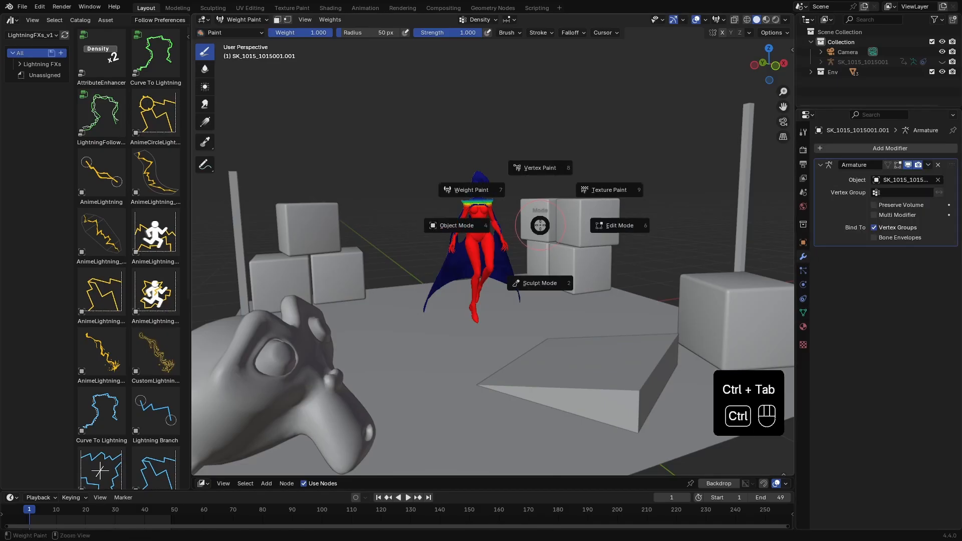
click(456, 225)
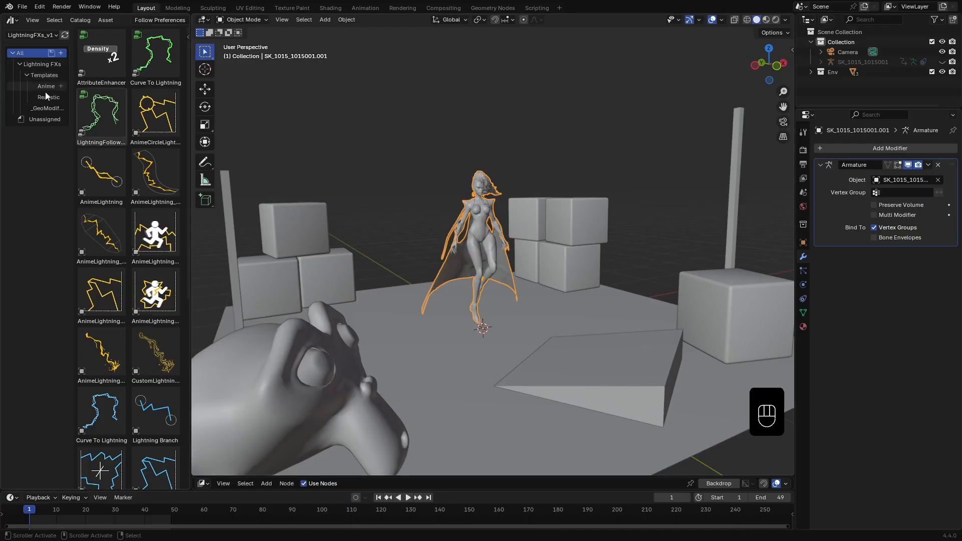
click(48, 97)
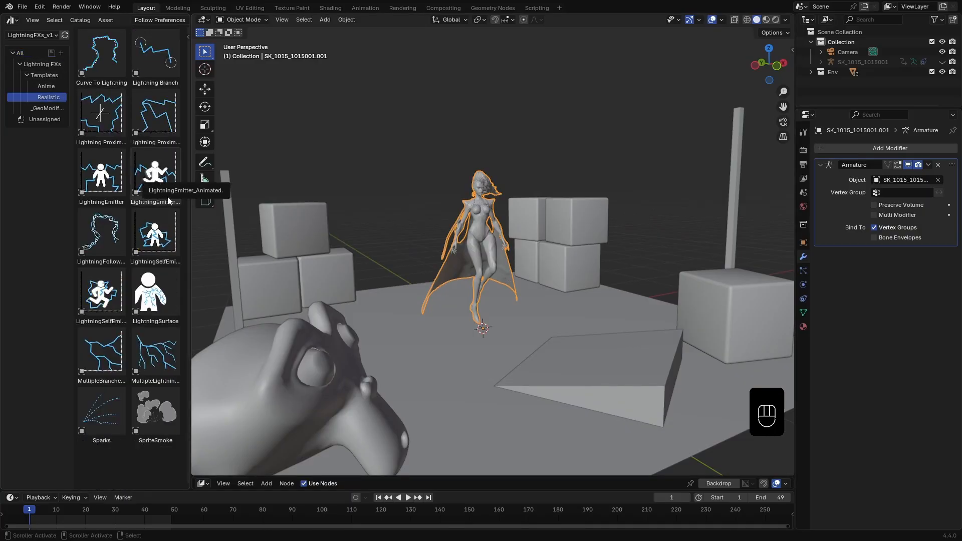
click(155, 173)
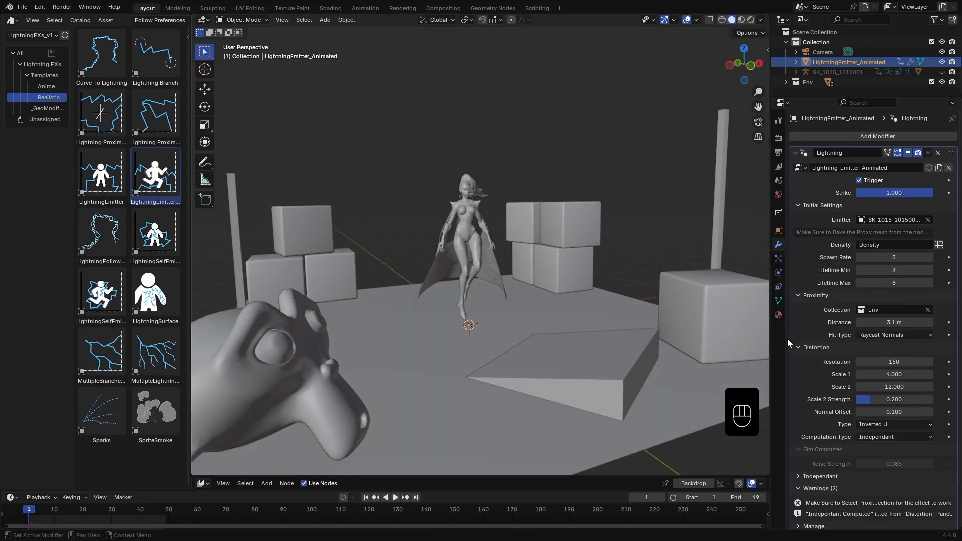
Preview the lightning playback and save the file as Animated_Storm.blend.
key(space)
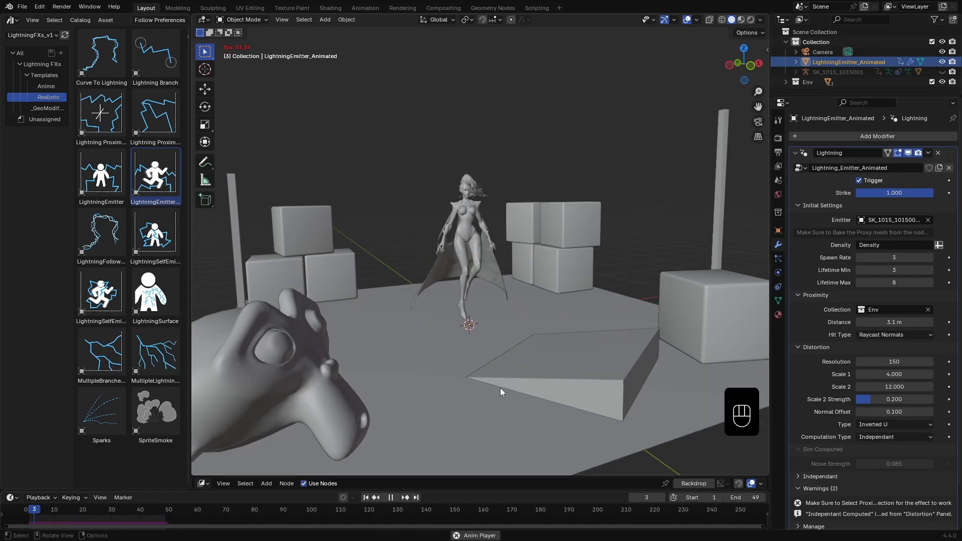
key(space)
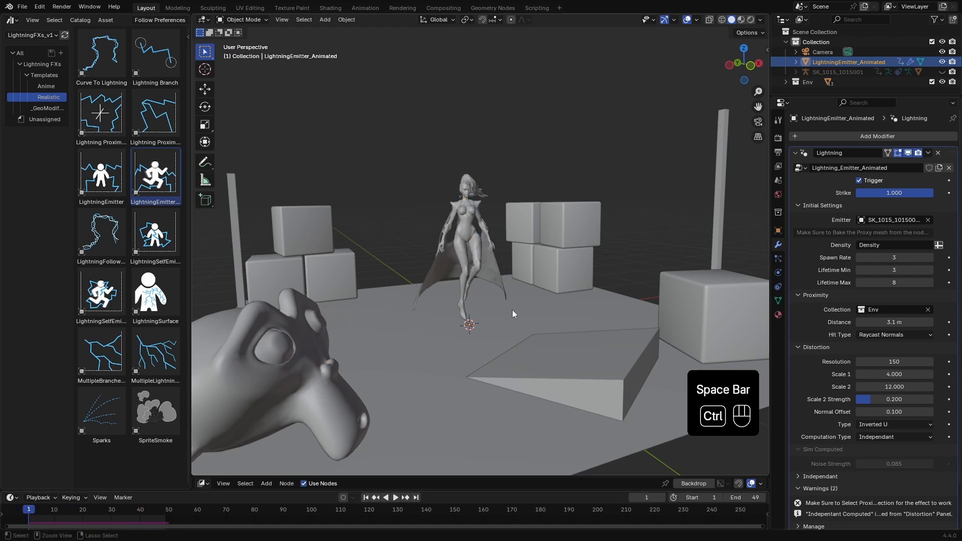
key(ctrl+s)
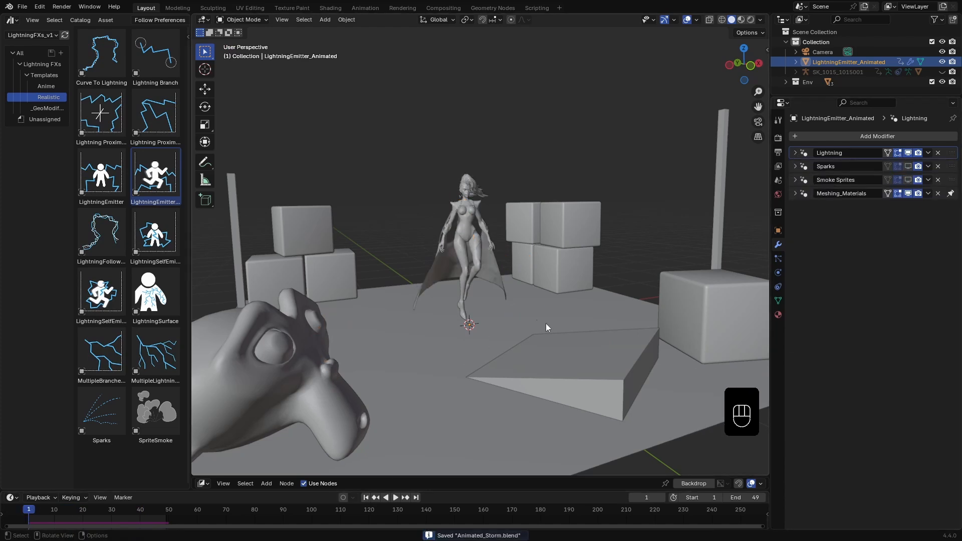
key(space)
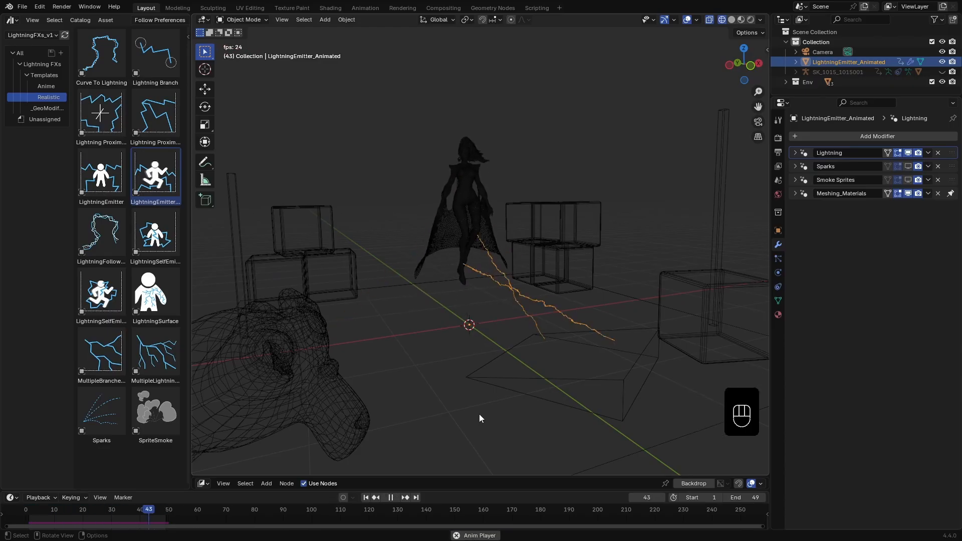
key(space)
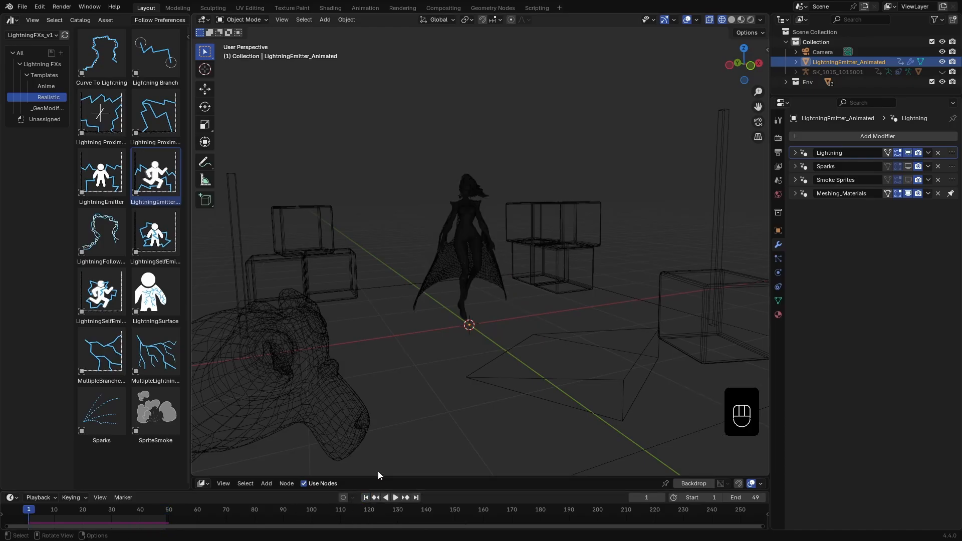
click(795, 152)
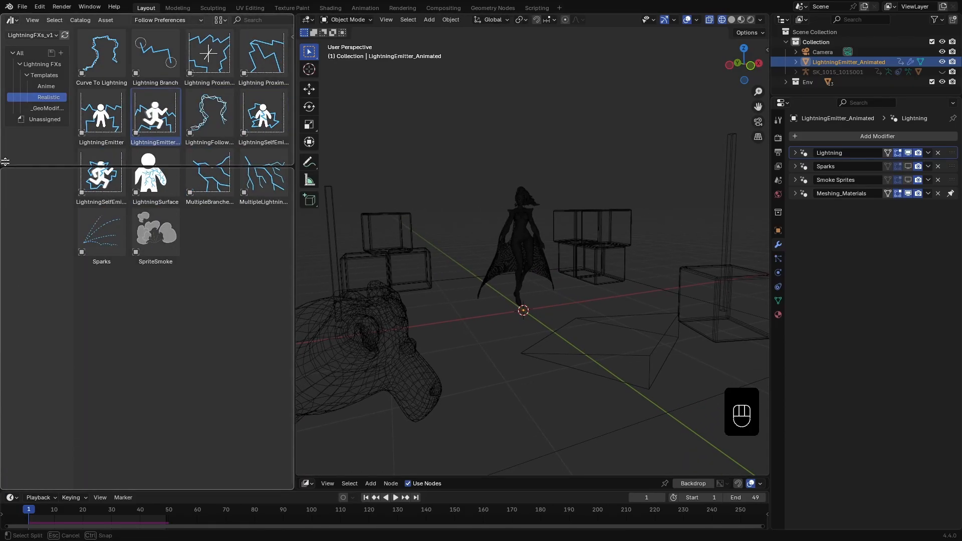
Show the geometry node editor, bake the proxy as a still at frame 1, and preview the orange bolts.
click(10, 165)
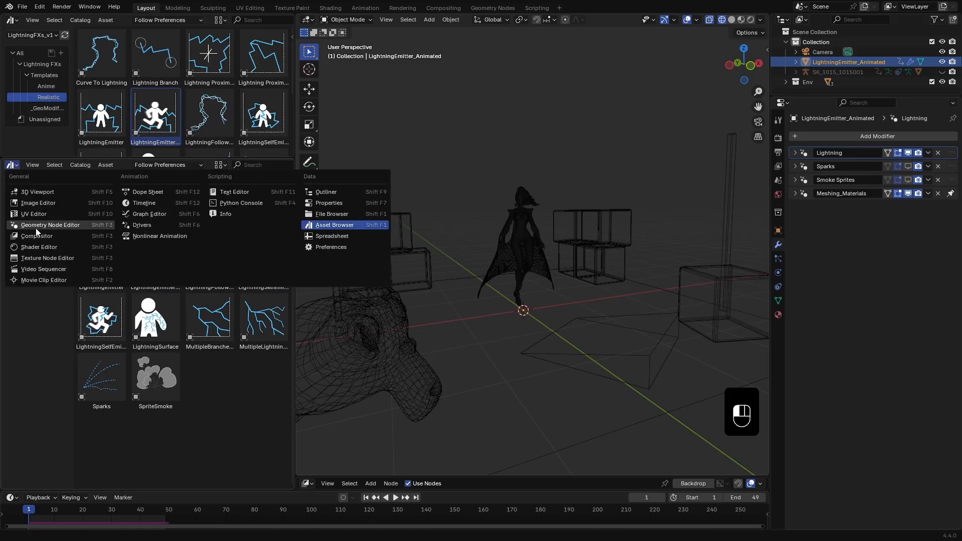
click(50, 224)
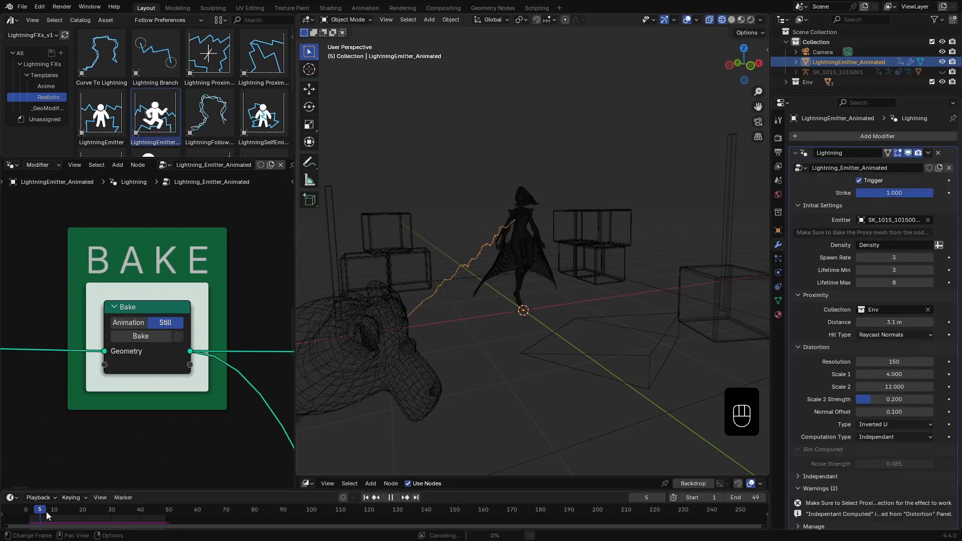
drag(40, 520, 147, 520)
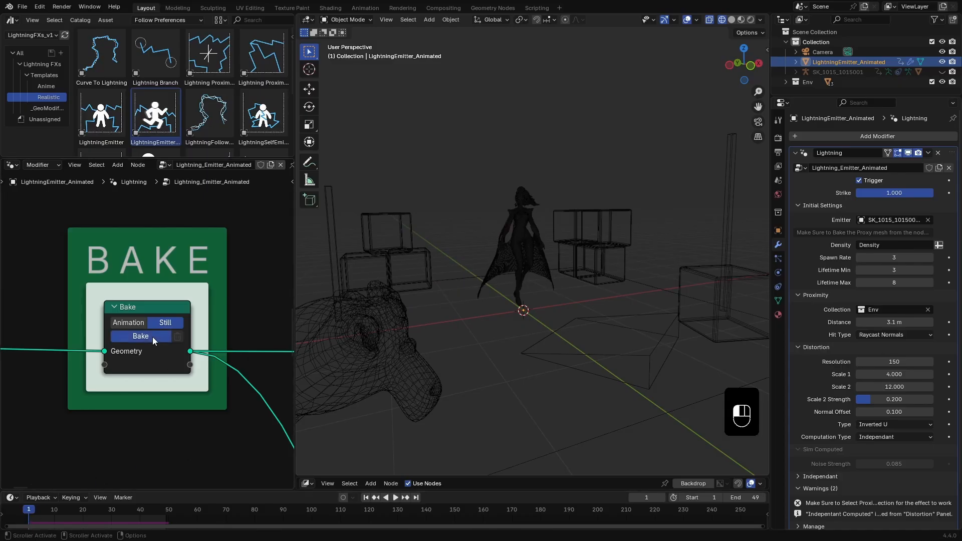
click(141, 336)
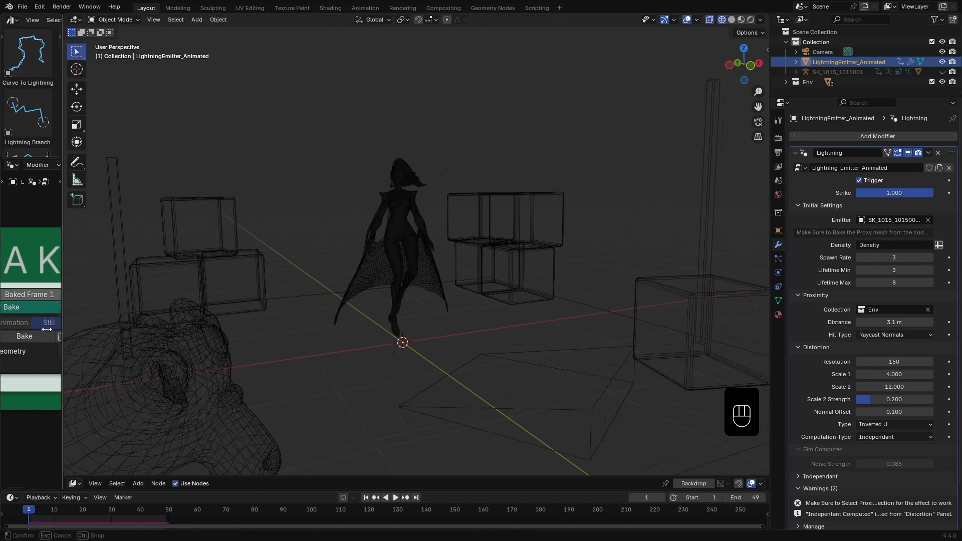
key(space)
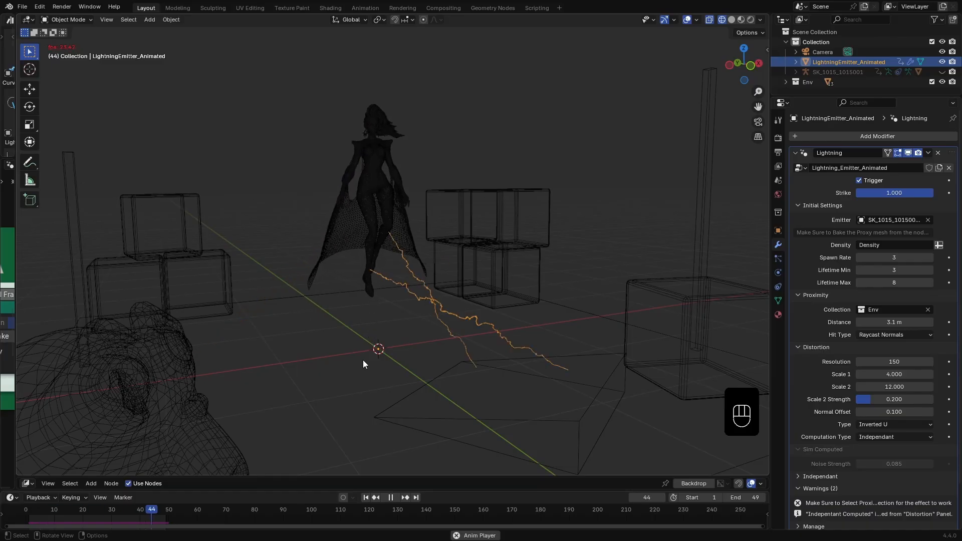
key(space)
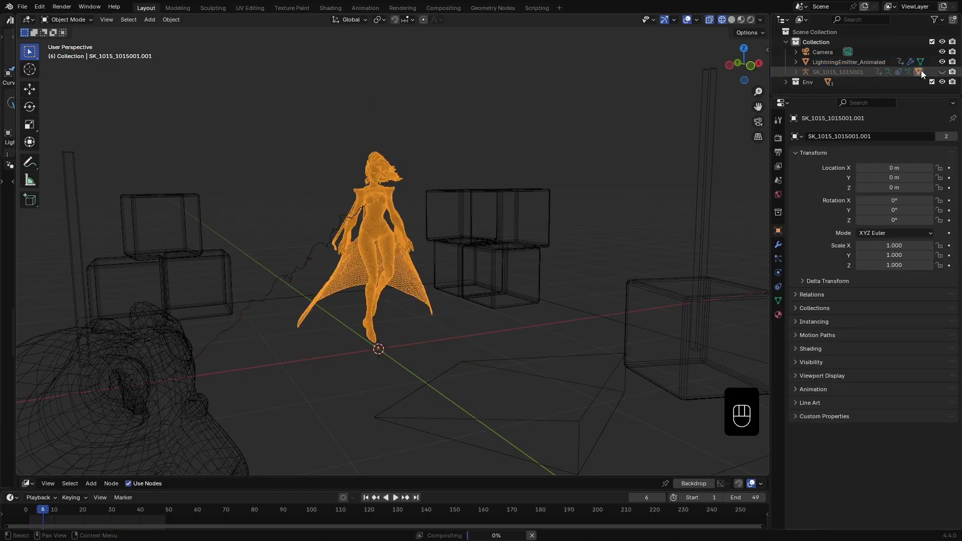
Add an AttributeEnhancer on SK_1015_1015001.001 reading and writing Density with Multiplier 5, and save.
click(777, 245)
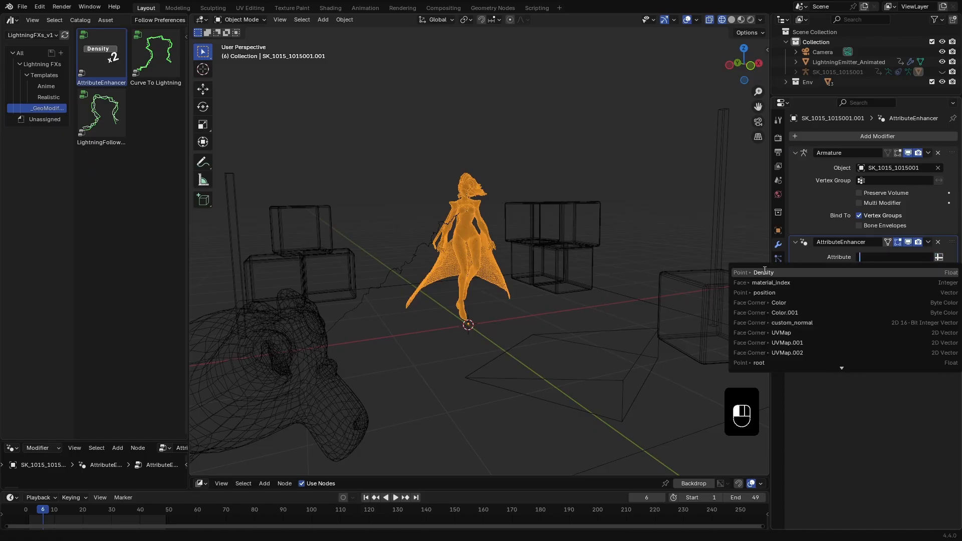
click(764, 273)
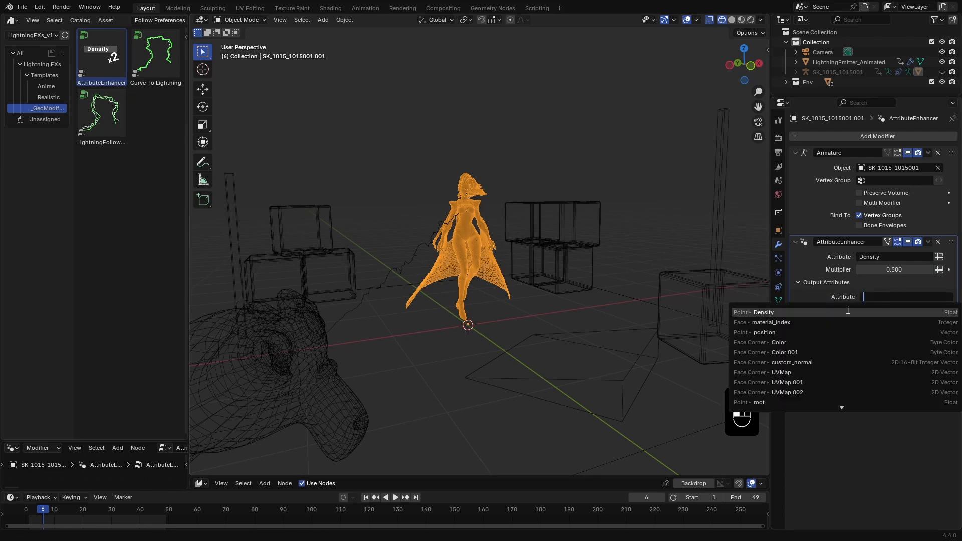
click(760, 311)
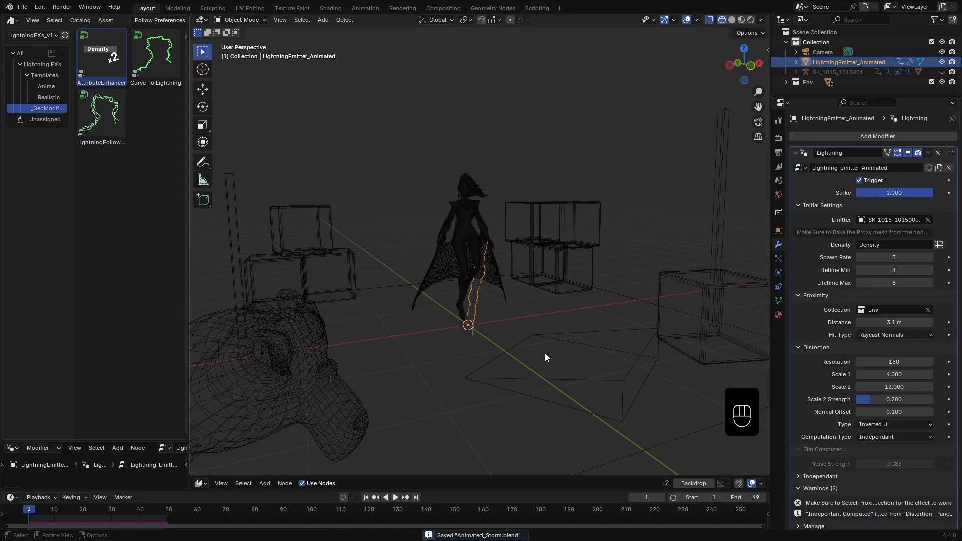
key(space)
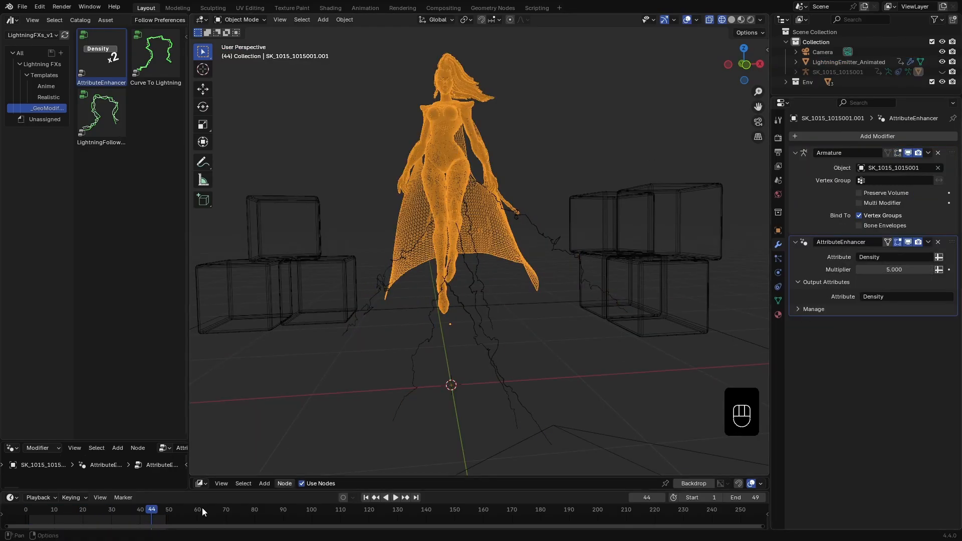
Play back the animation to preview the denser branching lightning strikes.
click(28, 509)
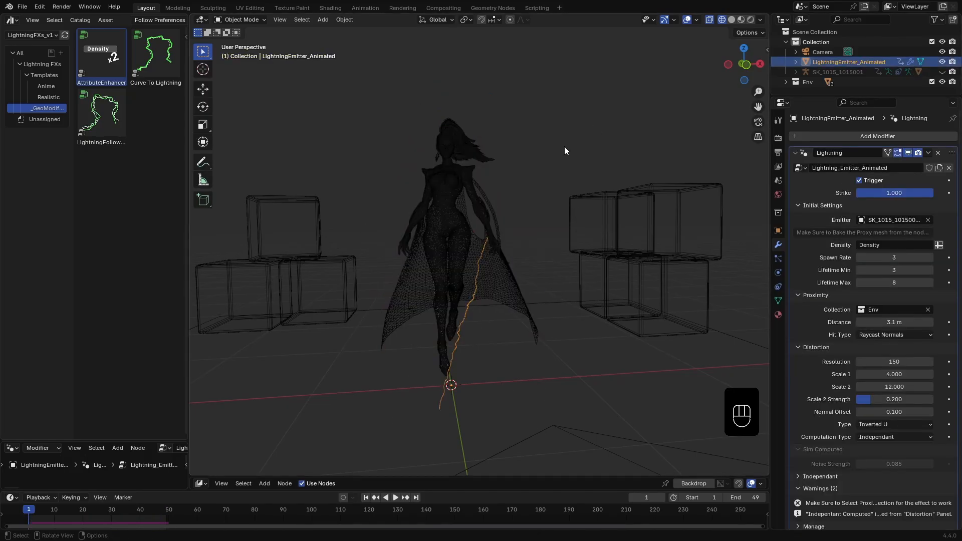
key(space)
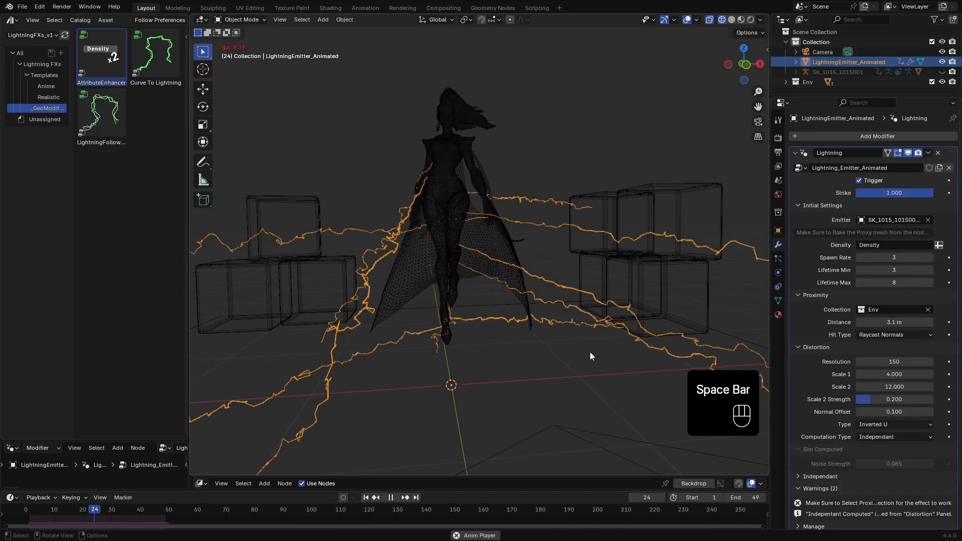
key(space)
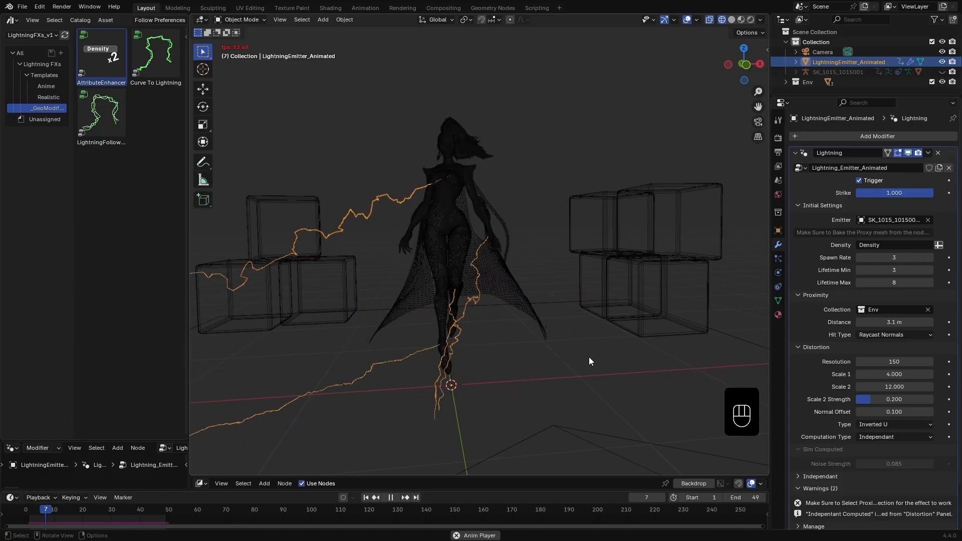
key(space)
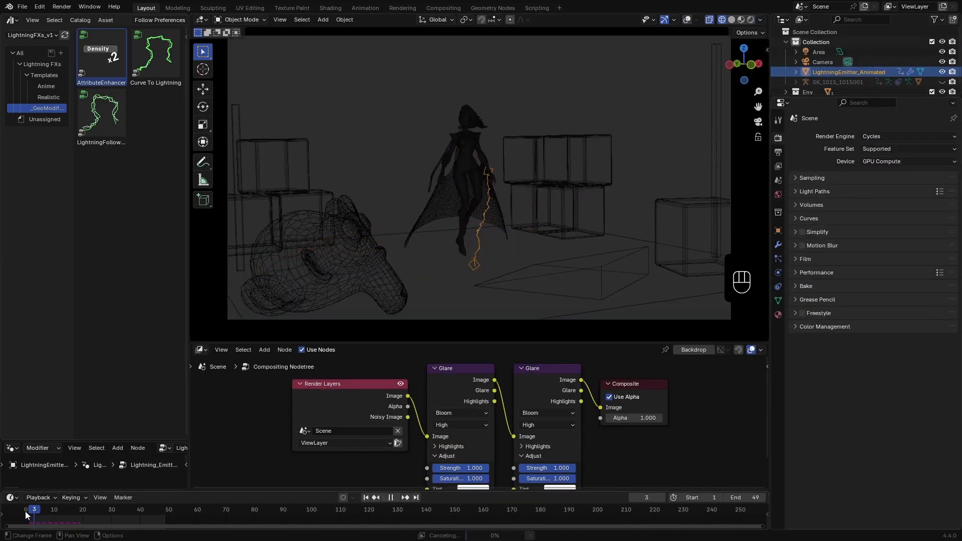
Bake the emitter's Simulation Nodes over frames 1–49 from the Physics settings.
click(390, 497)
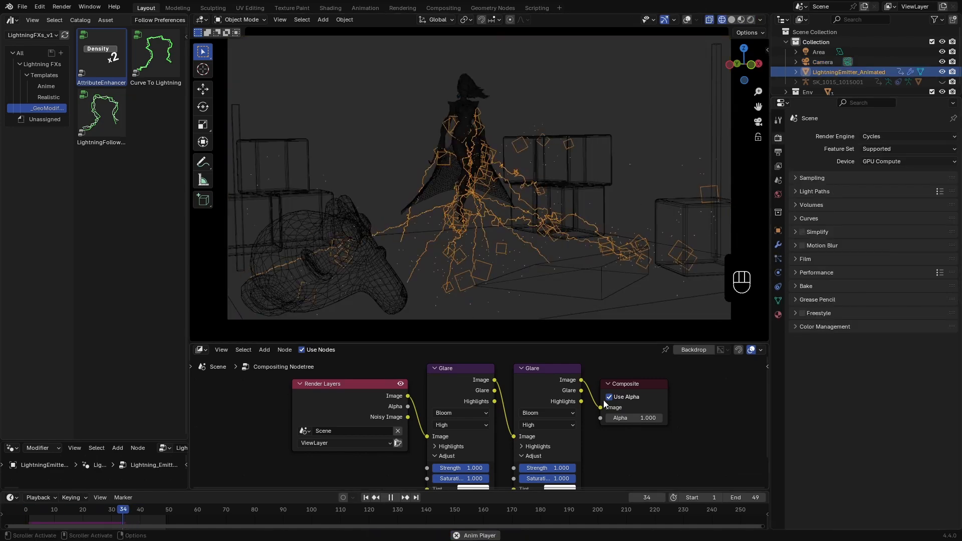
drag(122, 509, 99, 509)
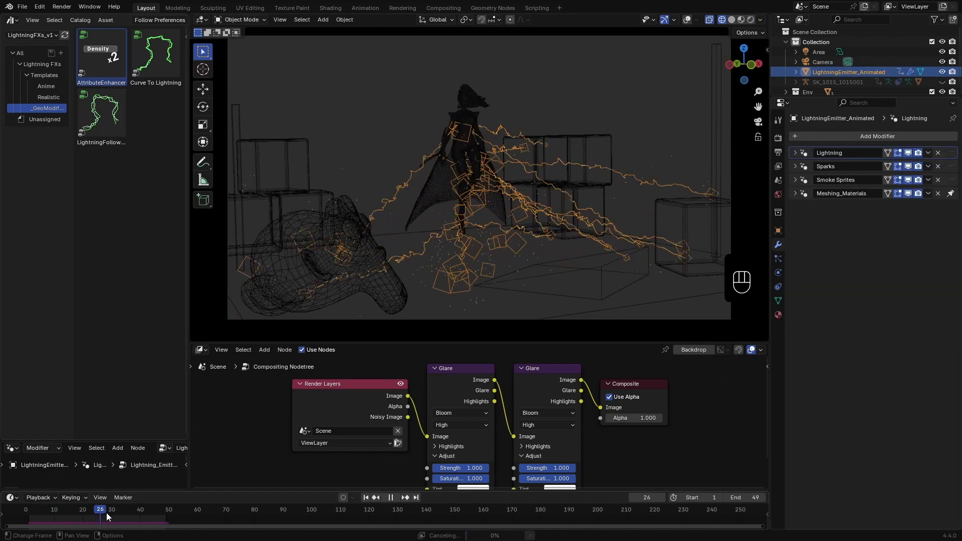
click(390, 498)
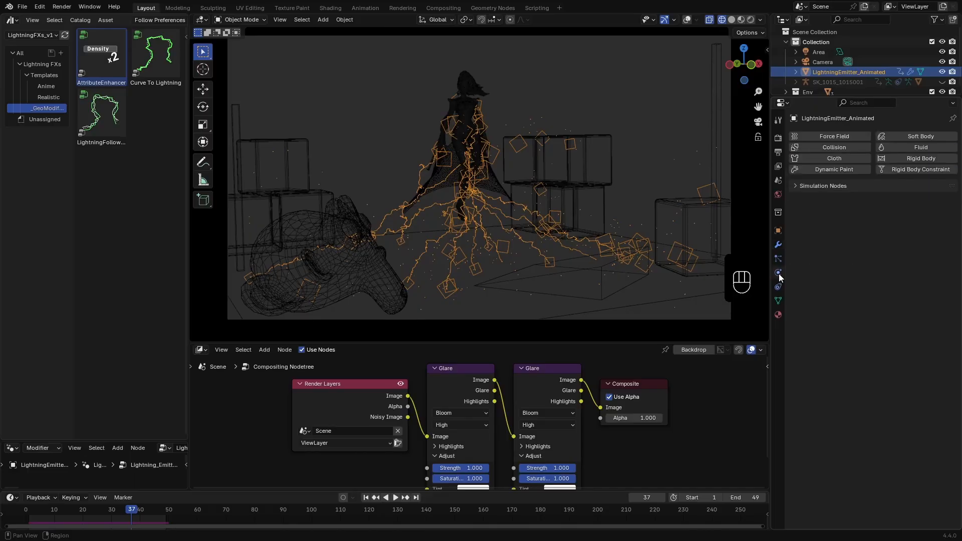
click(821, 185)
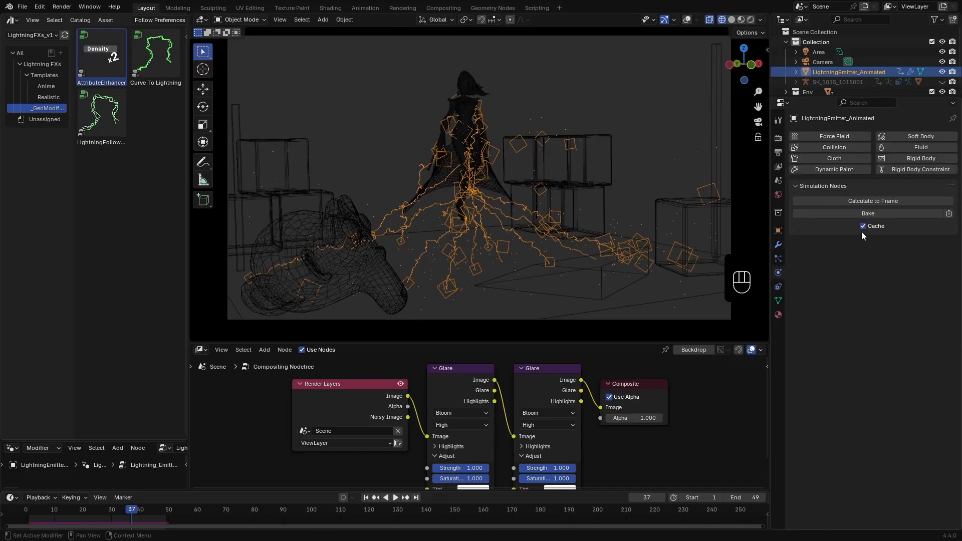
click(867, 213)
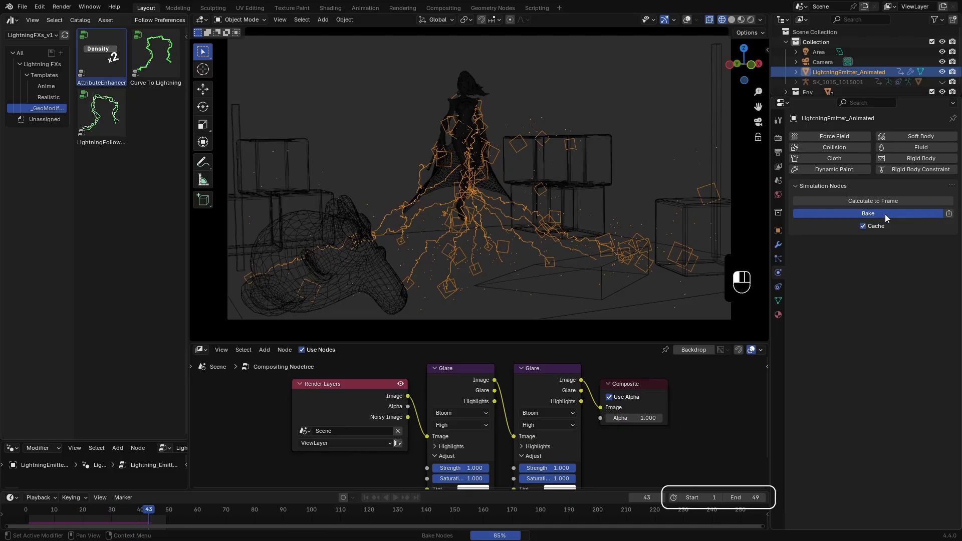
Play the baked sparks and reveal Meshing_Materials with lightning glow 500, sparks glow 50.
key(space)
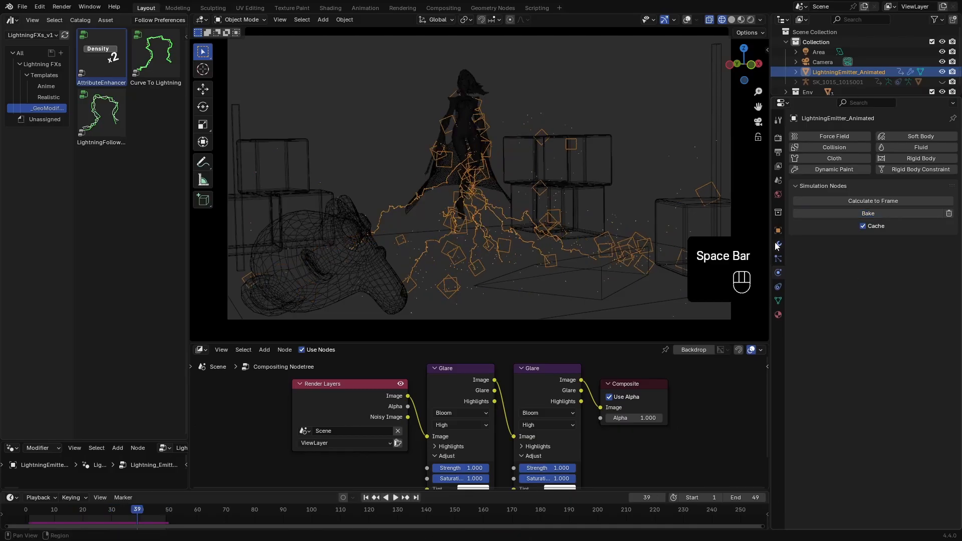
click(777, 243)
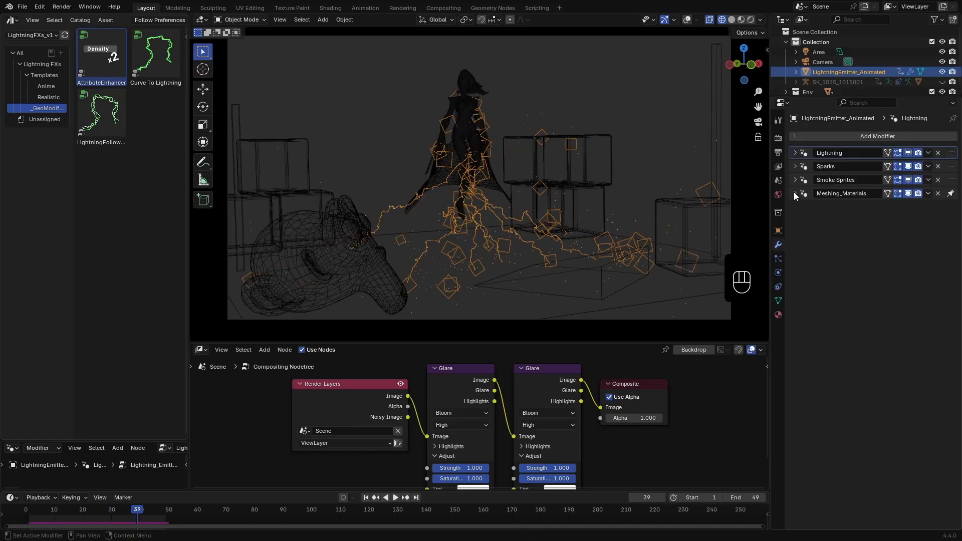
click(795, 194)
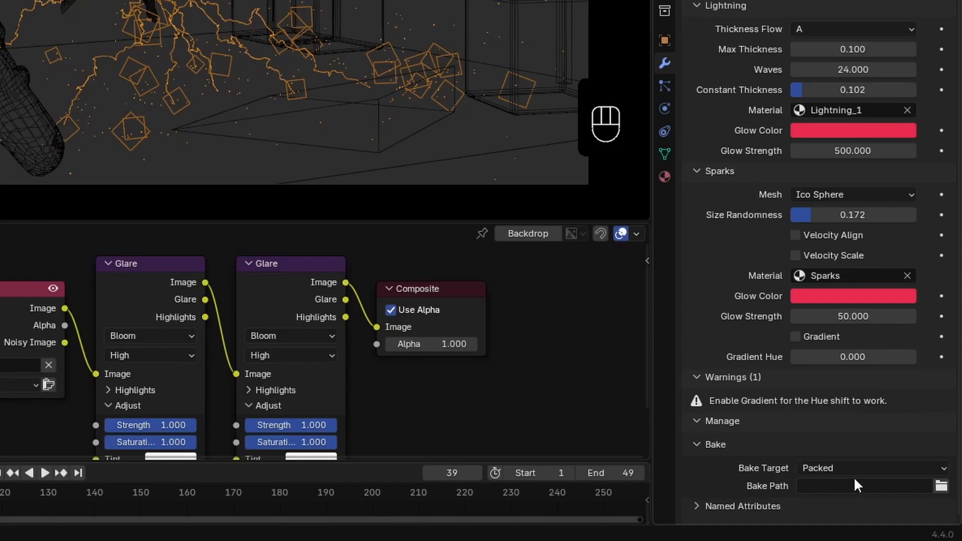
mouse_move(787, 485)
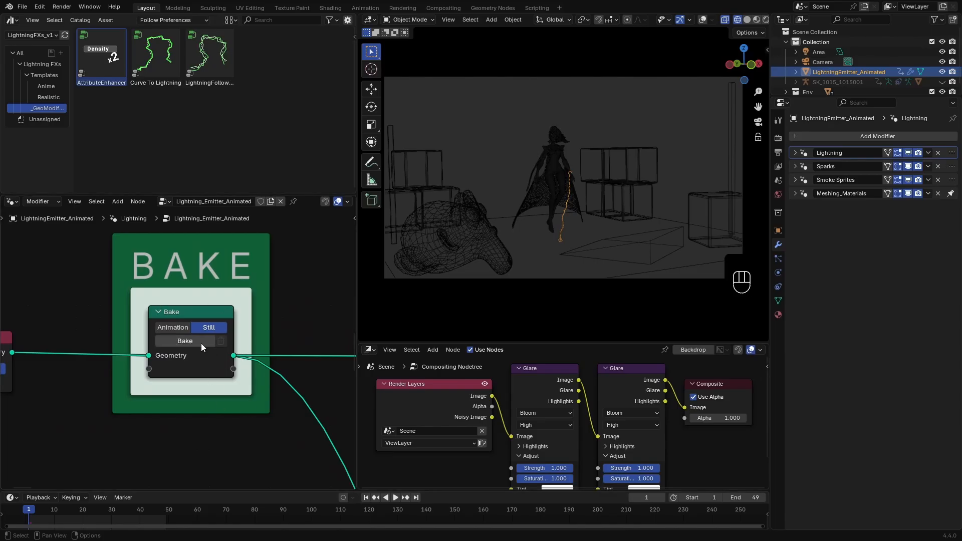
Rebake the proxy still at frame 1 for the red glowing render and save Animated_Storm.blend.
click(184, 340)
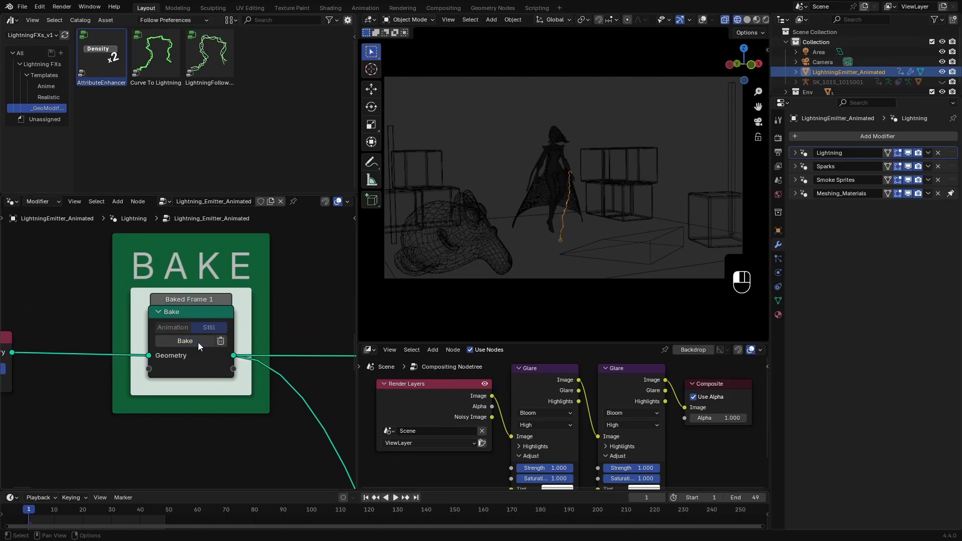
mouse_move(210, 418)
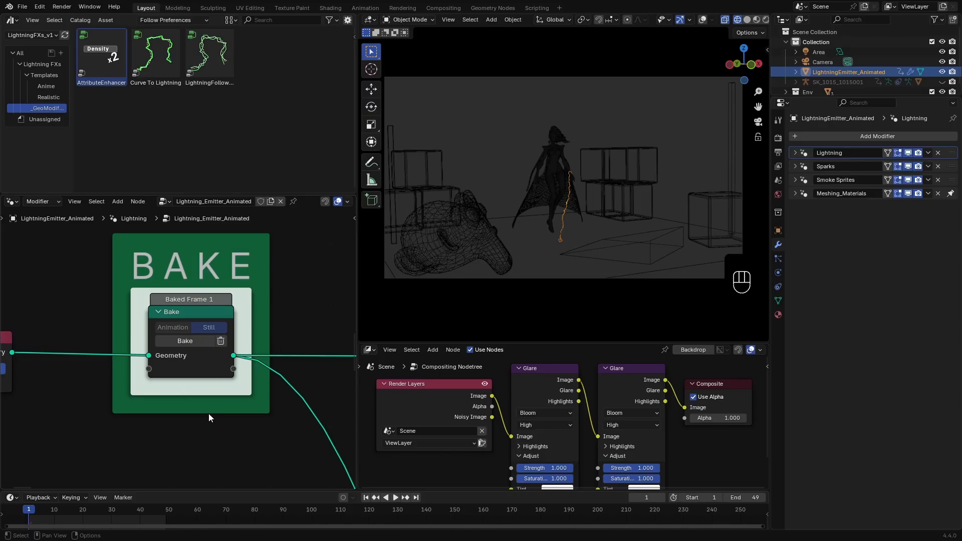
mouse_move(231, 374)
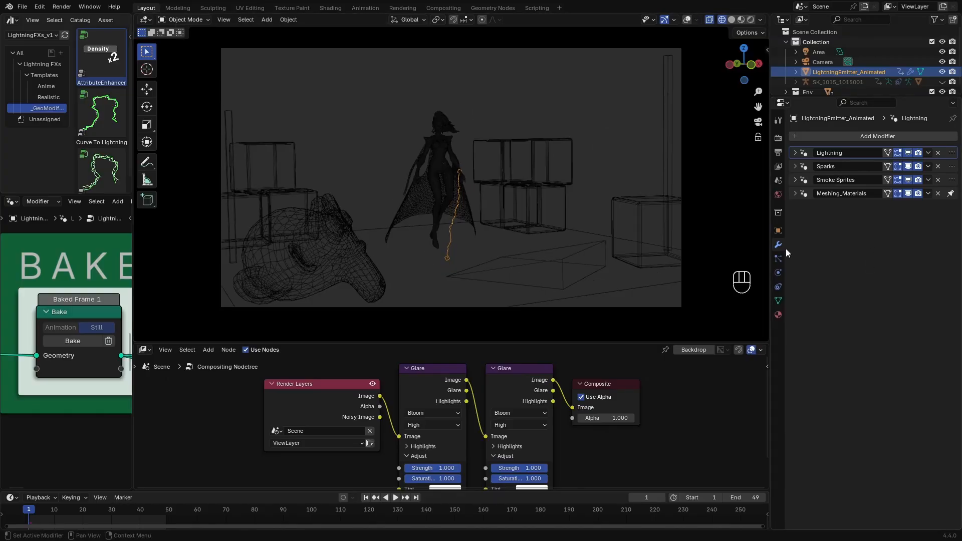
click(866, 212)
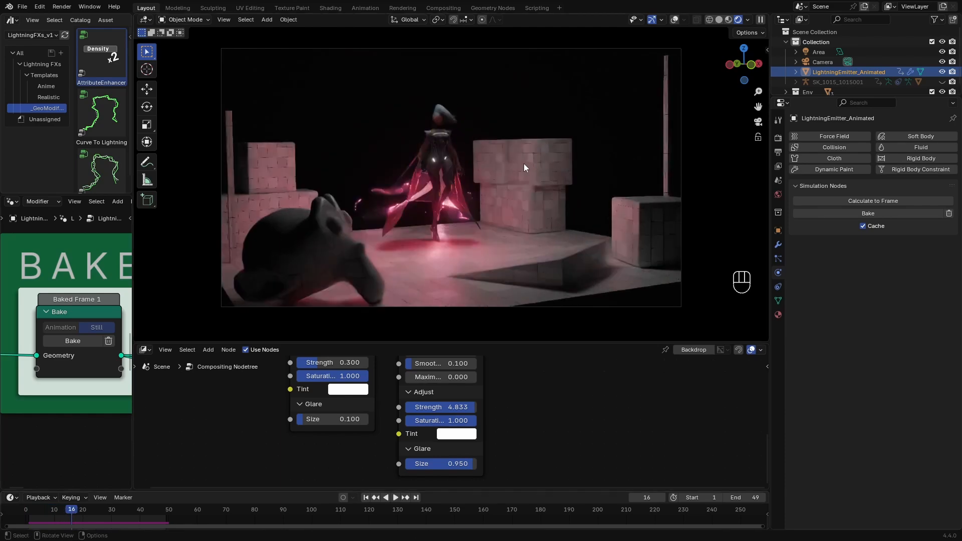
key(ctrl+s)
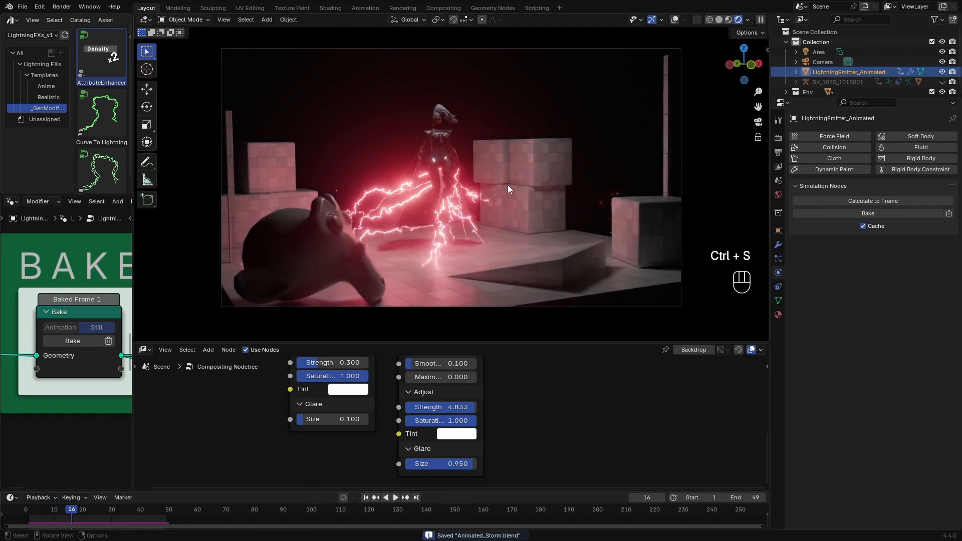